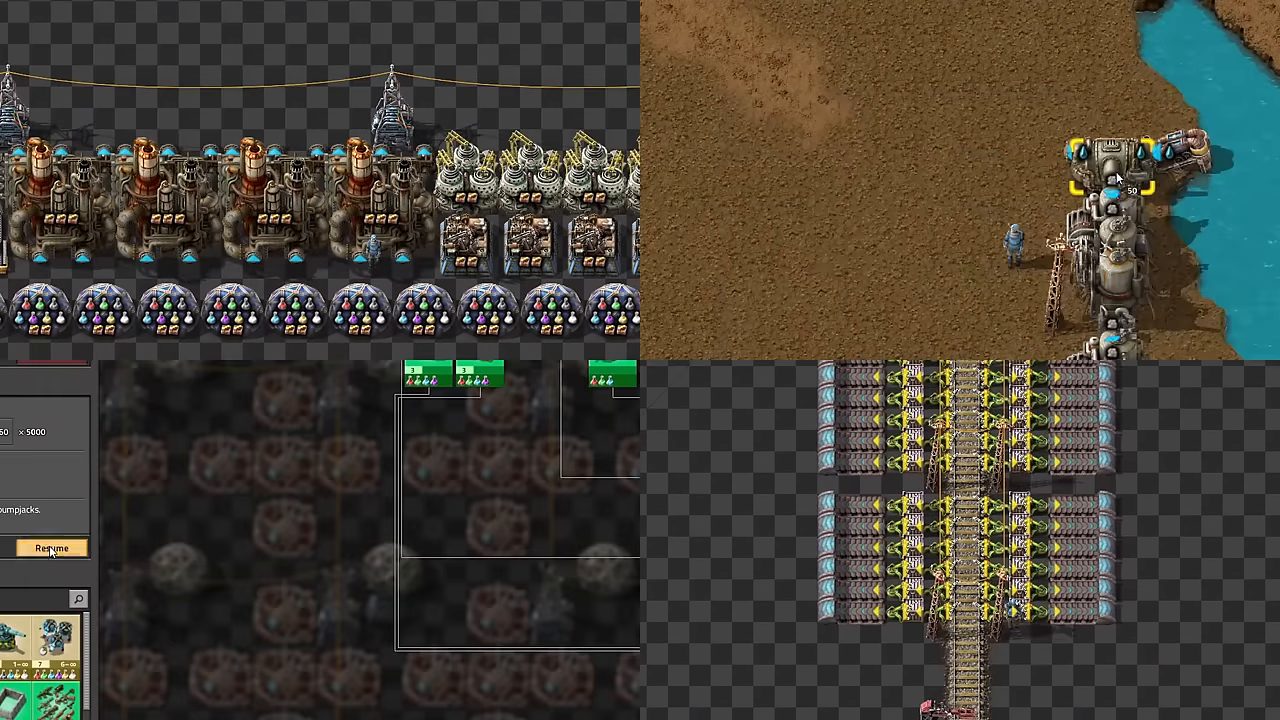
- Start a new game and browse the Map generator's resource settings and terrain preview
click(52, 548)
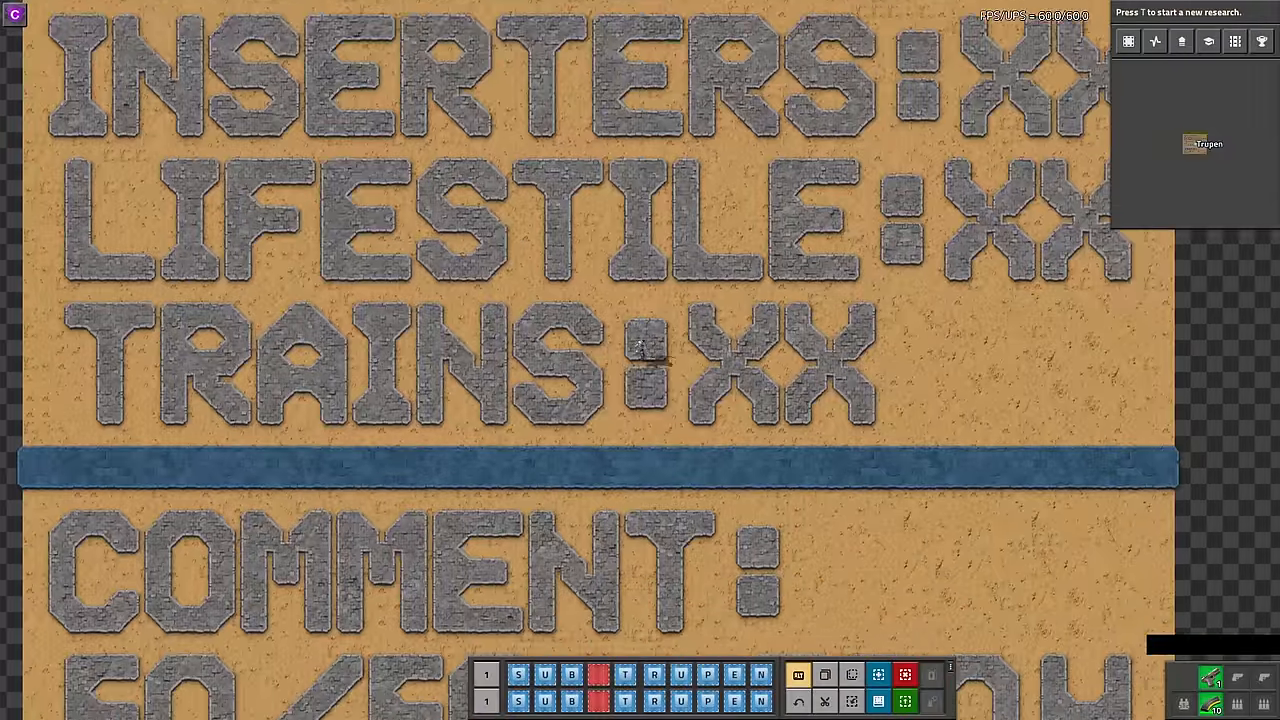
scroll(down, 3)
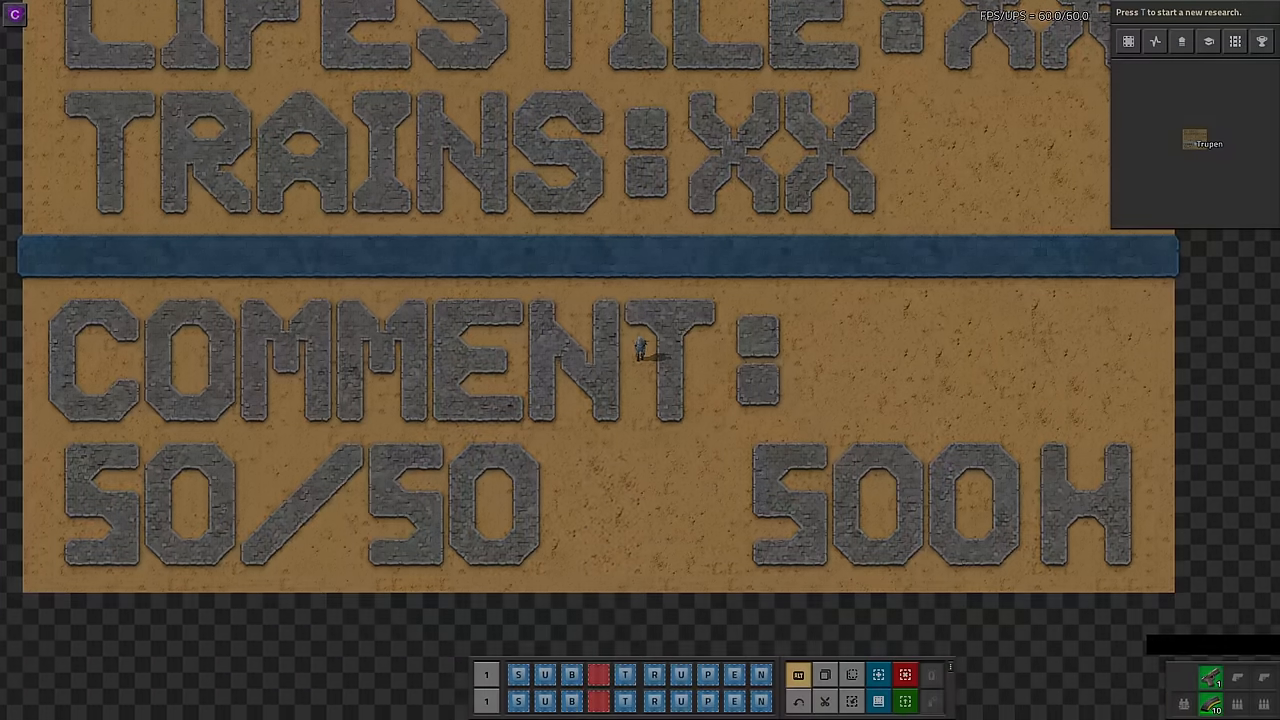
scroll(down, 3)
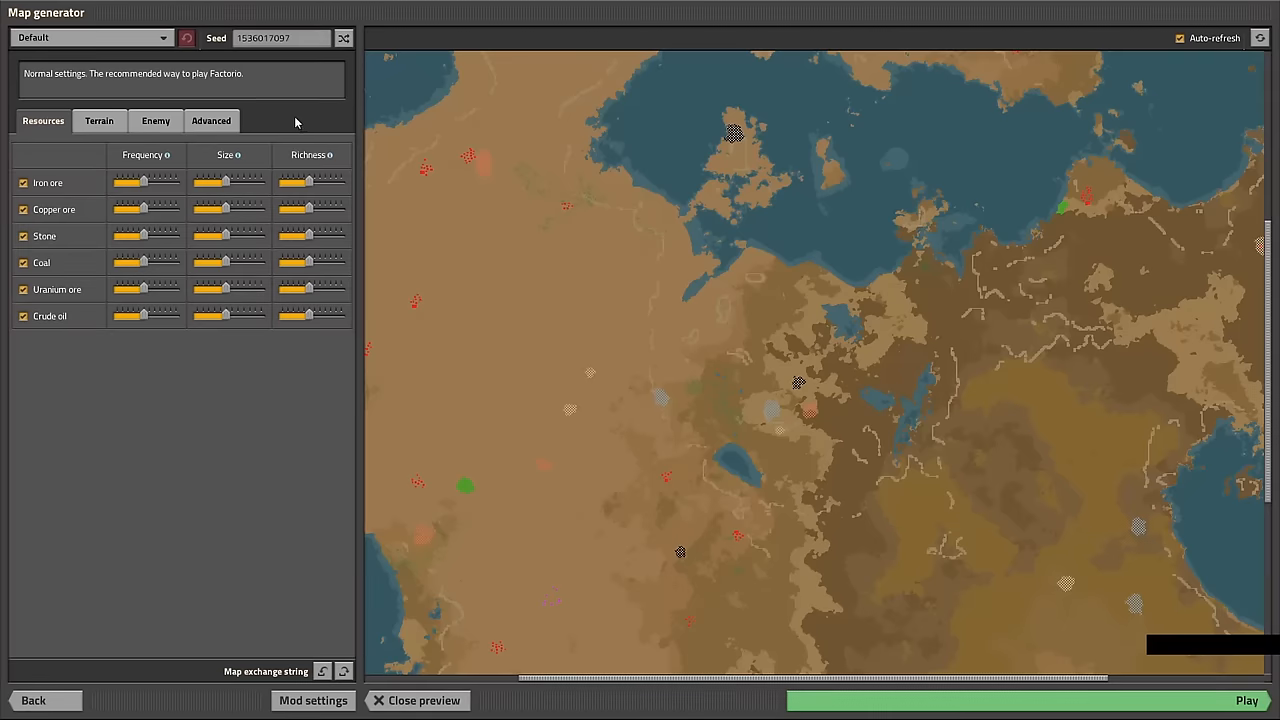
- Turn off Enemy expansion on the Enemy settings for the new map
click(156, 120)
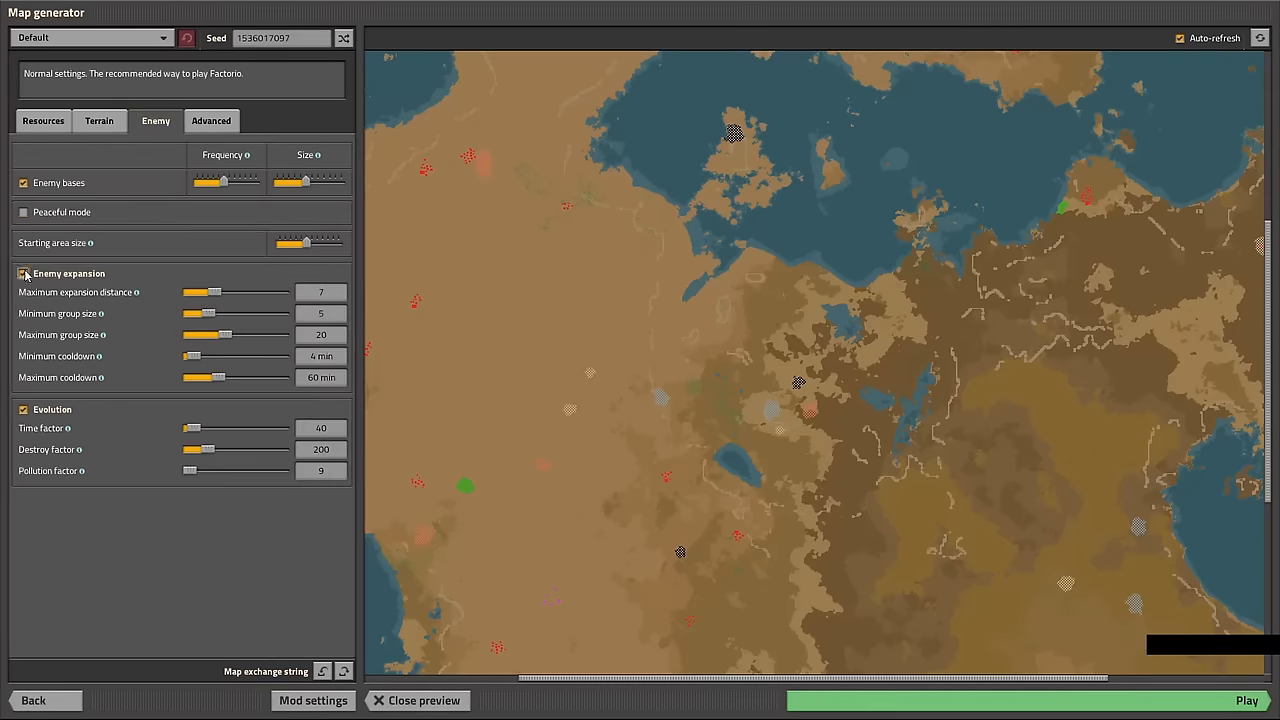
click(24, 272)
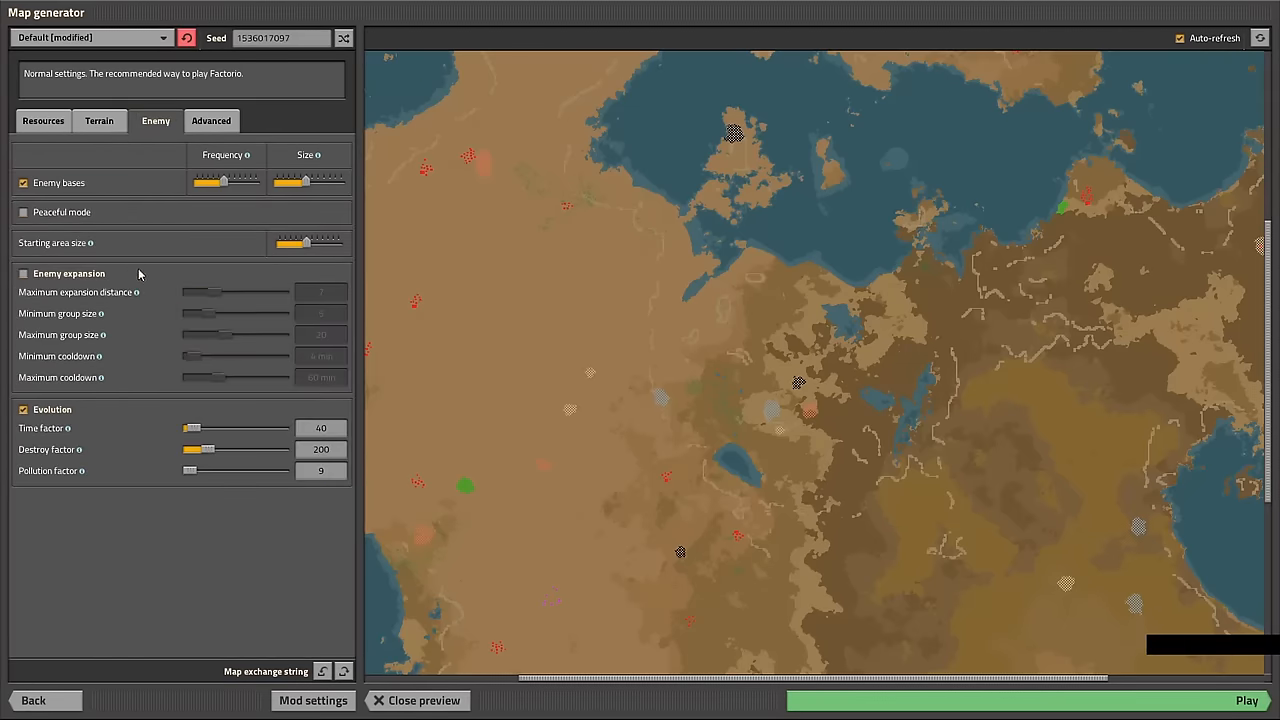
click(1246, 700)
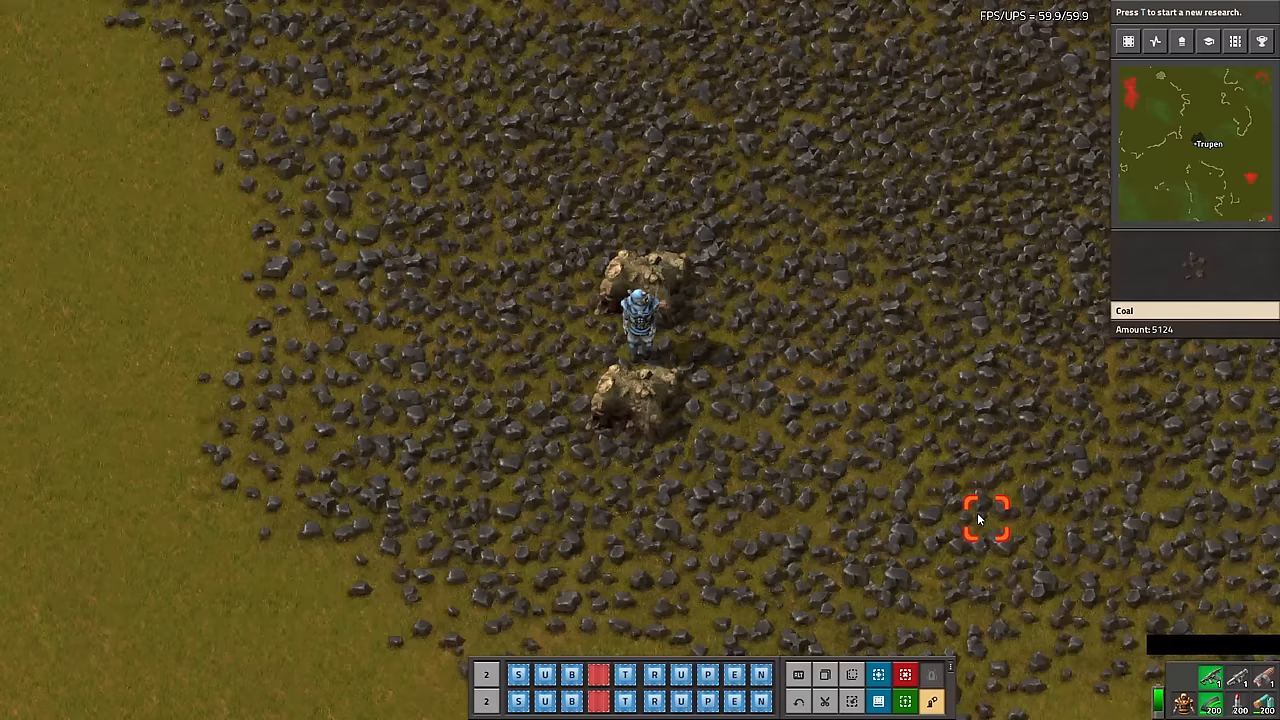
- Run console commands setting game.map_settings.enemy_expansion.enabled to false, then true
key(ctrl+v)
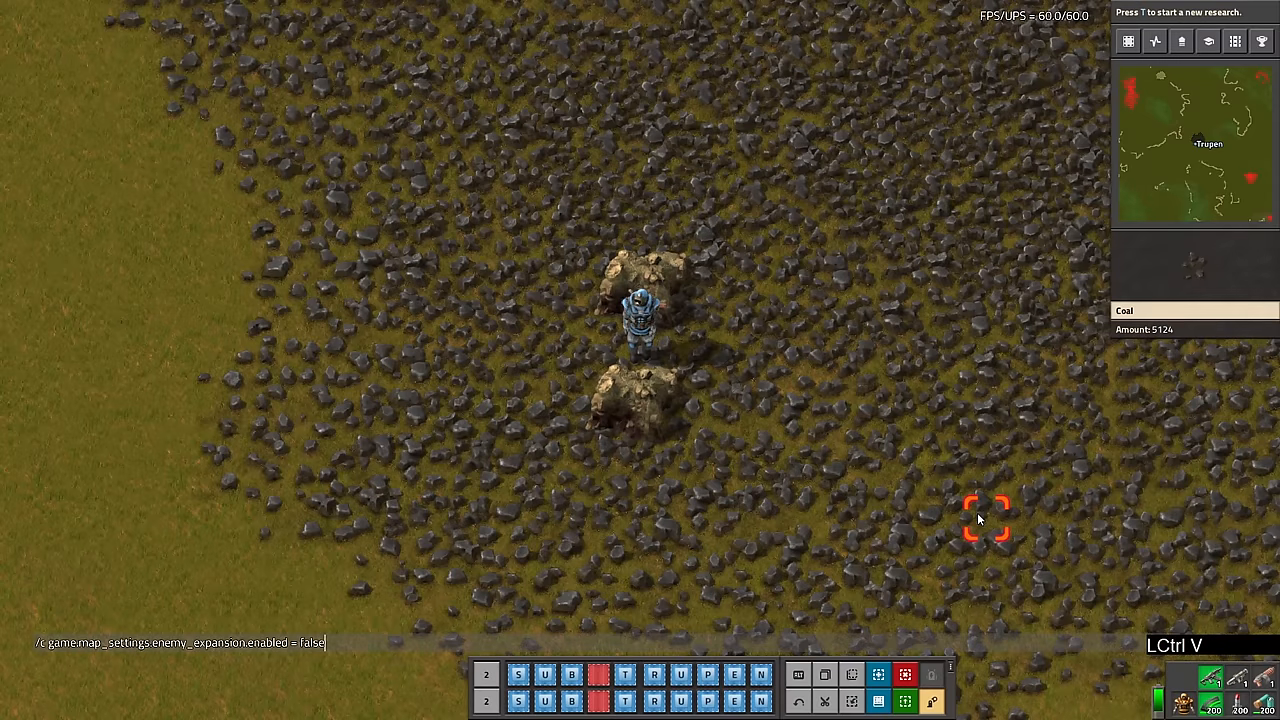
key(Return)
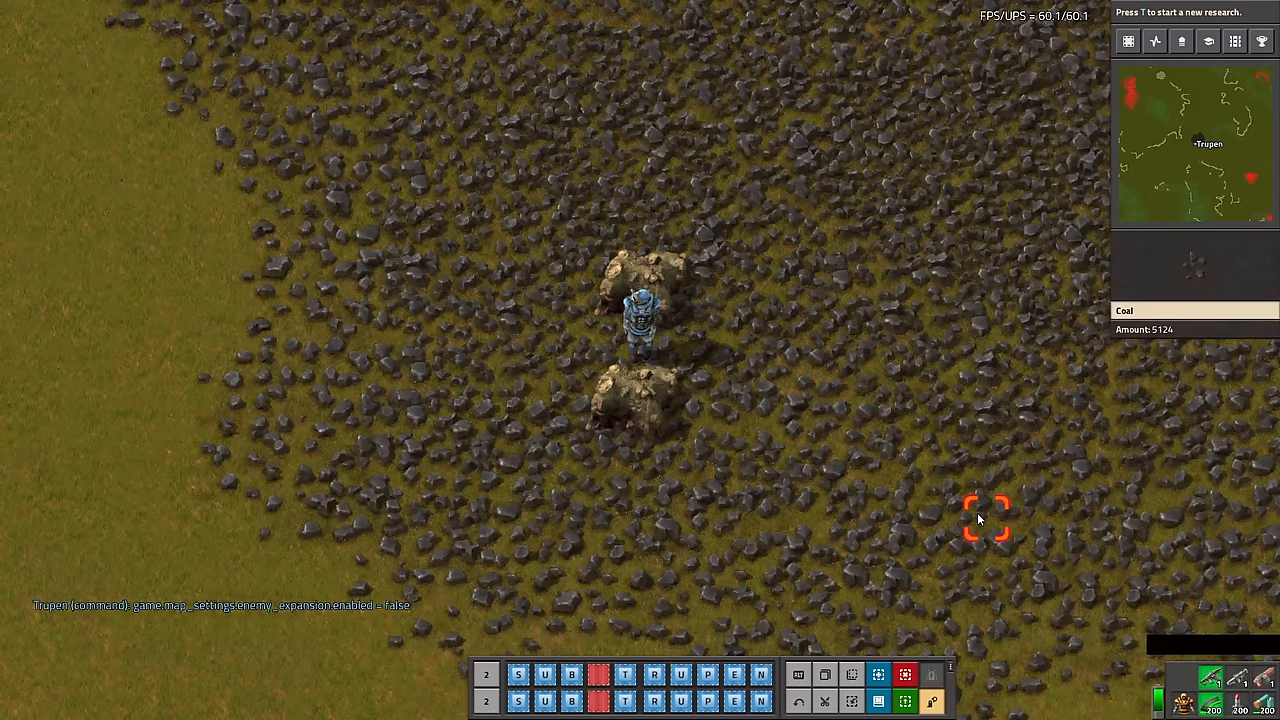
key(ctrl+v)
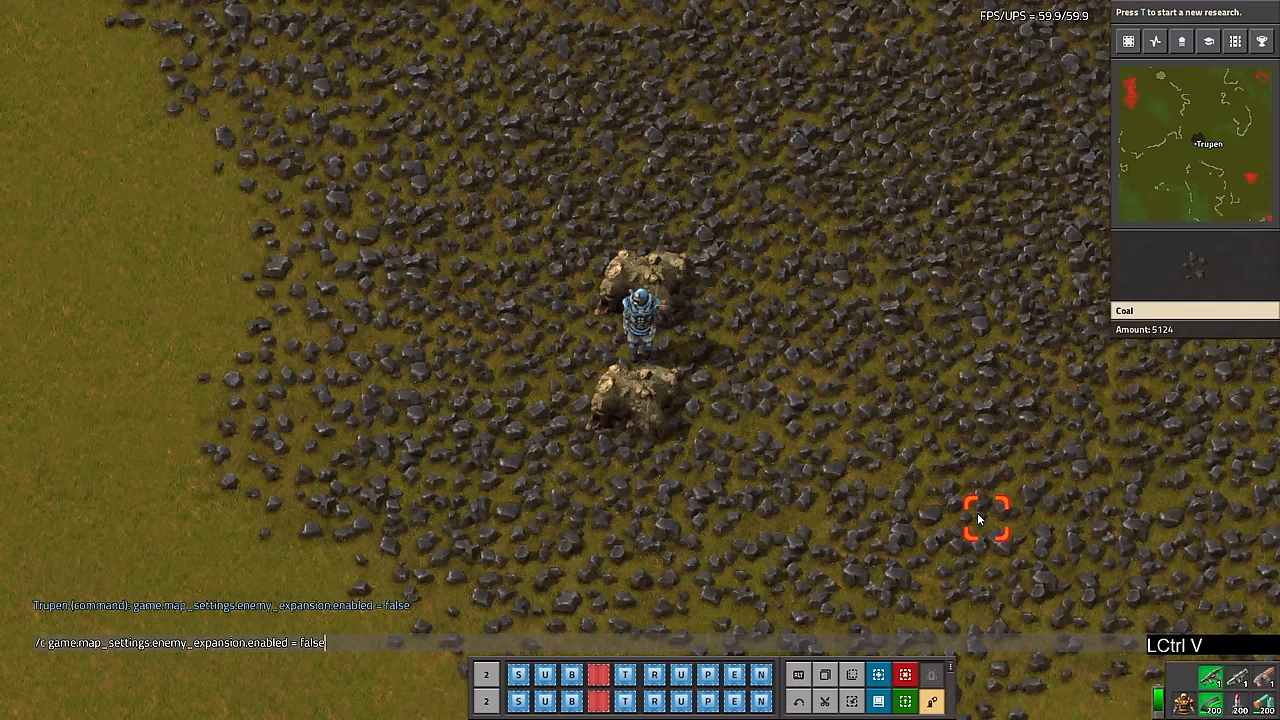
text(tru)
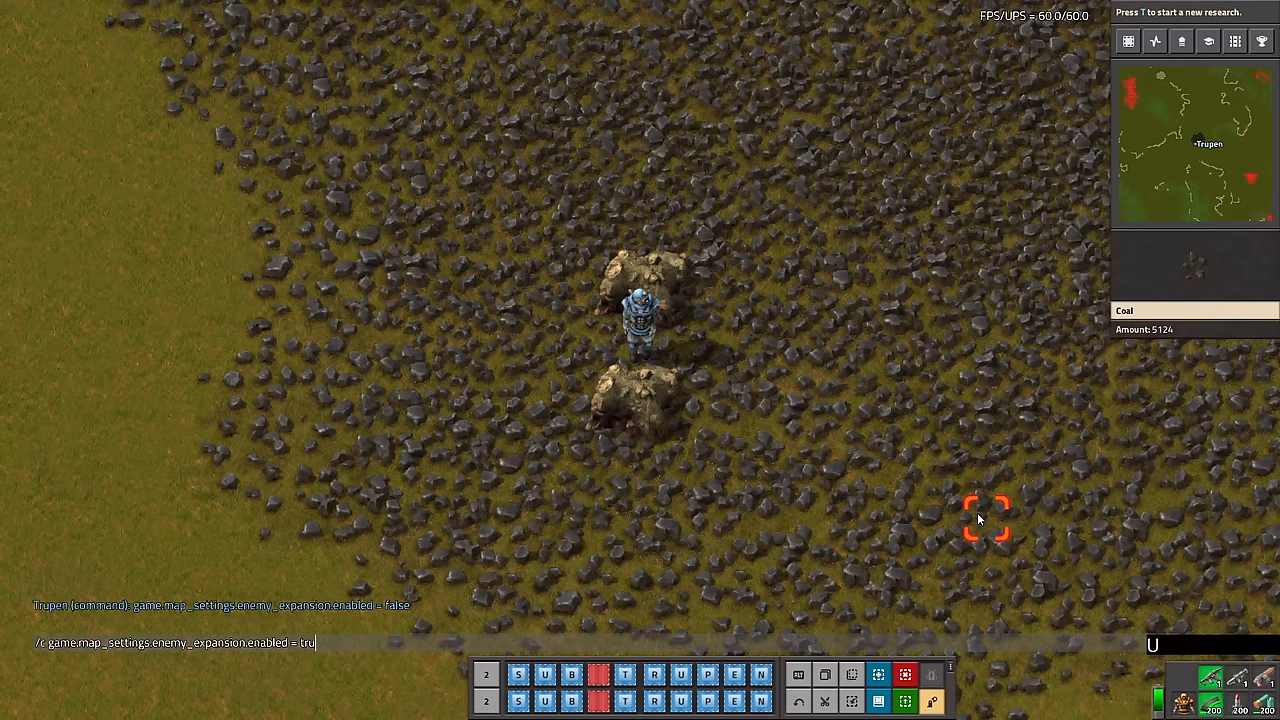
key(Return)
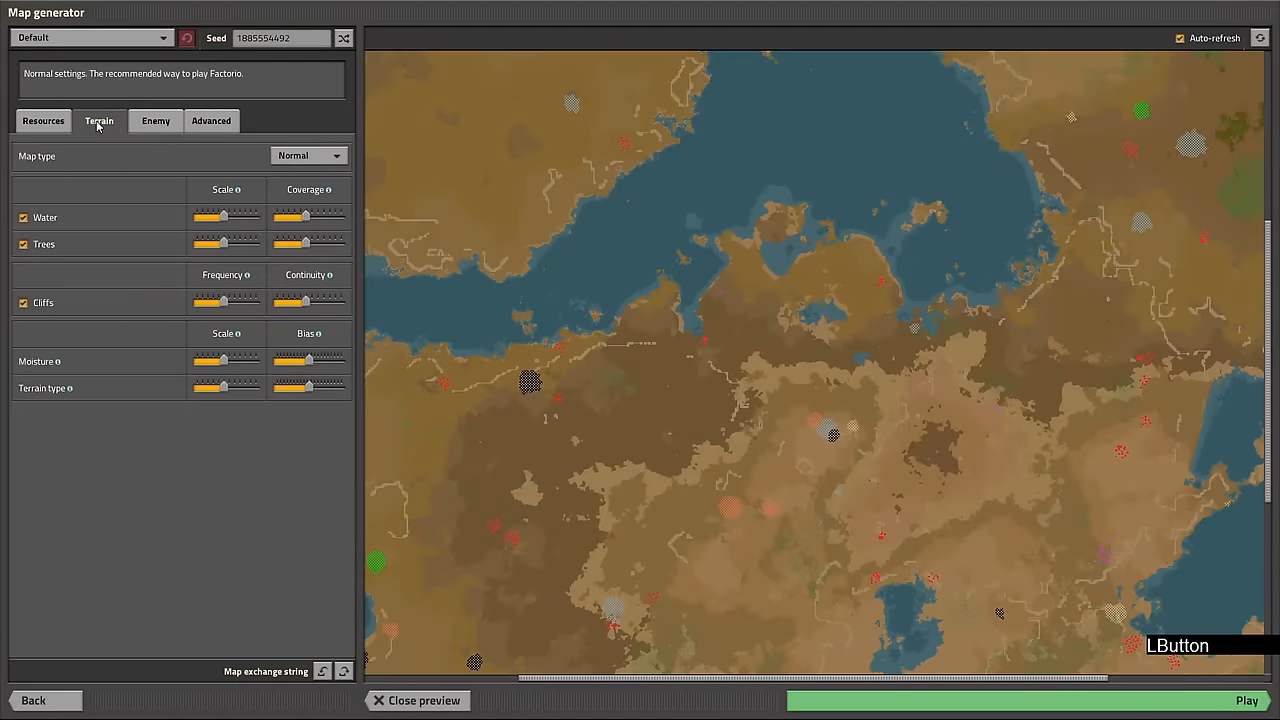
- Turn off Cliffs on the Terrain settings for the new map
click(24, 302)
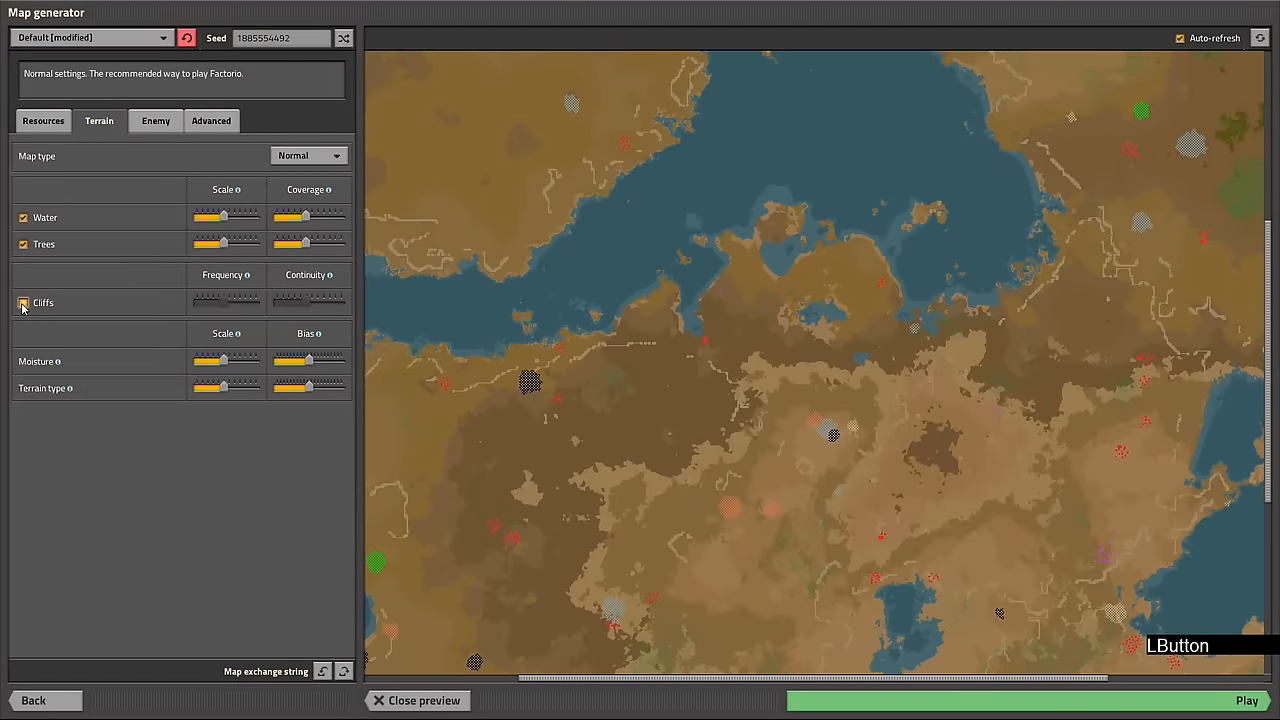
click(24, 304)
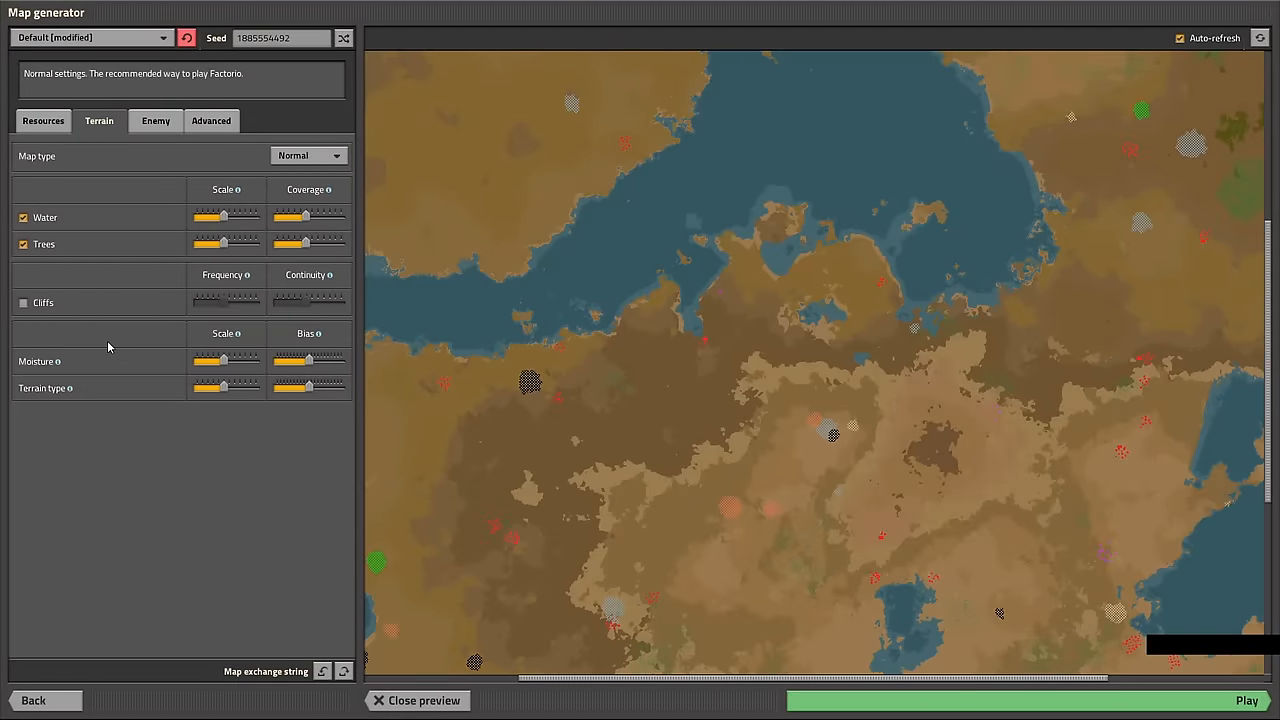
click(1246, 700)
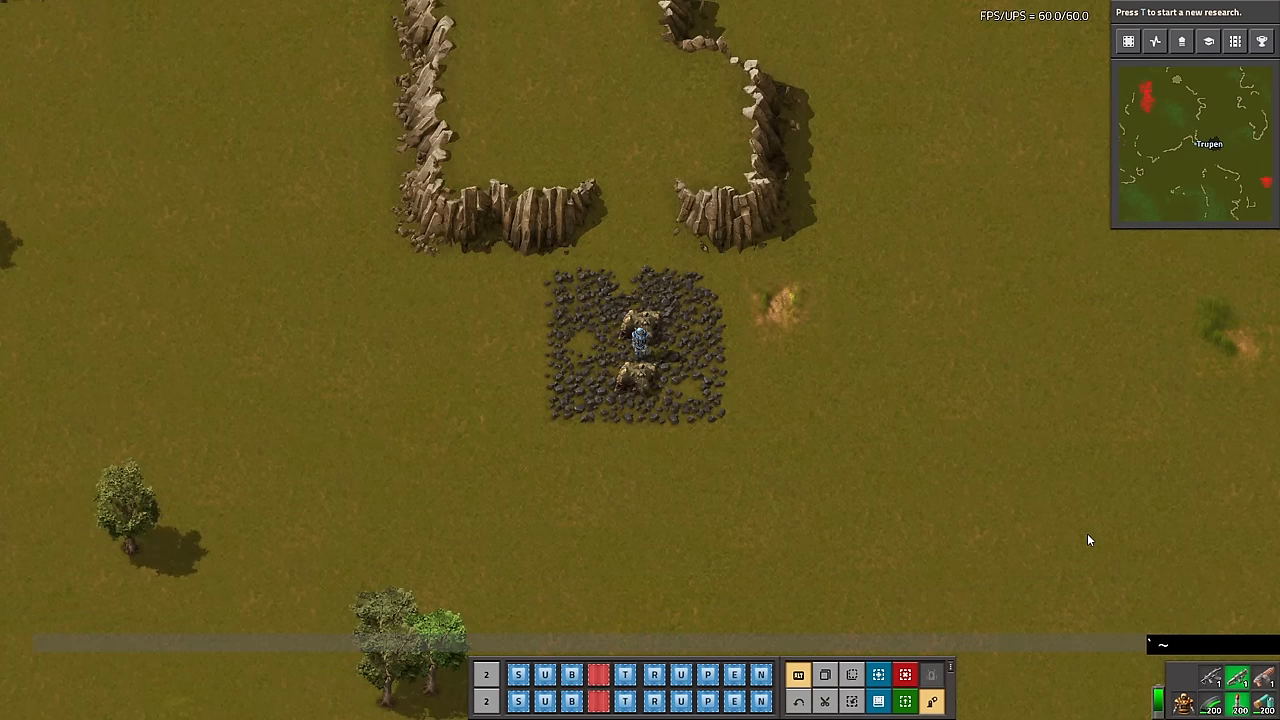
key(Return)
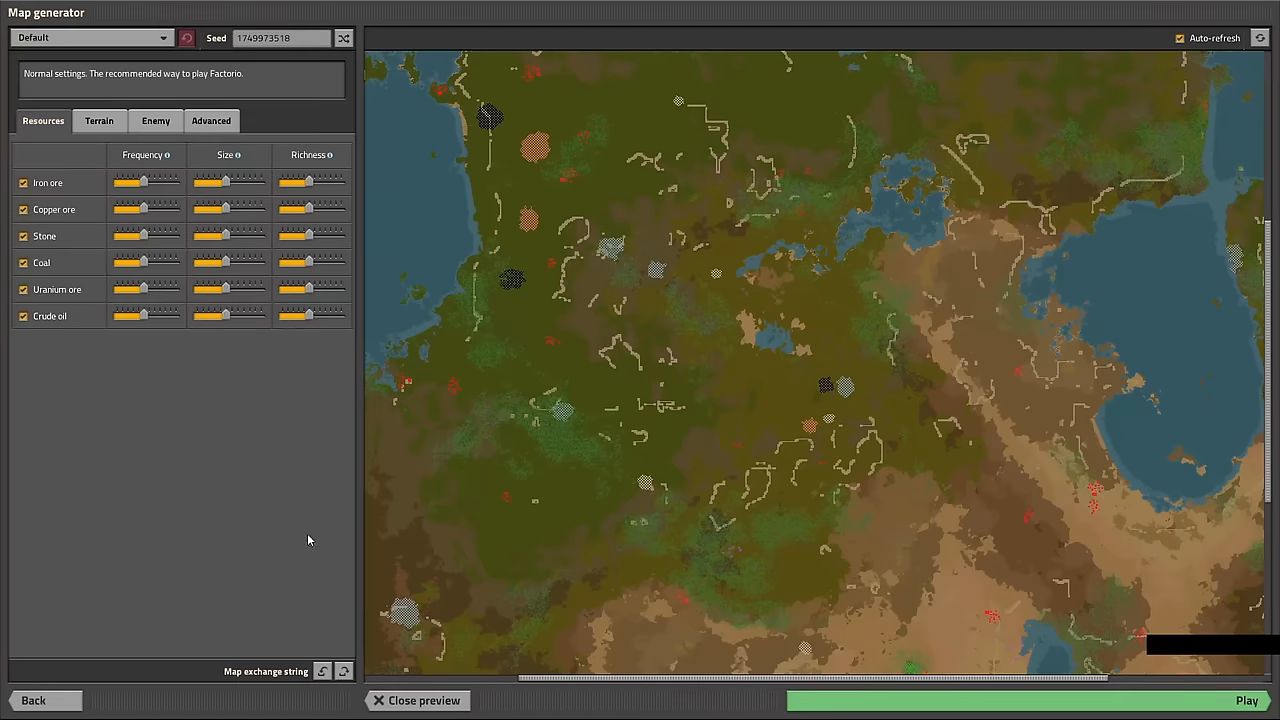
- Enable Record replay information on the Advanced settings for the new map
click(212, 120)
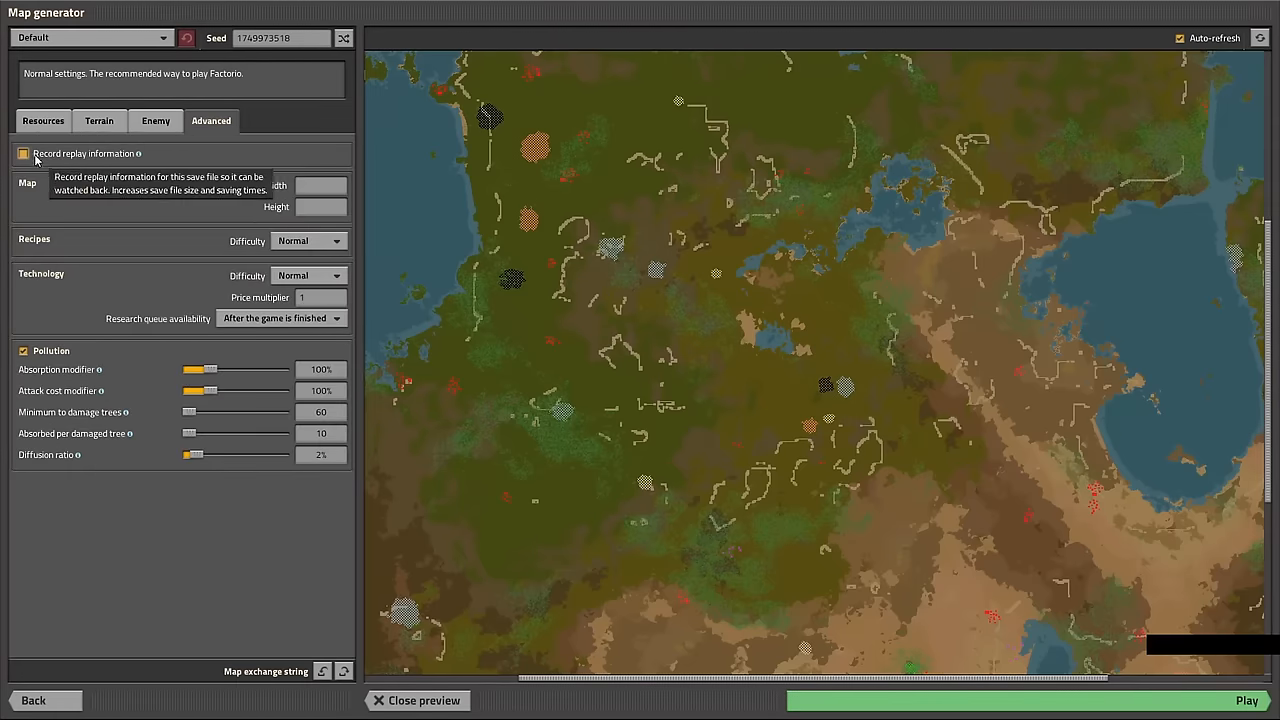
click(24, 152)
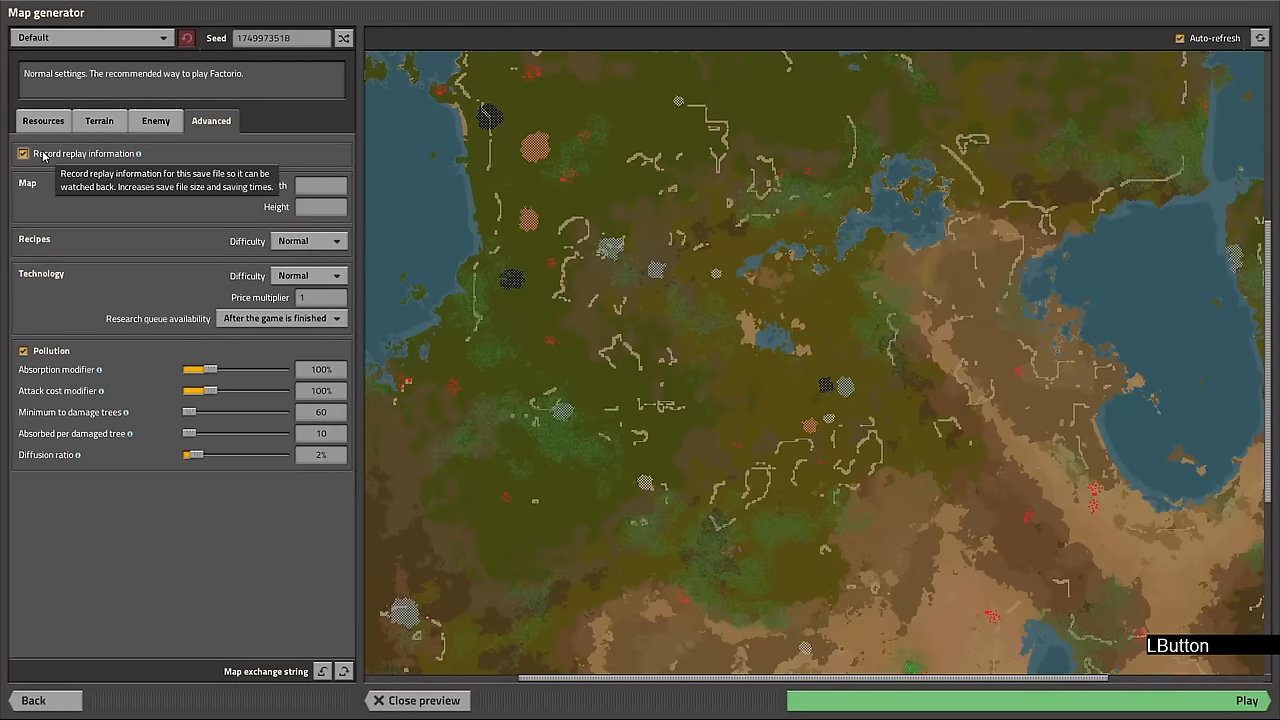
click(1246, 700)
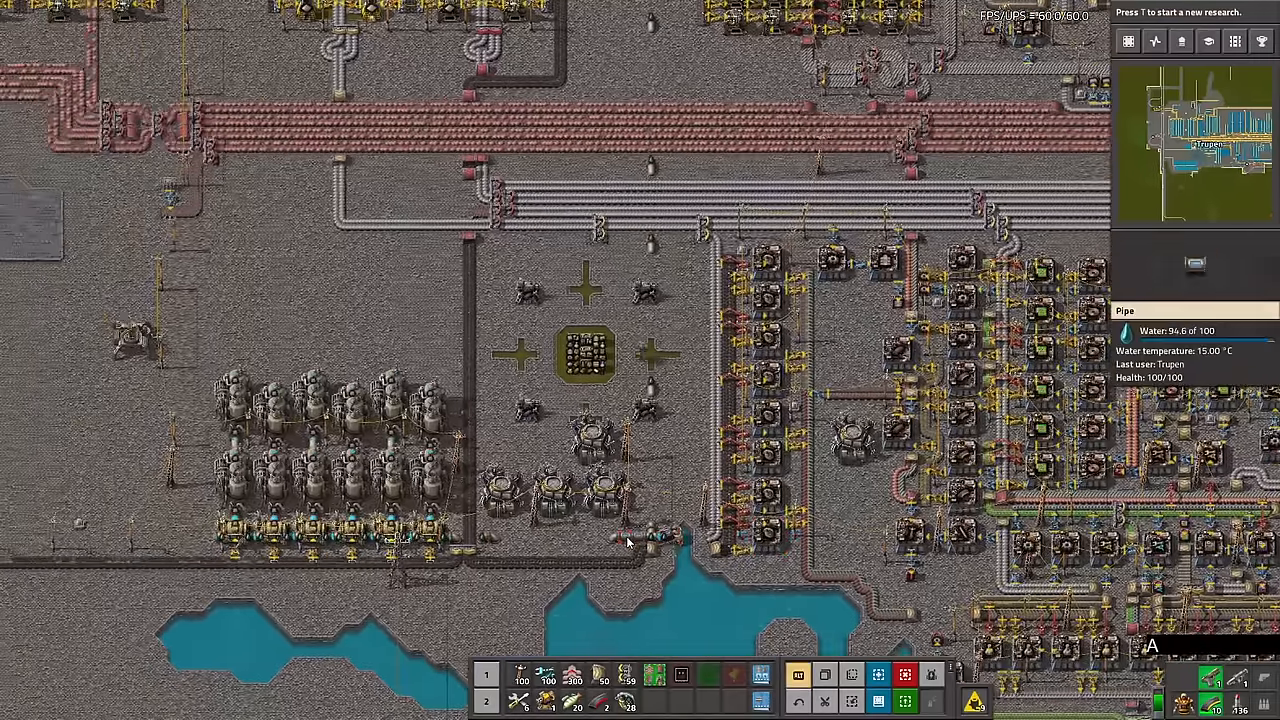
- Zoom in on the boiler to inspect its remaining fuel
scroll(up, 3)
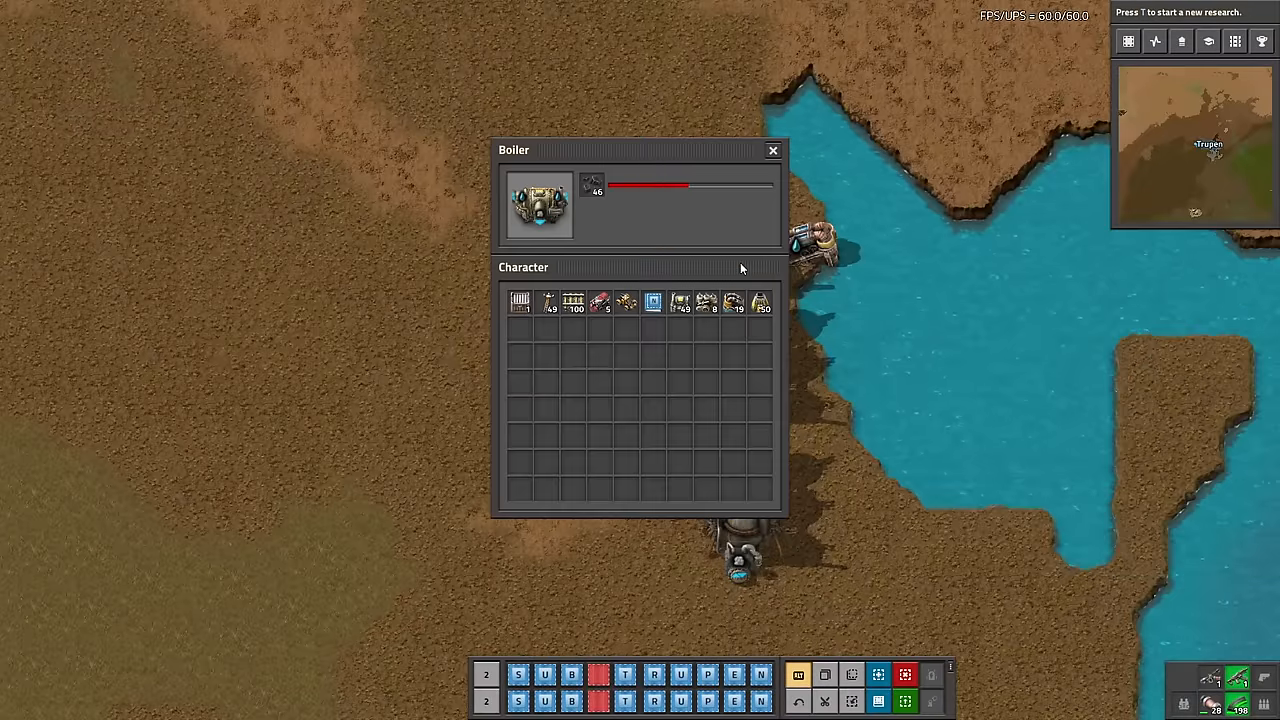
mouse_move(652, 196)
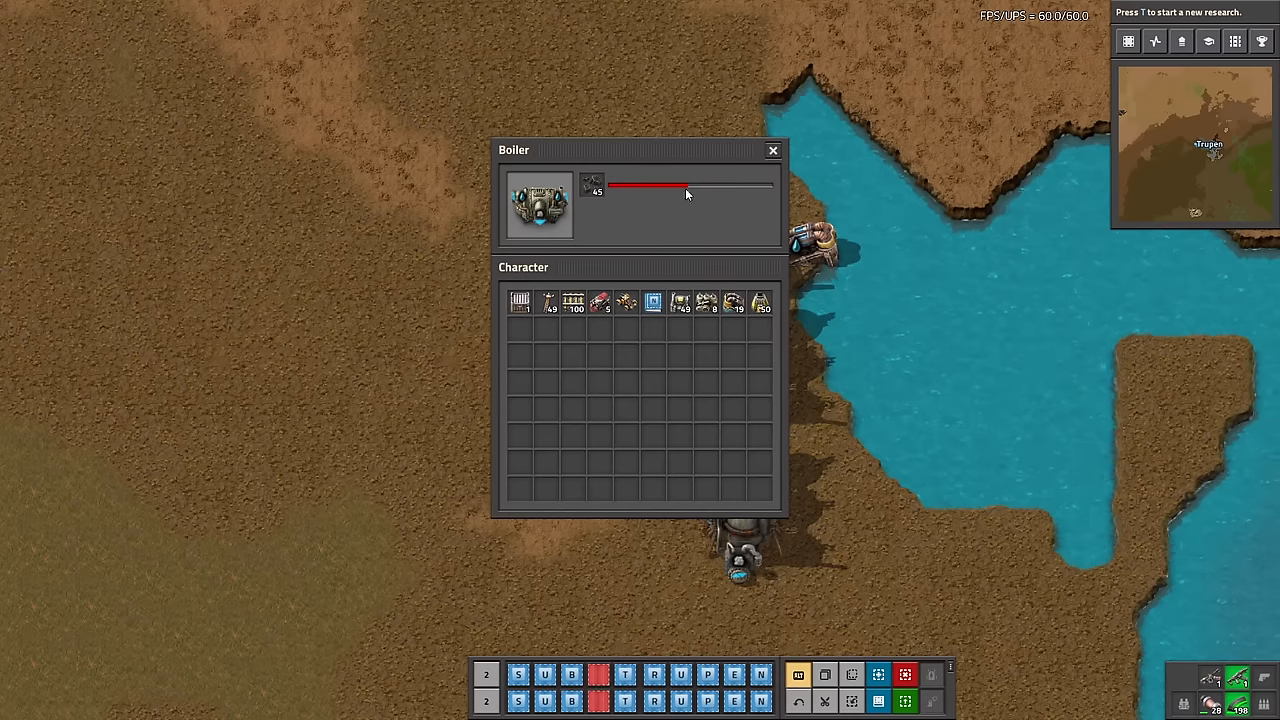
mouse_move(700, 186)
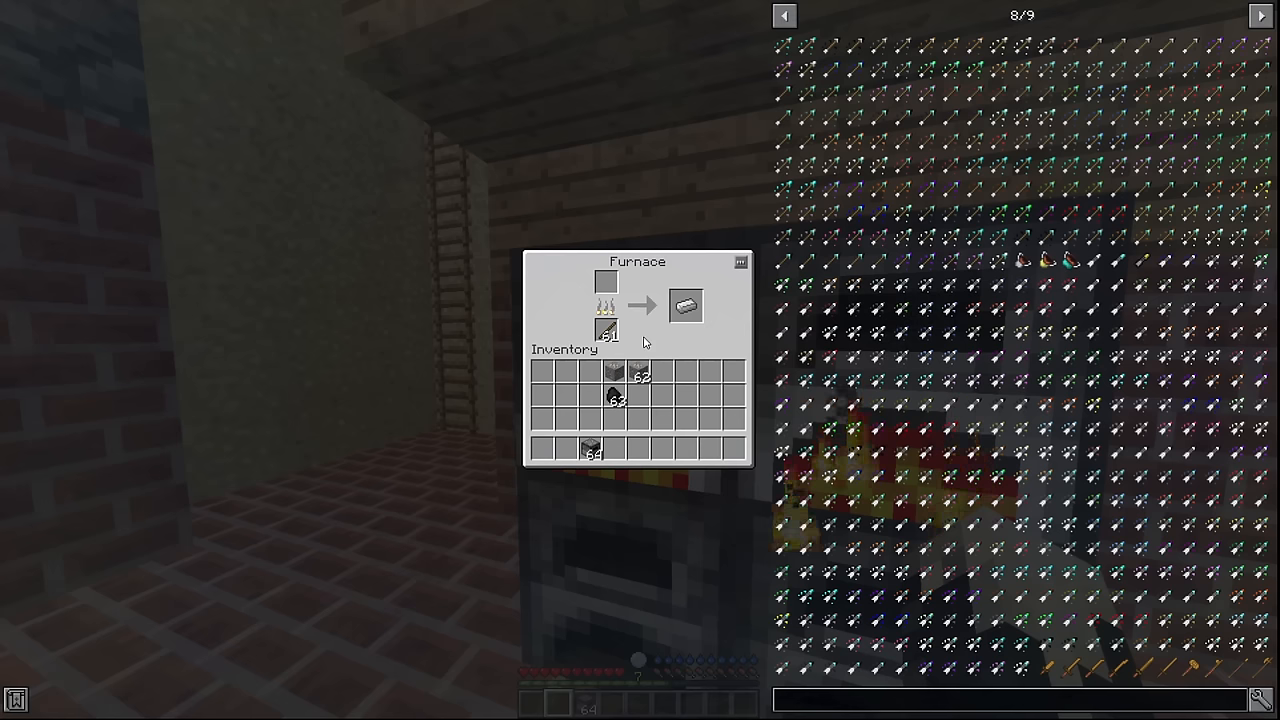
mouse_move(614, 374)
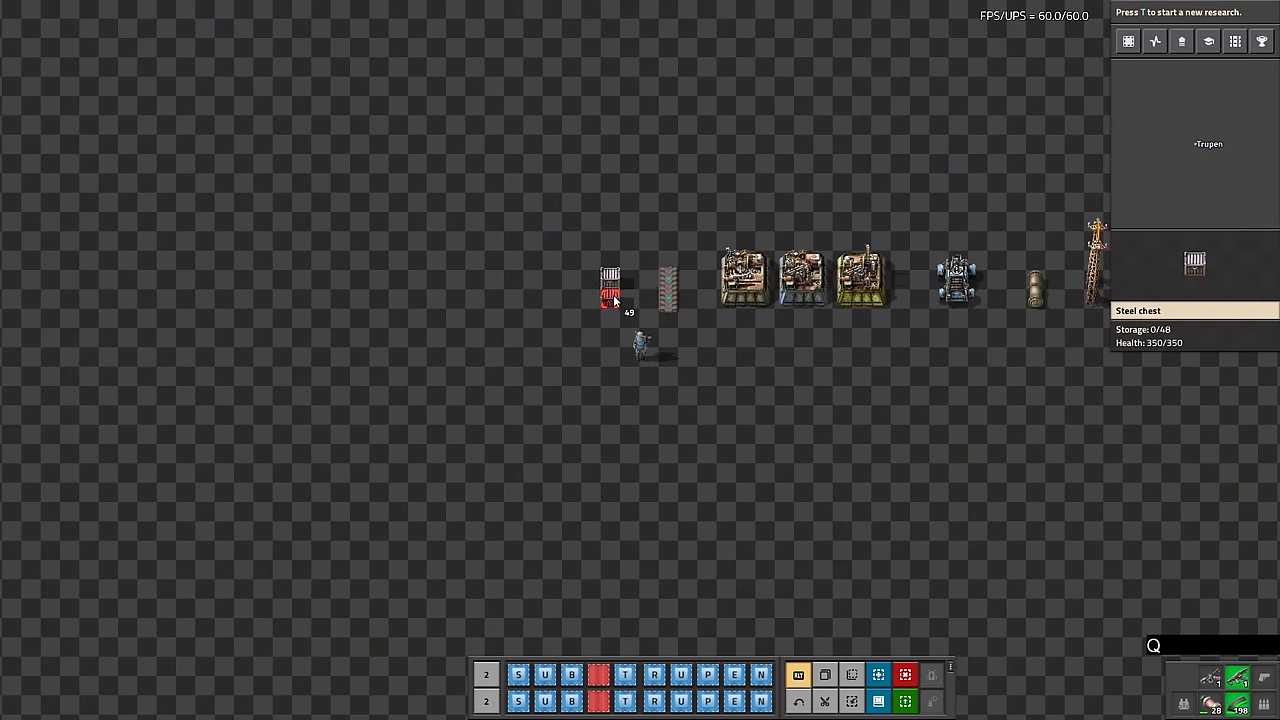
mouse_move(668, 290)
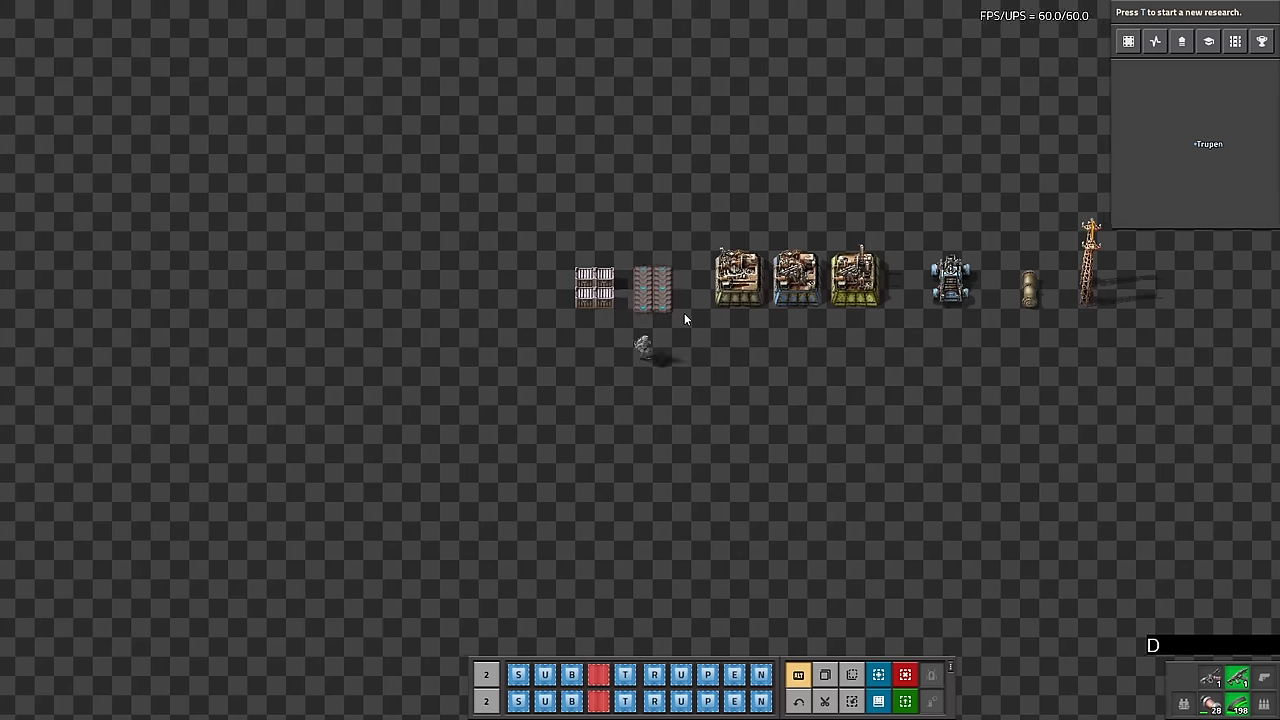
- Place two assembling machines beside the existing row
click(644, 280)
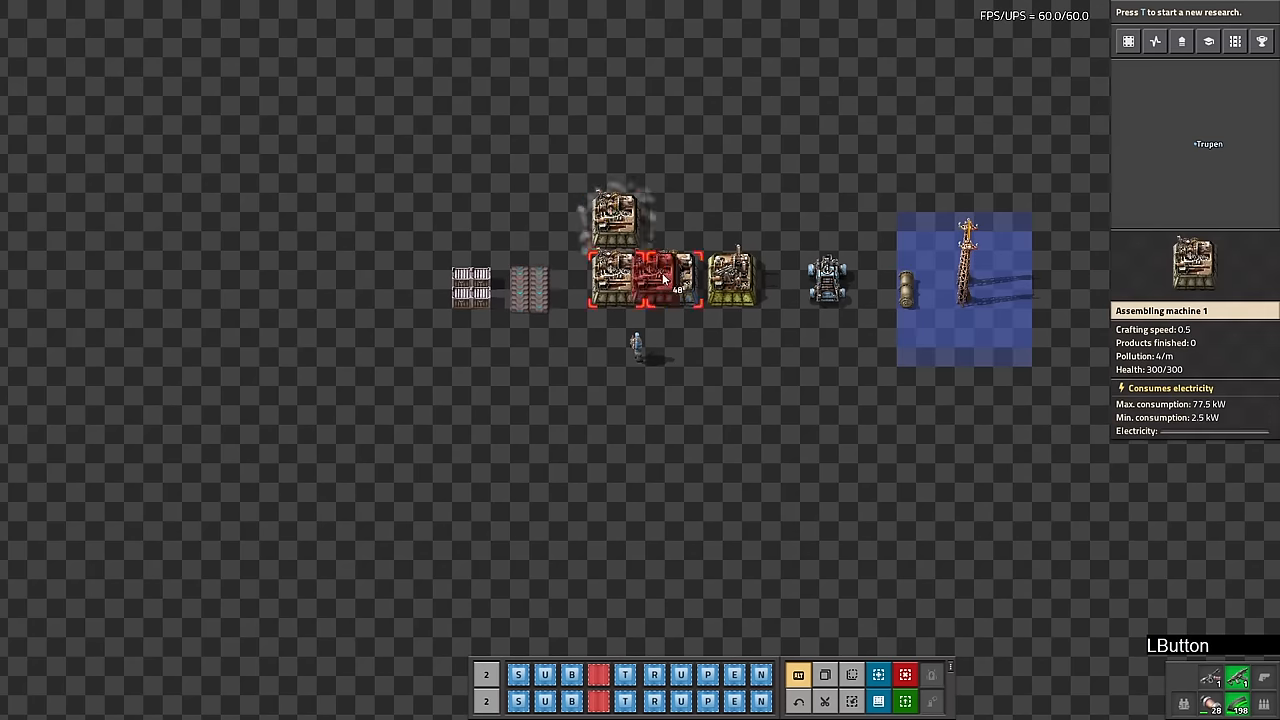
click(730, 280)
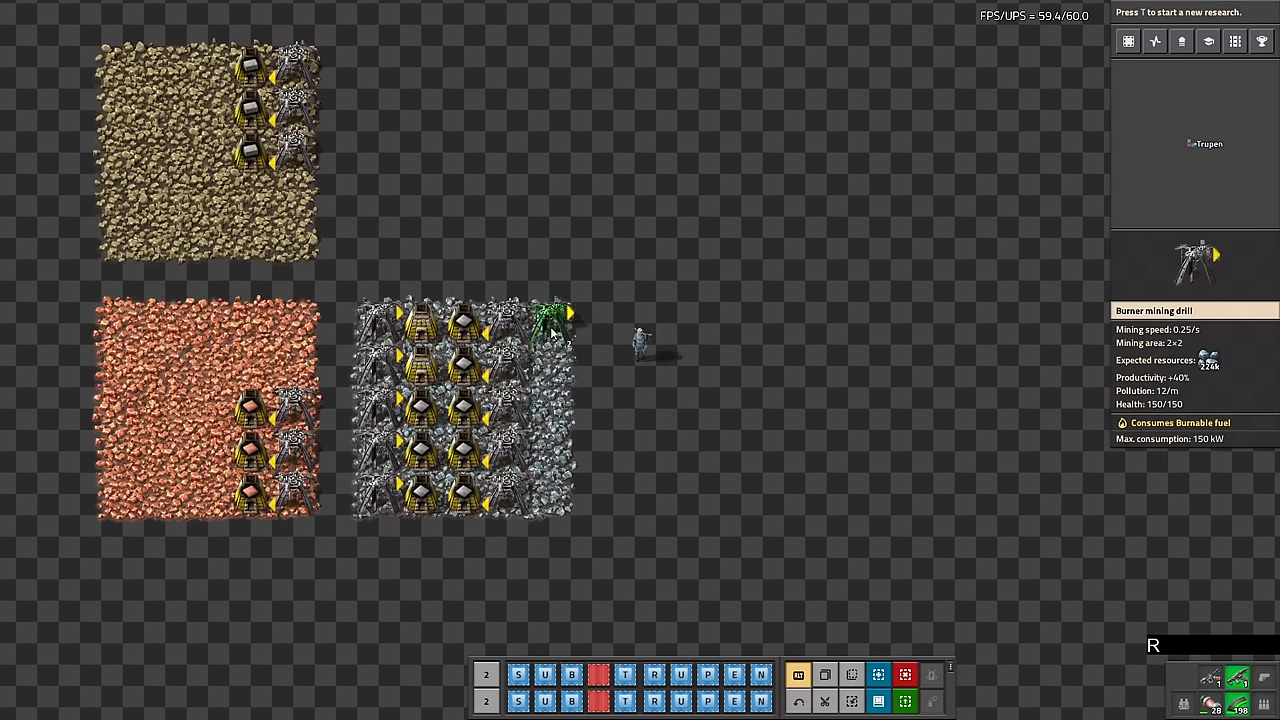
- Place a burner mining drill on the ore patch
click(590, 280)
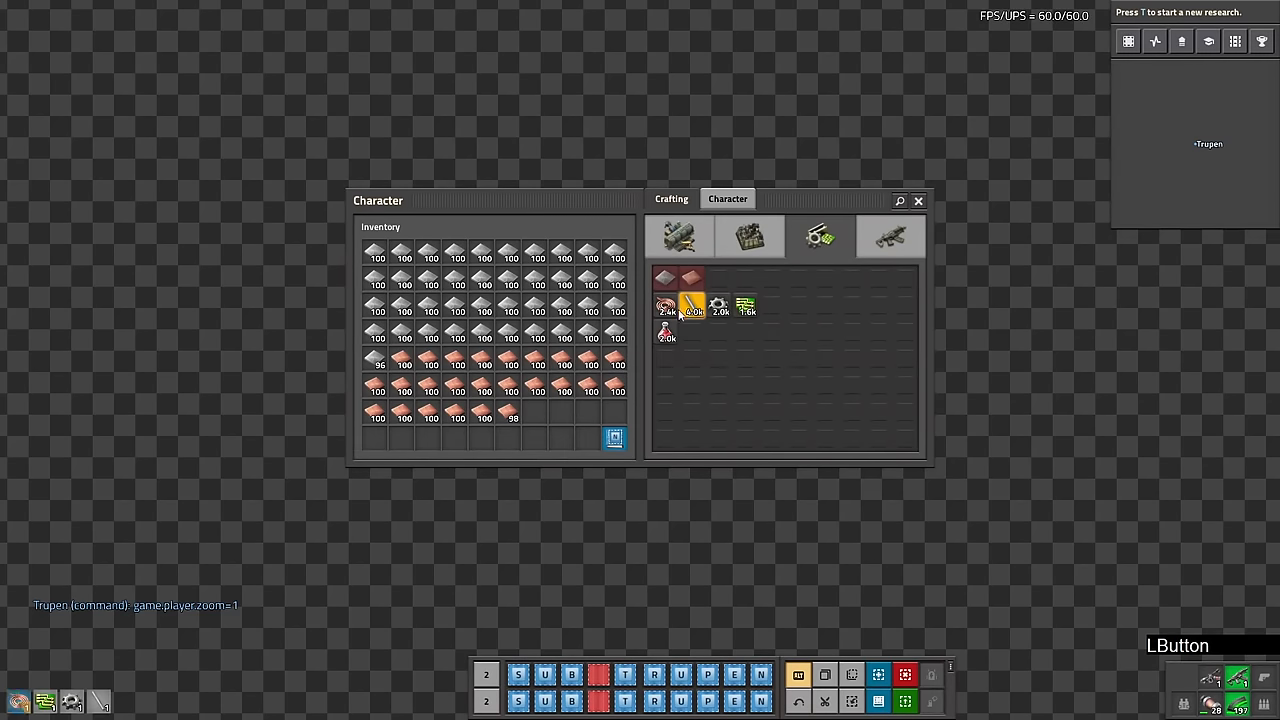
- Queue hand-crafting of a recipe batch, a single item and a burner inserter
right_click(692, 304)
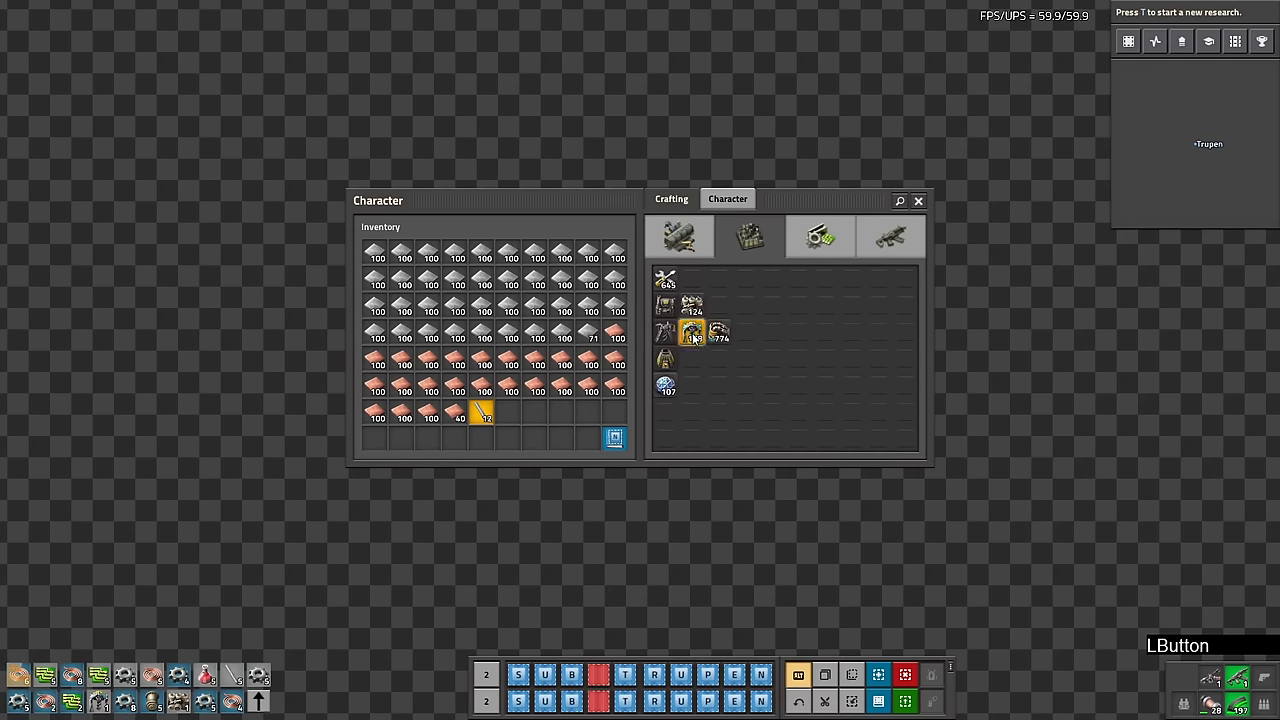
click(680, 236)
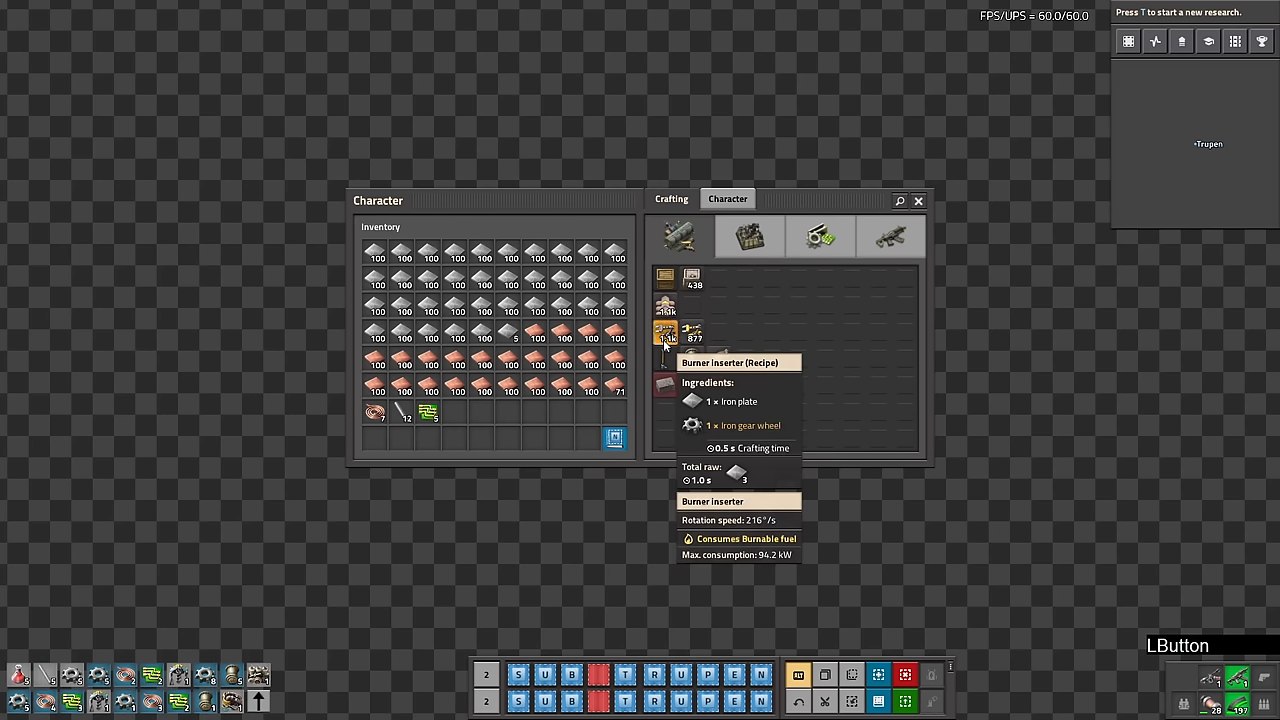
click(664, 332)
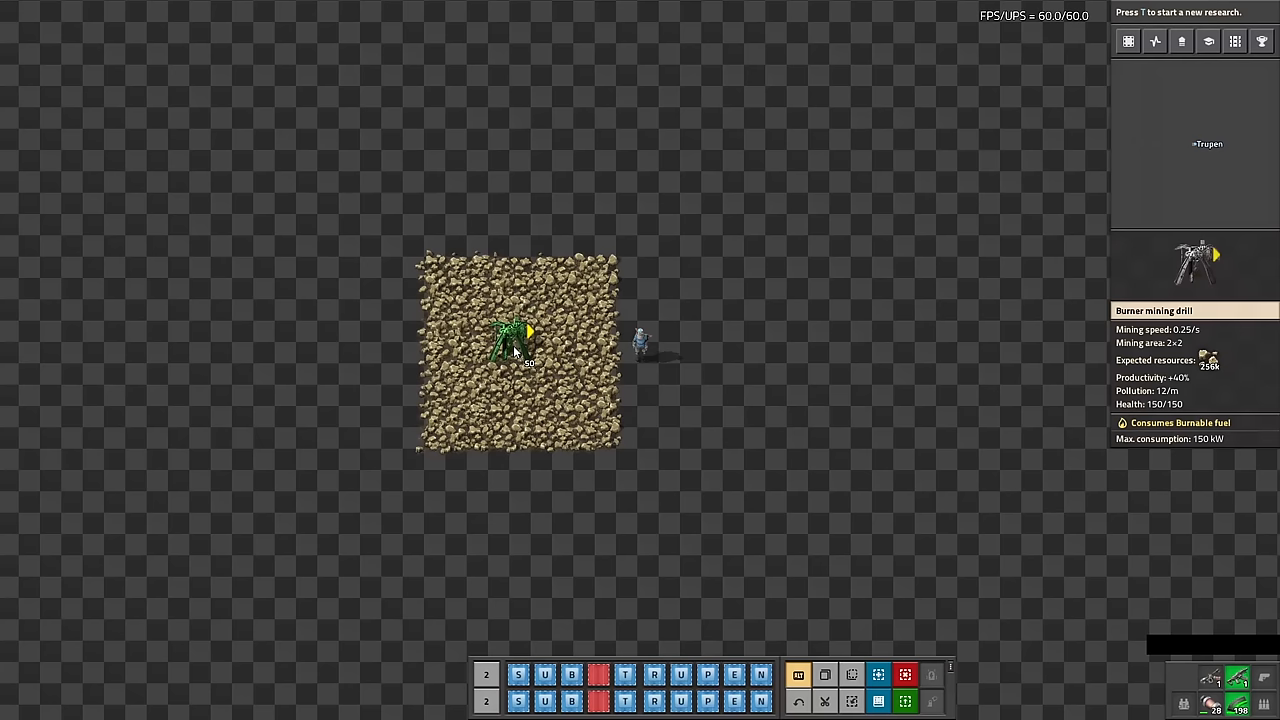
- Place a burner mining drill and a wooden chest between the drills, then close the inventory
click(516, 336)
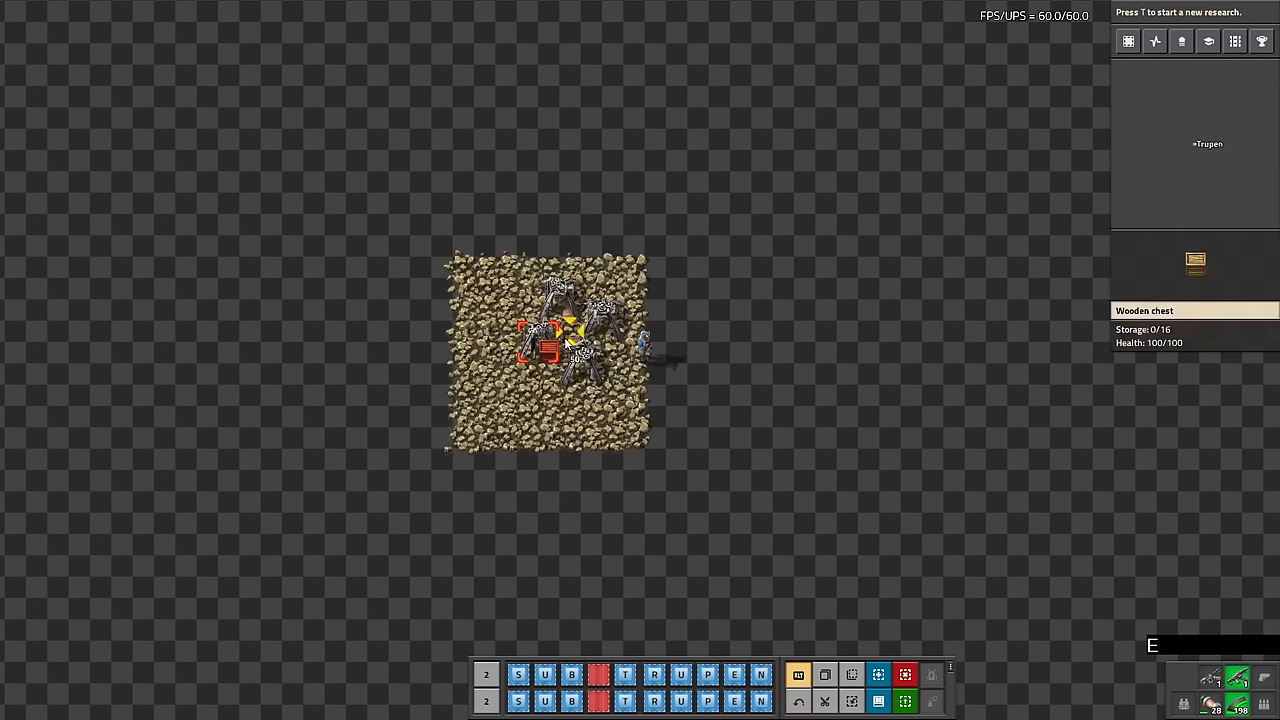
click(560, 330)
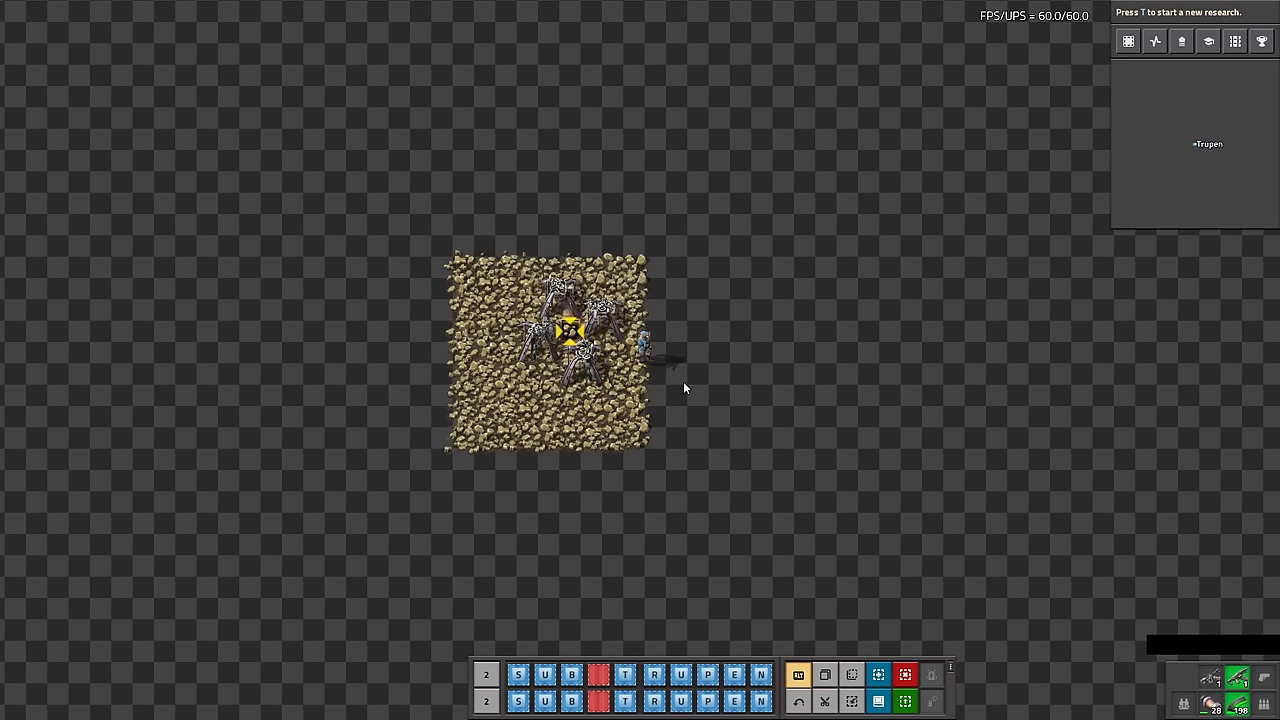
key(e)
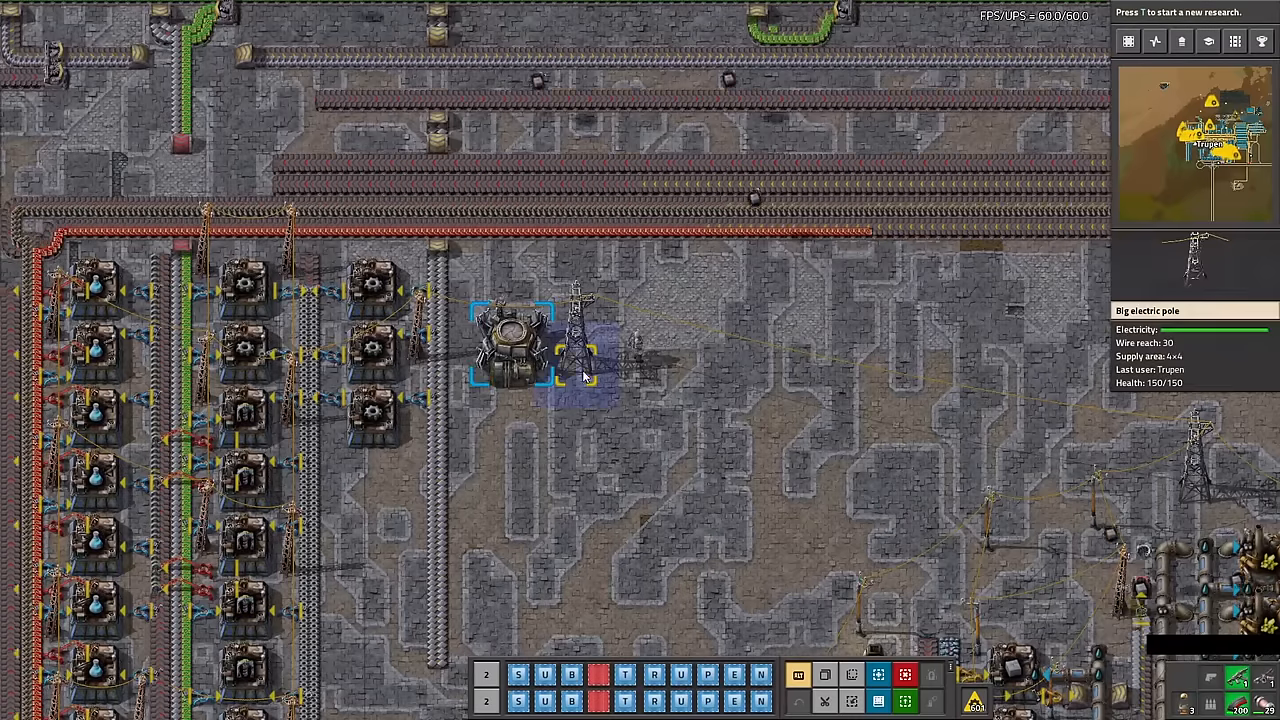
- View the electric network graphs from a pole over one minute, then ten minutes
click(576, 350)
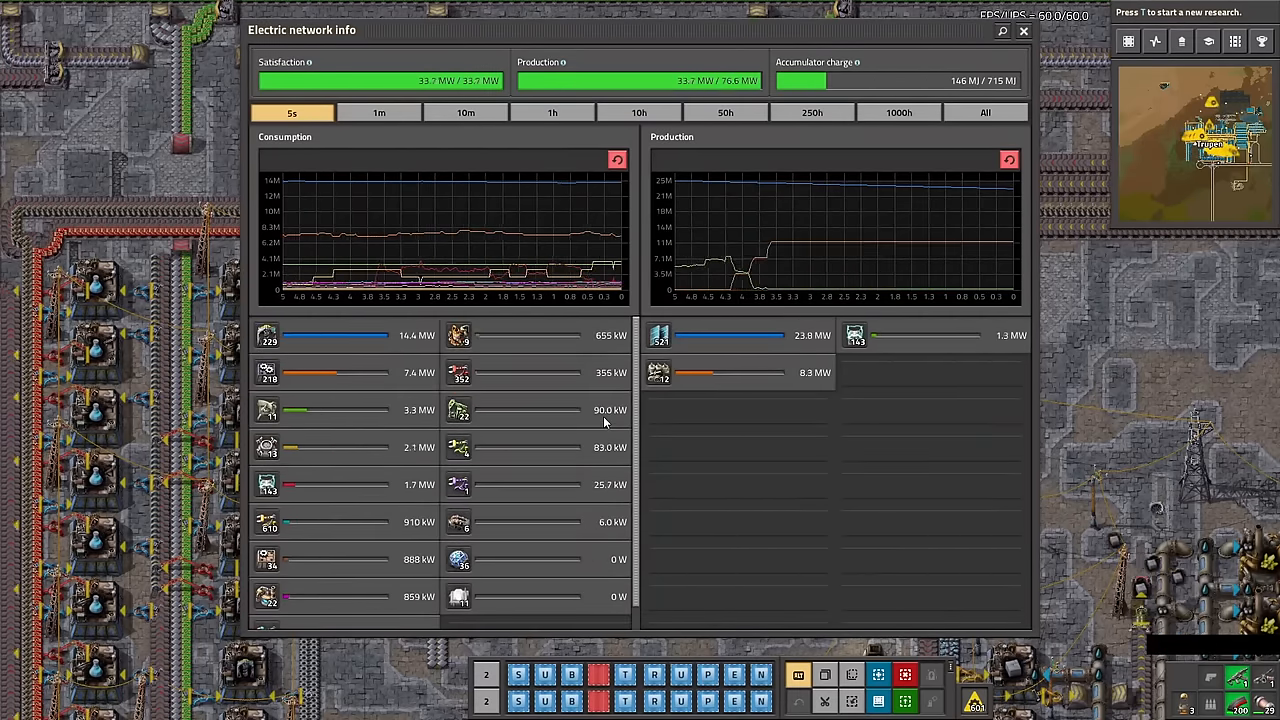
click(380, 112)
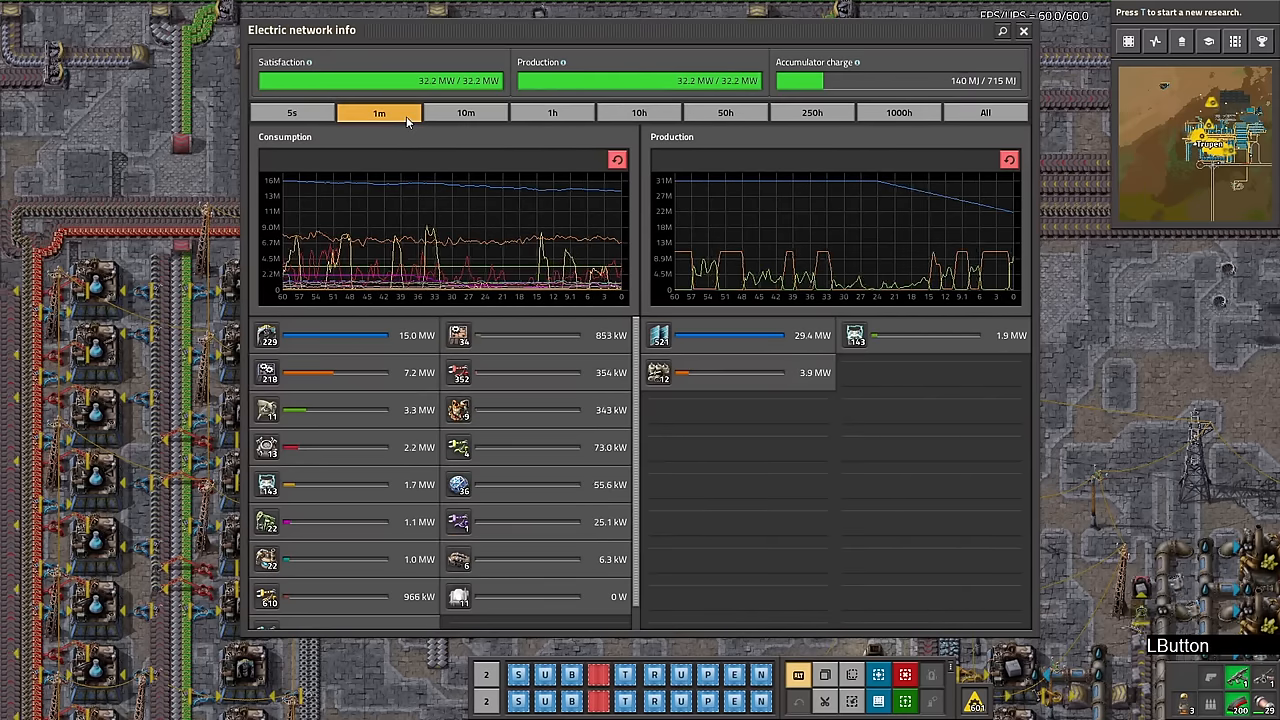
click(464, 112)
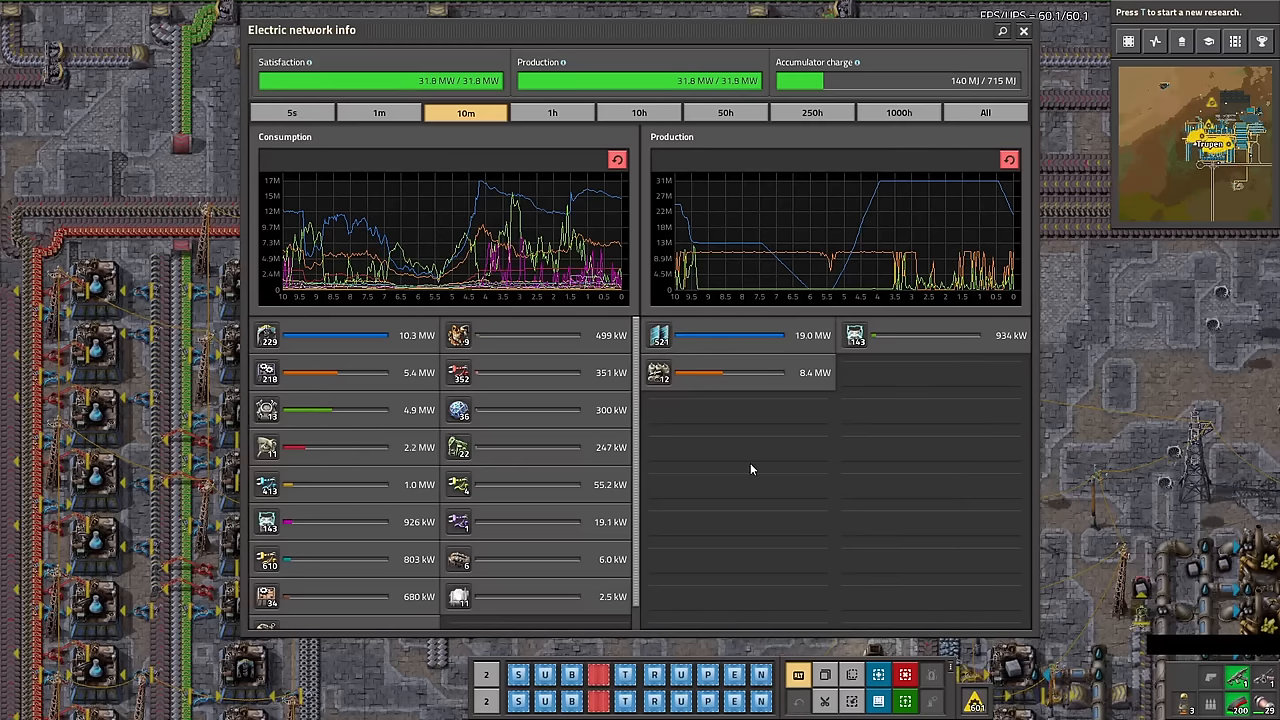
mouse_move(1008, 160)
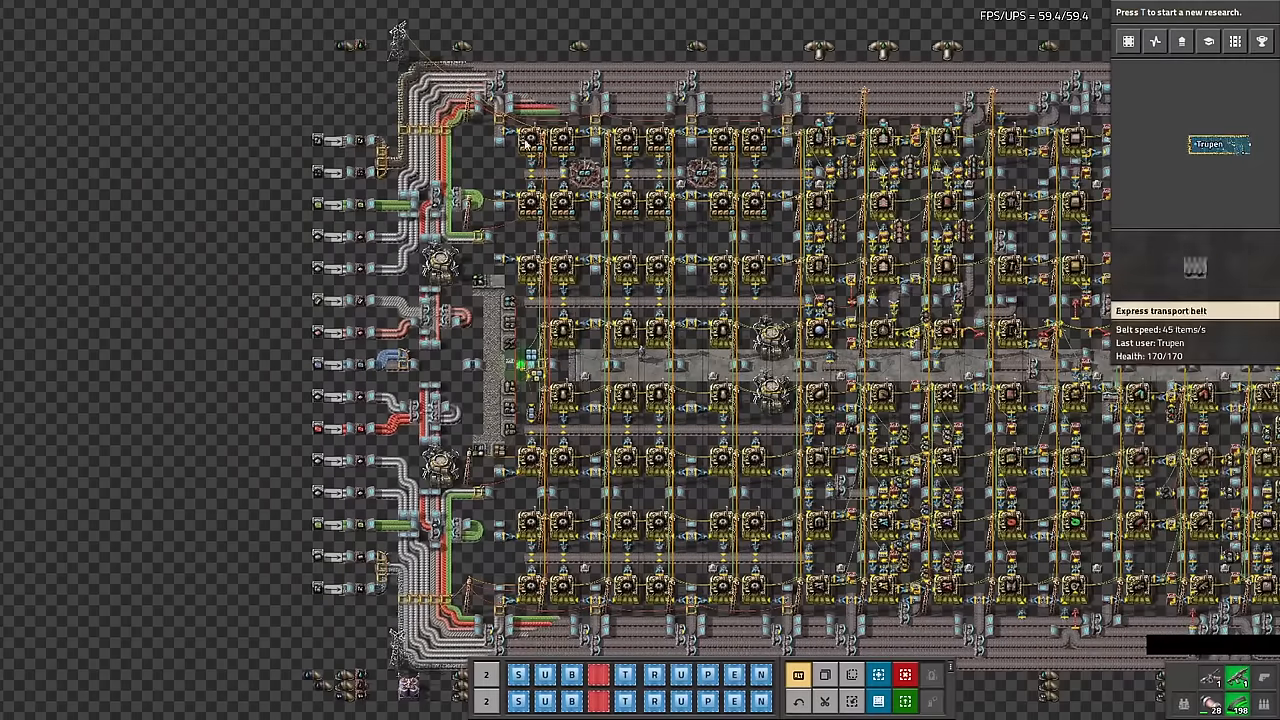
mouse_move(648, 590)
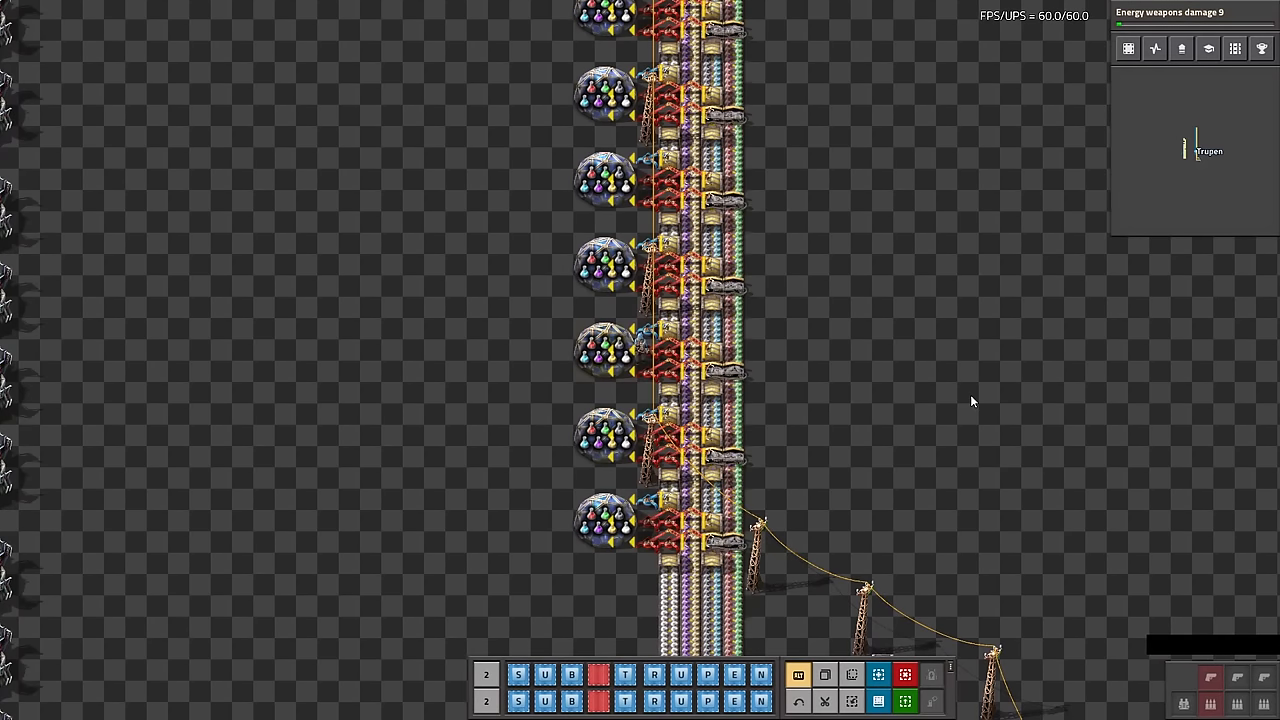
key(e)
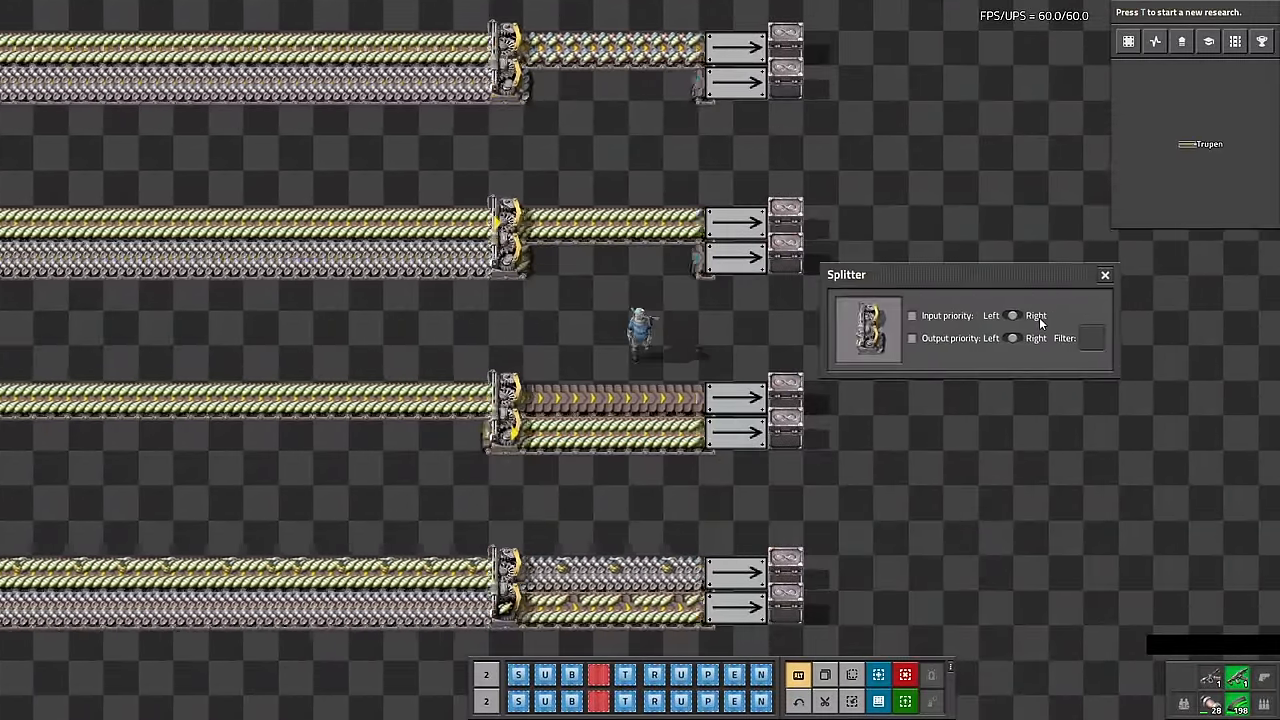
- Set the splitter's input priority to Right and choose an output priority
click(912, 316)
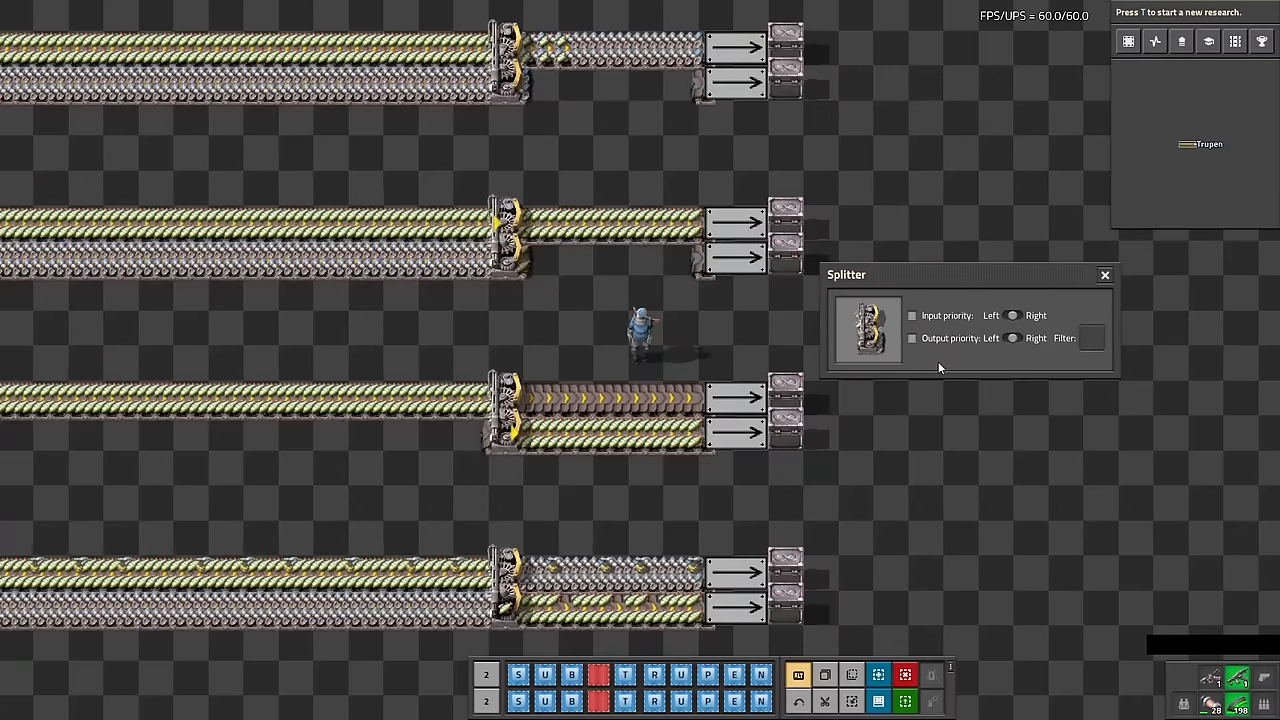
click(912, 338)
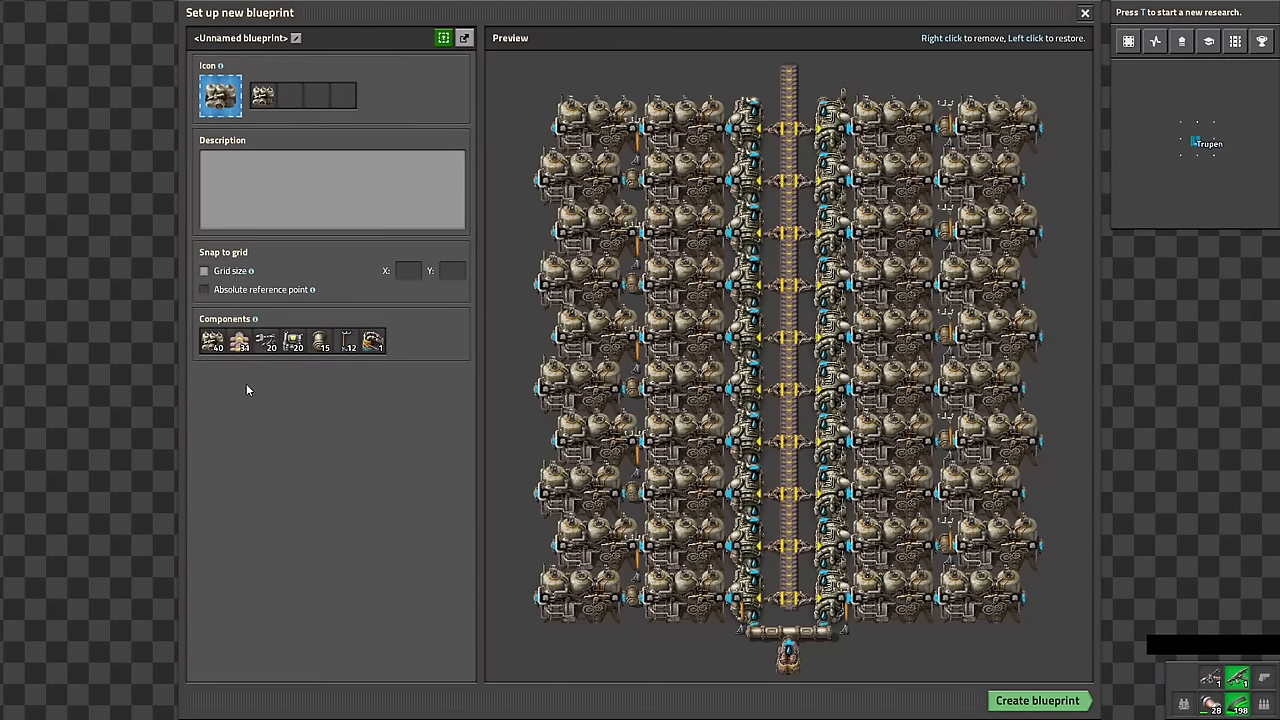
mouse_move(376, 364)
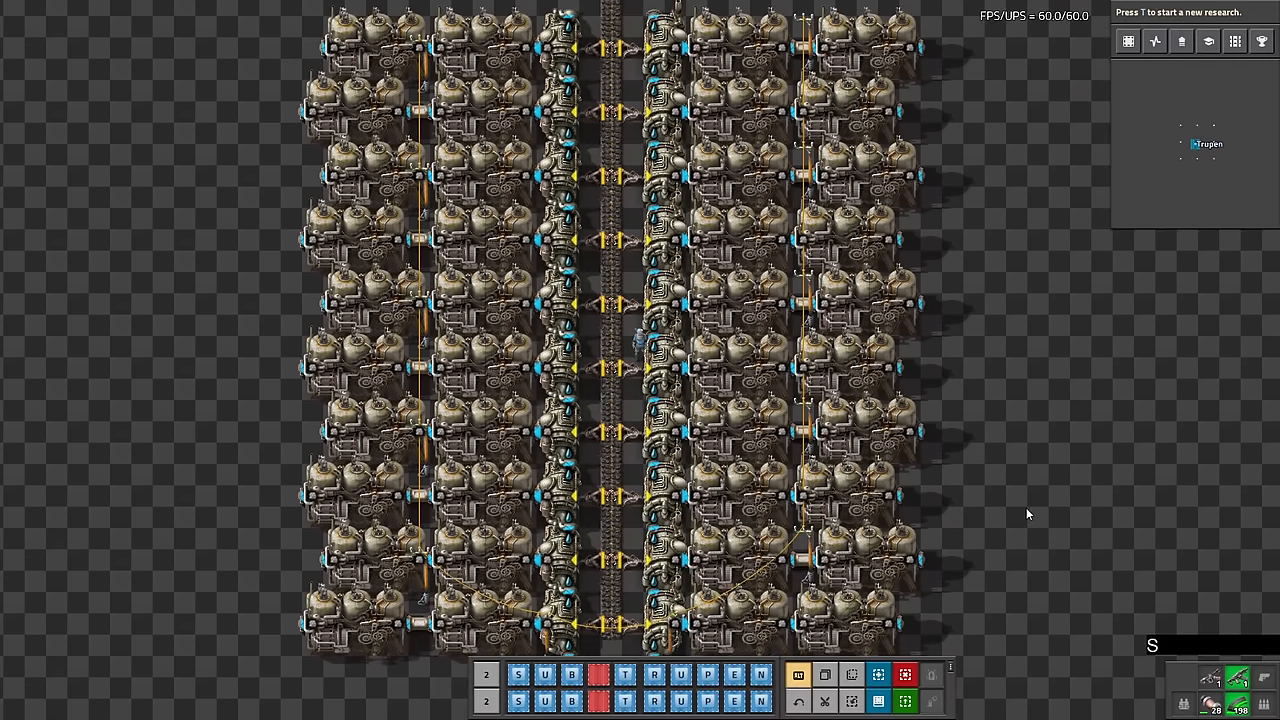
- Select the stone furnace smelting array and create a new blueprint from it
drag(200, 50, 984, 410)
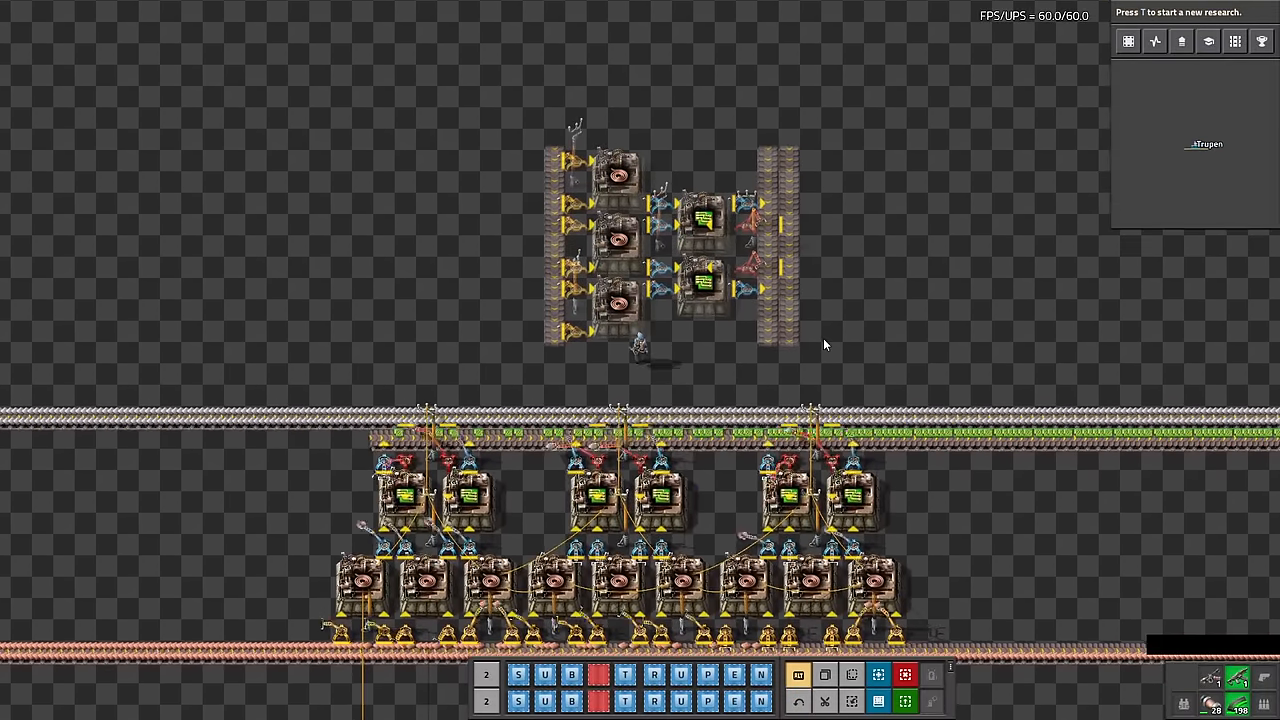
- Place splitters, rotated to the belt direction, at two points along the second running belt line
key(e)
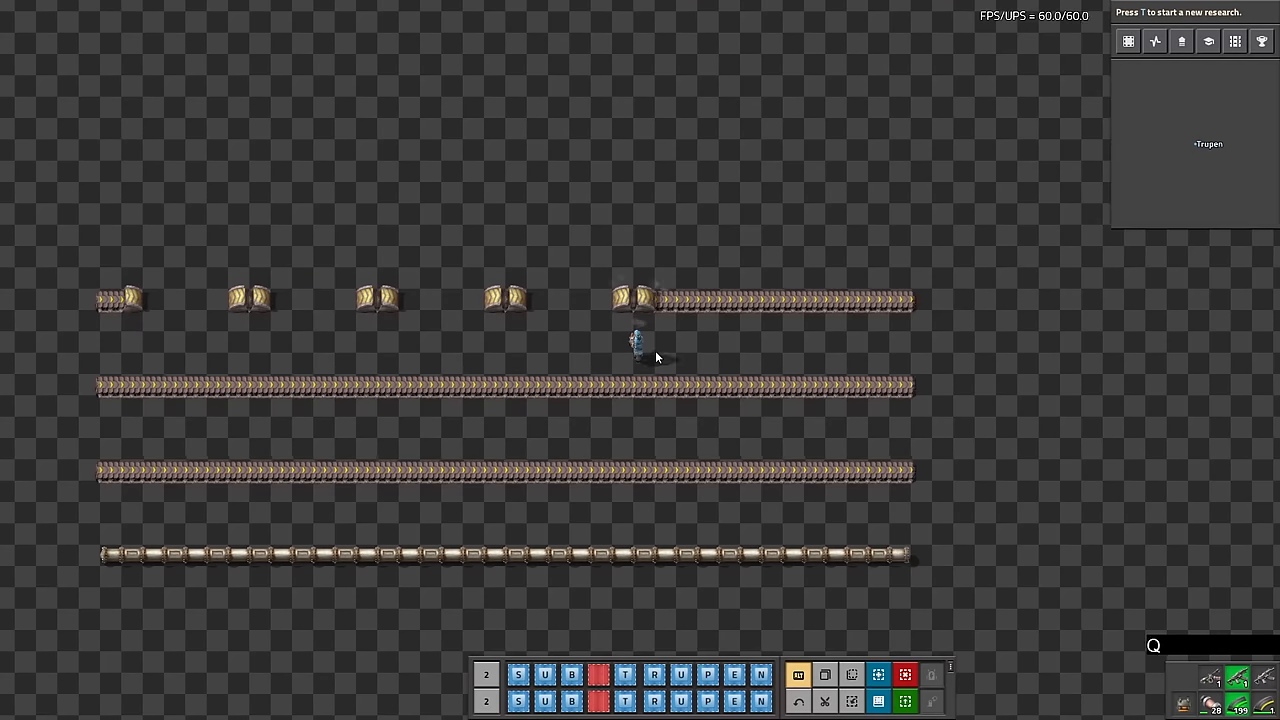
click(730, 376)
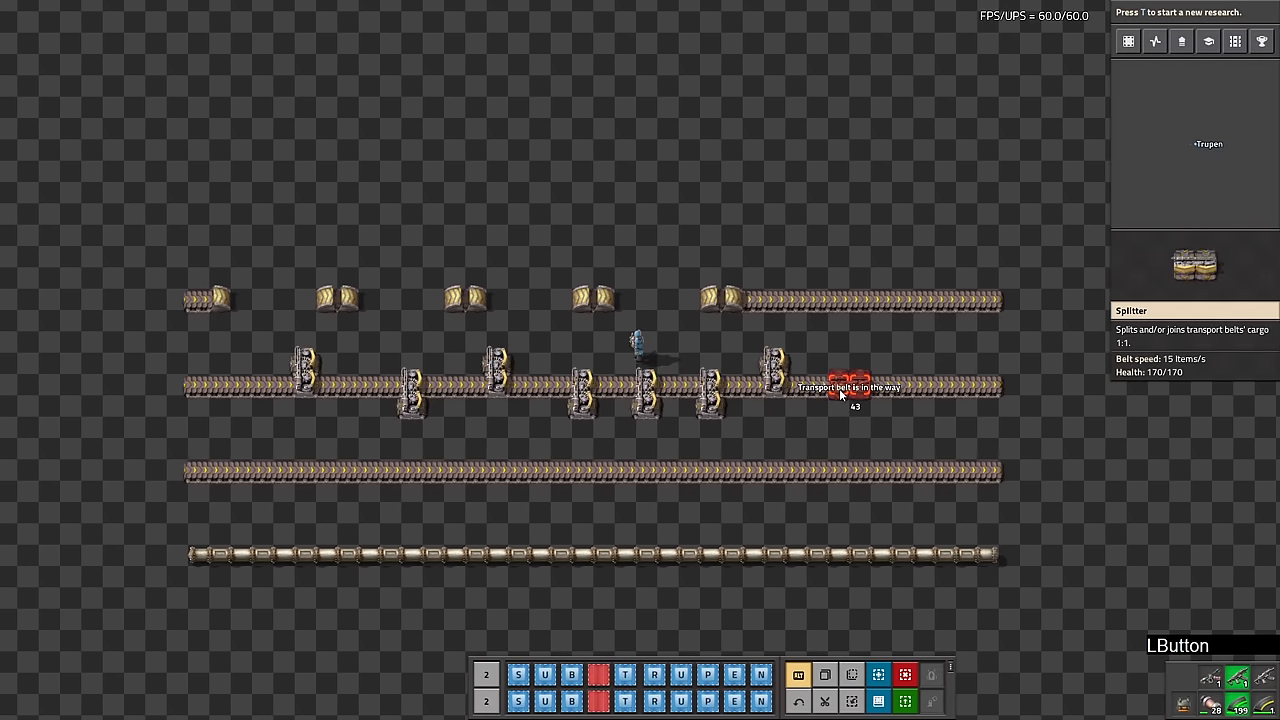
key(r)
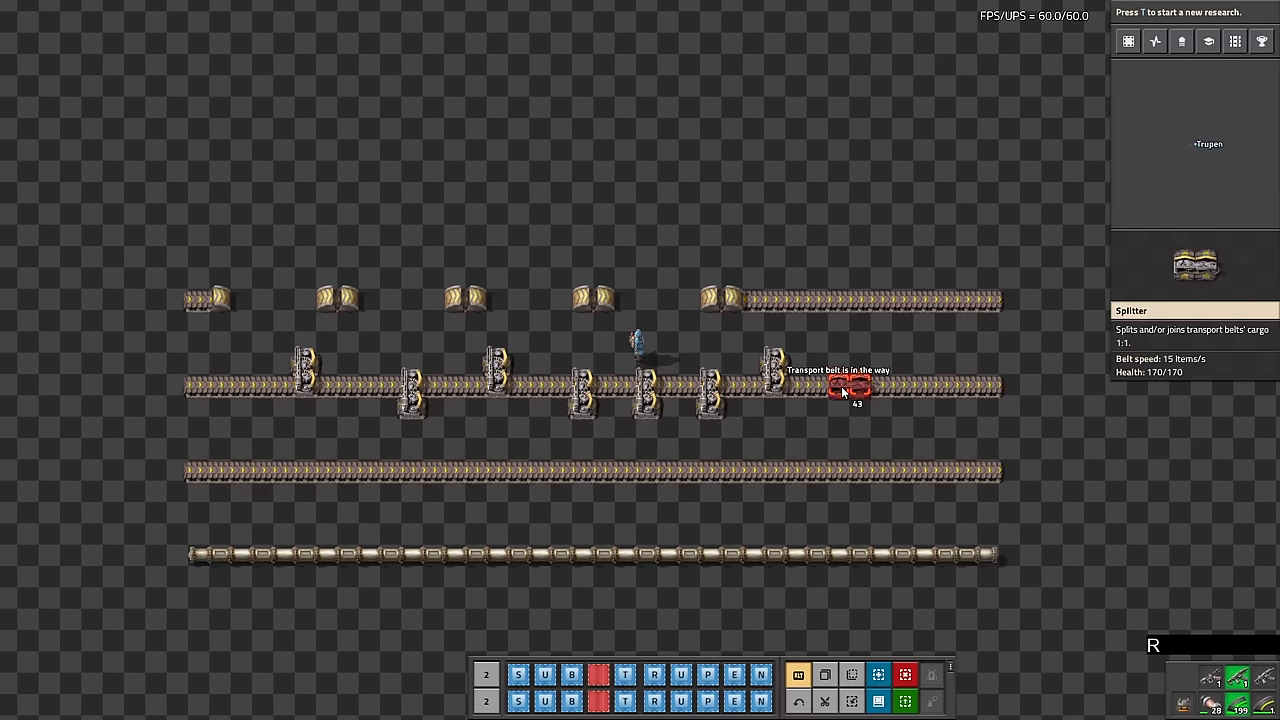
click(850, 384)
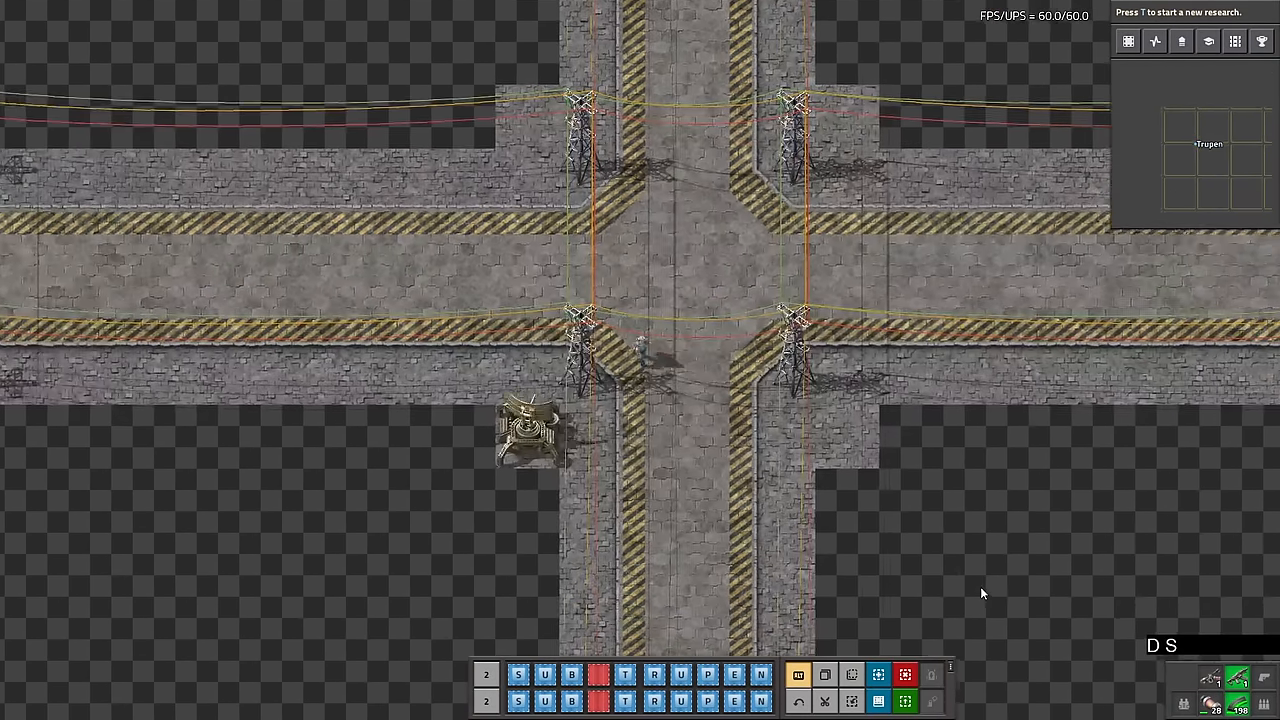
key(NumpadAdd)
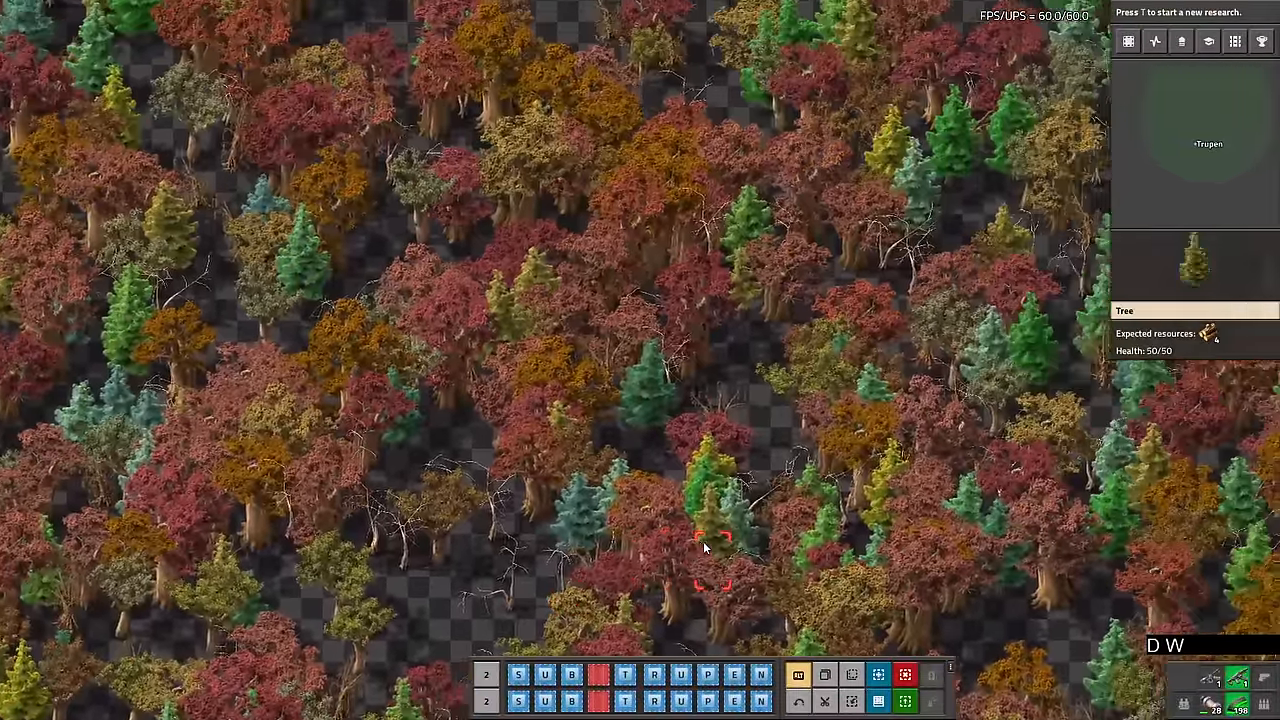
key(e)
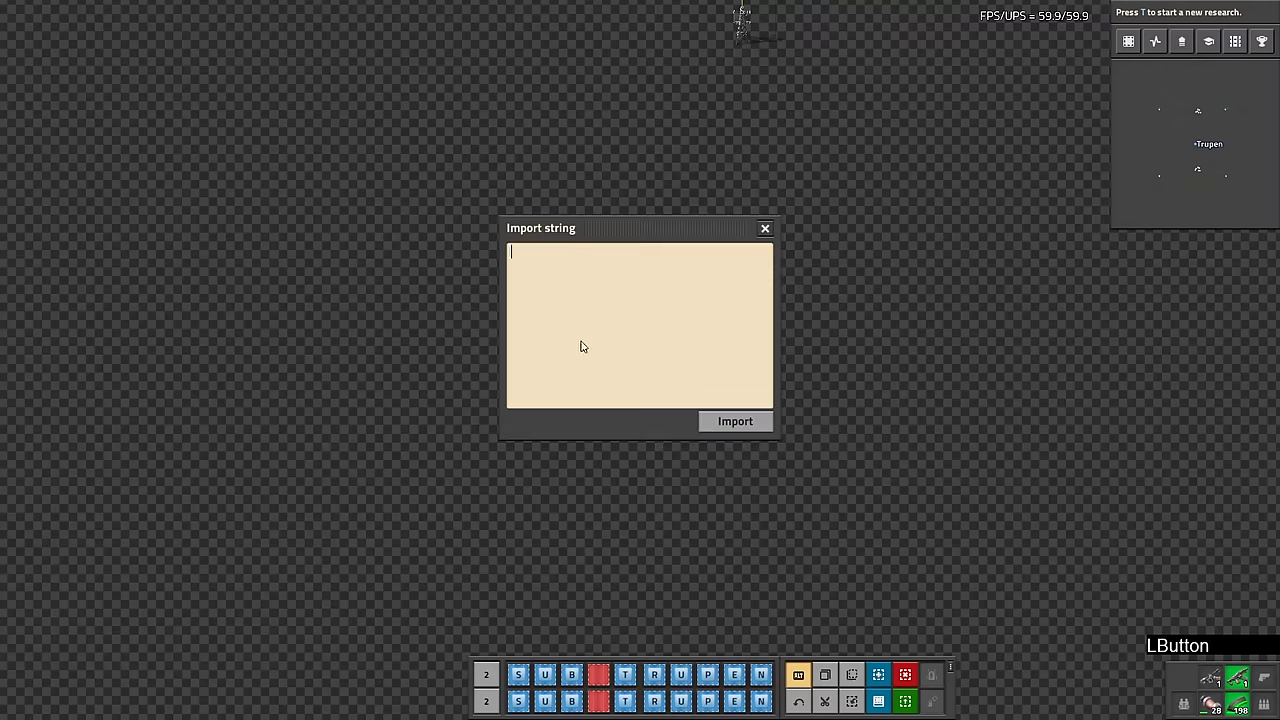
- Paste the blueprint string, import it, and zoom out to hold the huge ghost layout
click(736, 420)
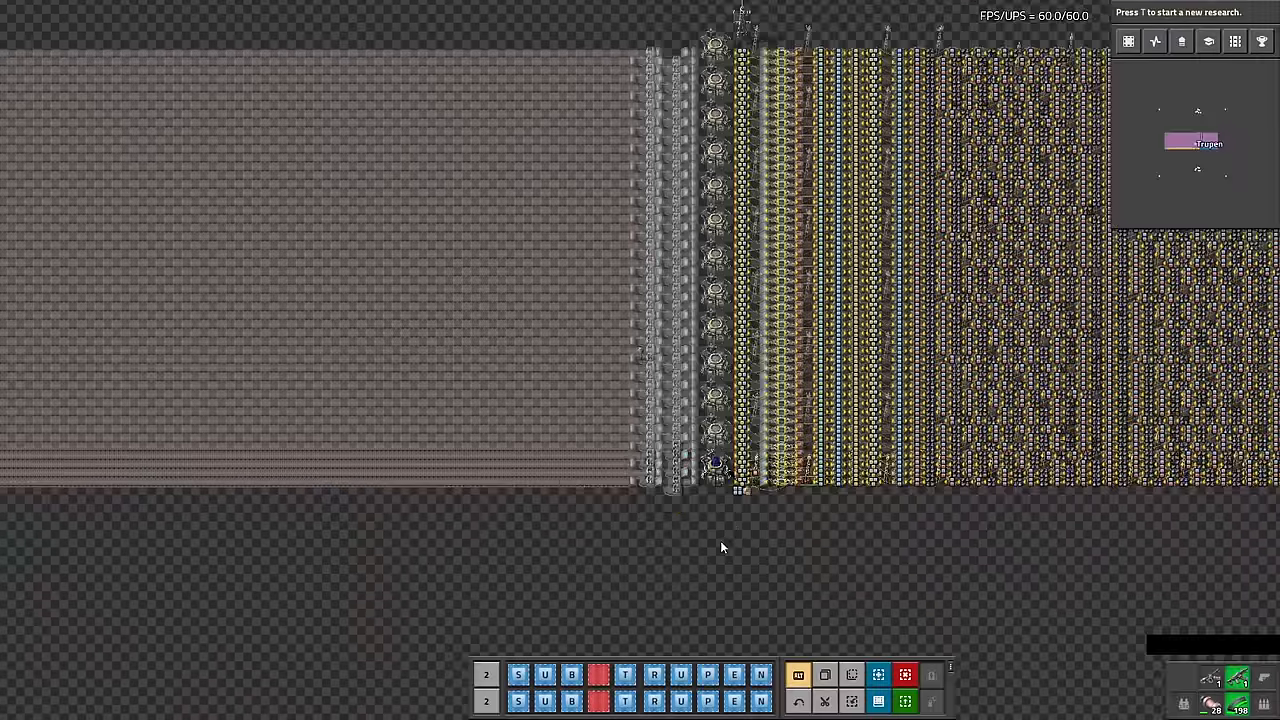
scroll(down, 3)
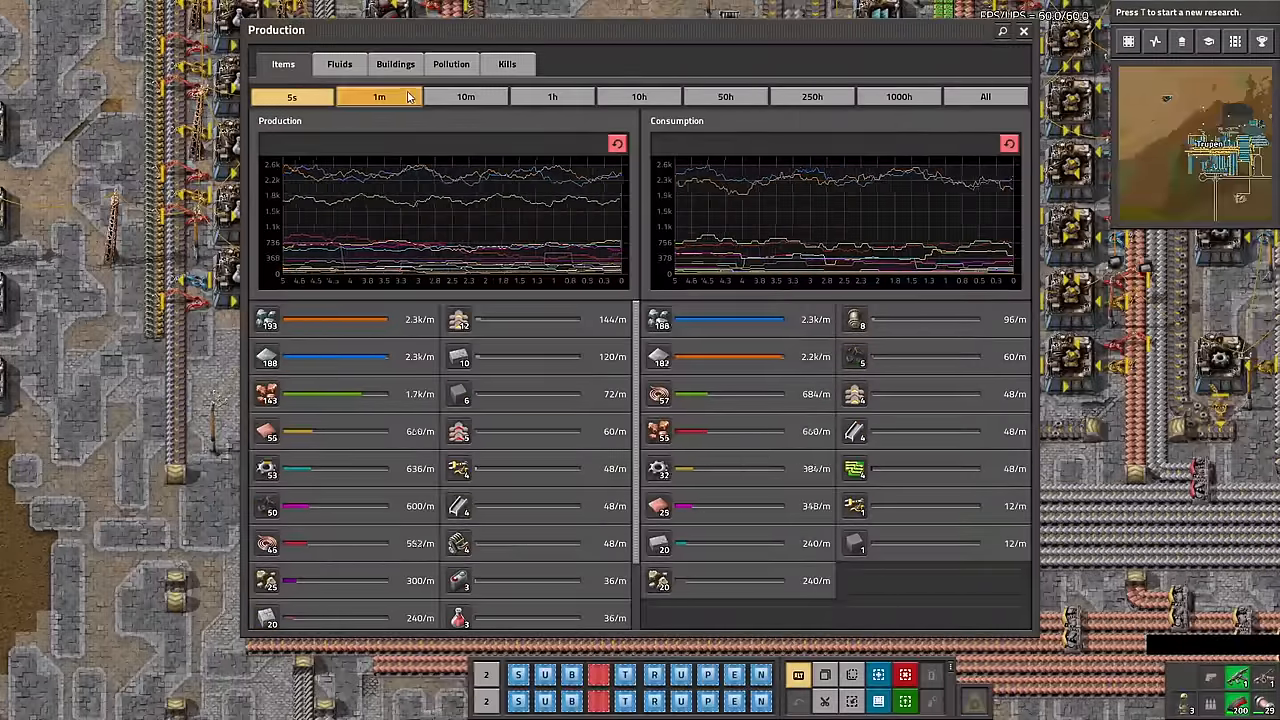
- Show production over 1m then 10m and switch to building statistics
click(464, 96)
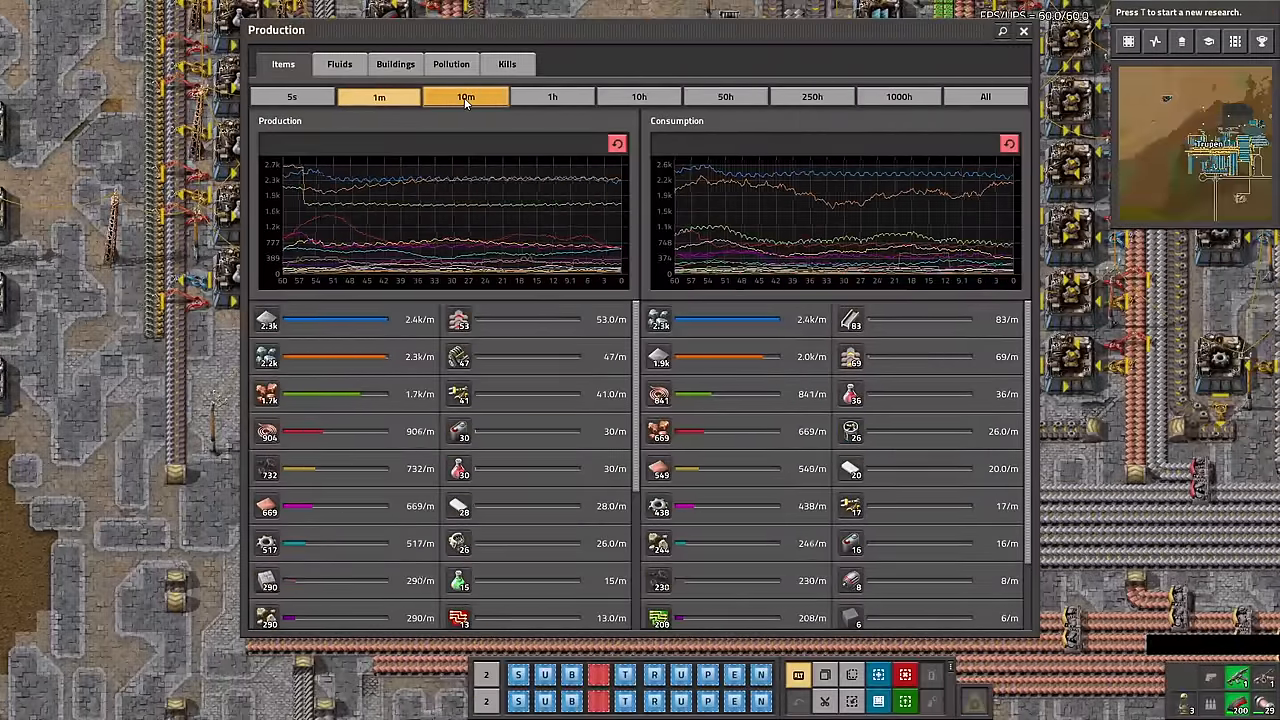
click(340, 64)
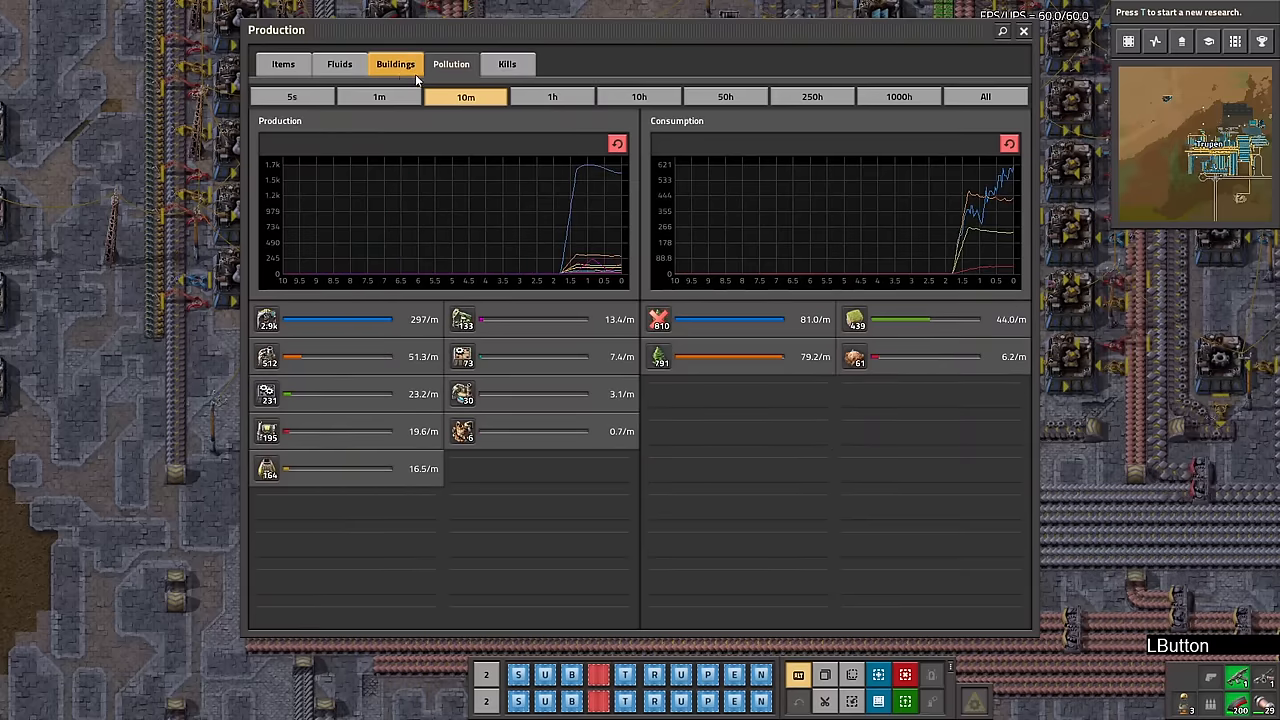
click(284, 64)
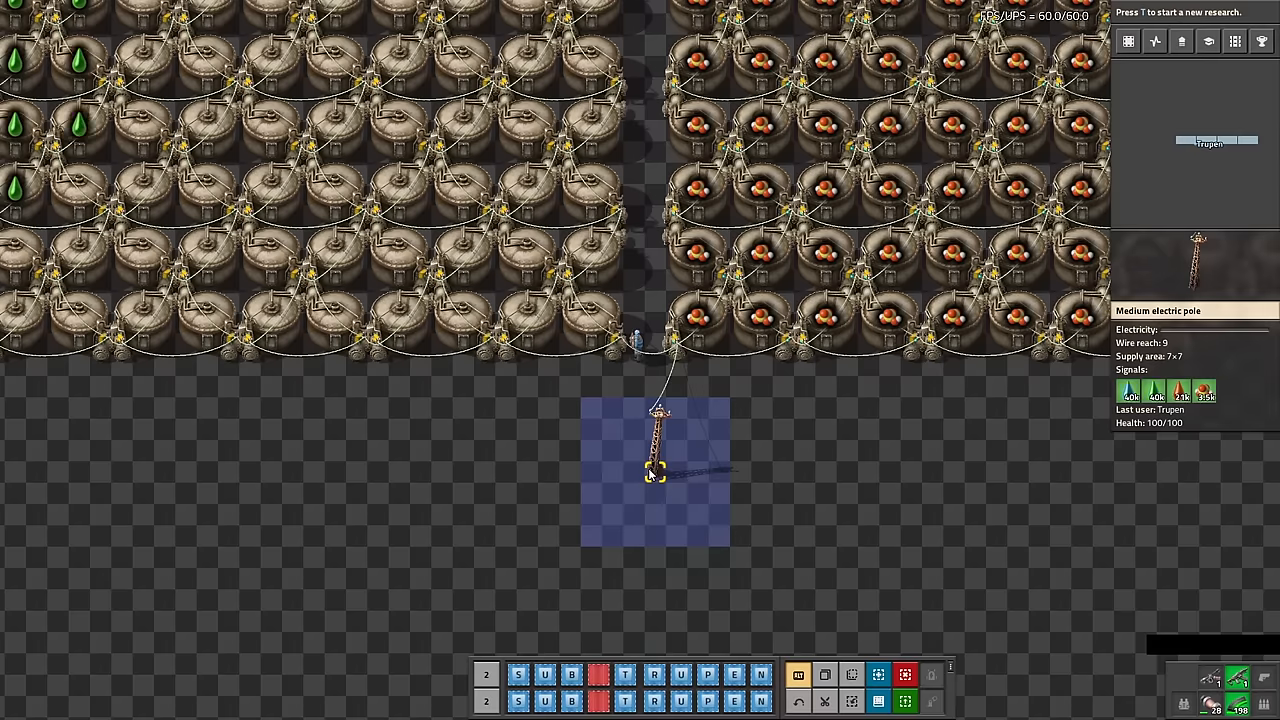
- Place a medium electric pole below the steam engine row to extend power coverage
key(e)
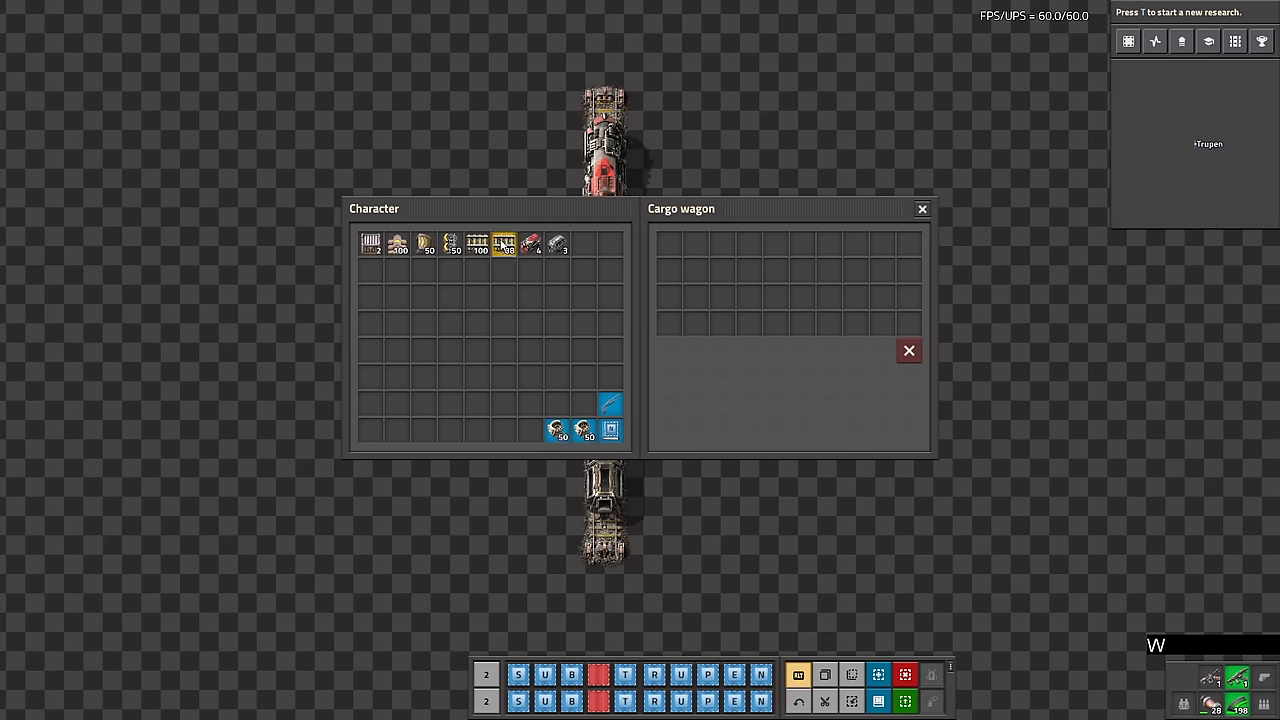
- Open a cargo wagon on the train to show its empty inventory beside the character's
click(504, 244)
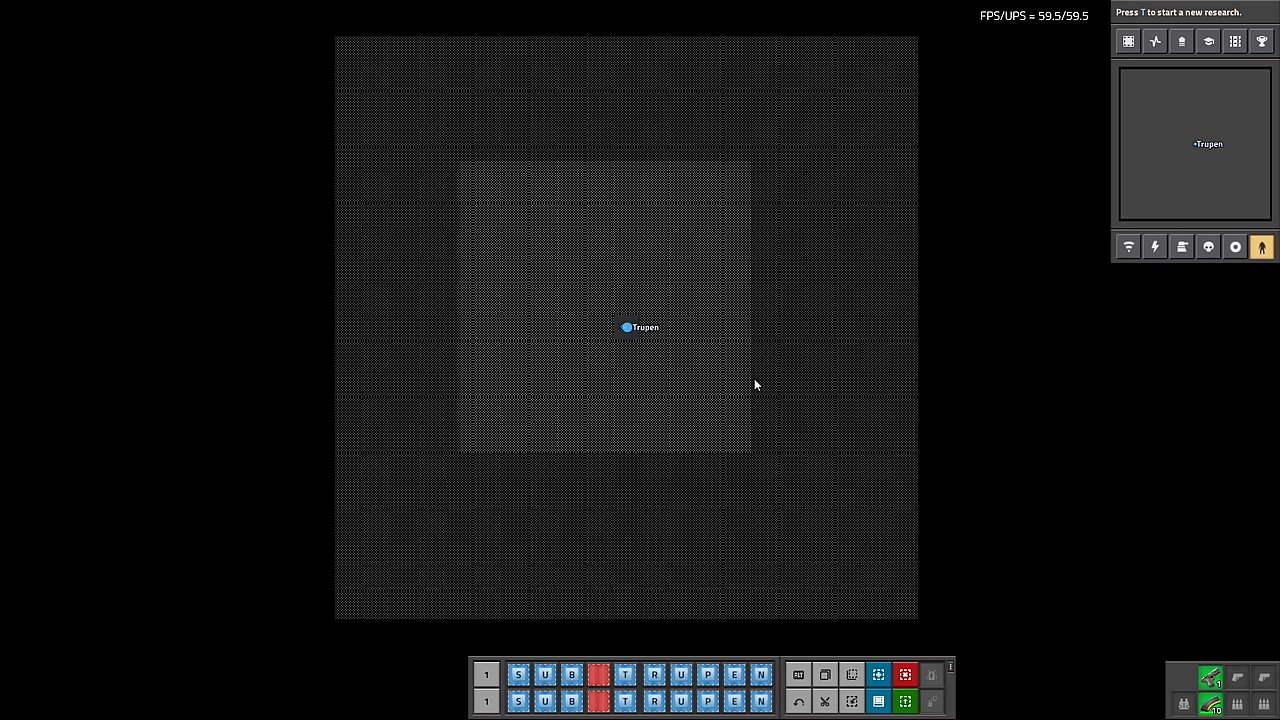
mouse_move(1024, 464)
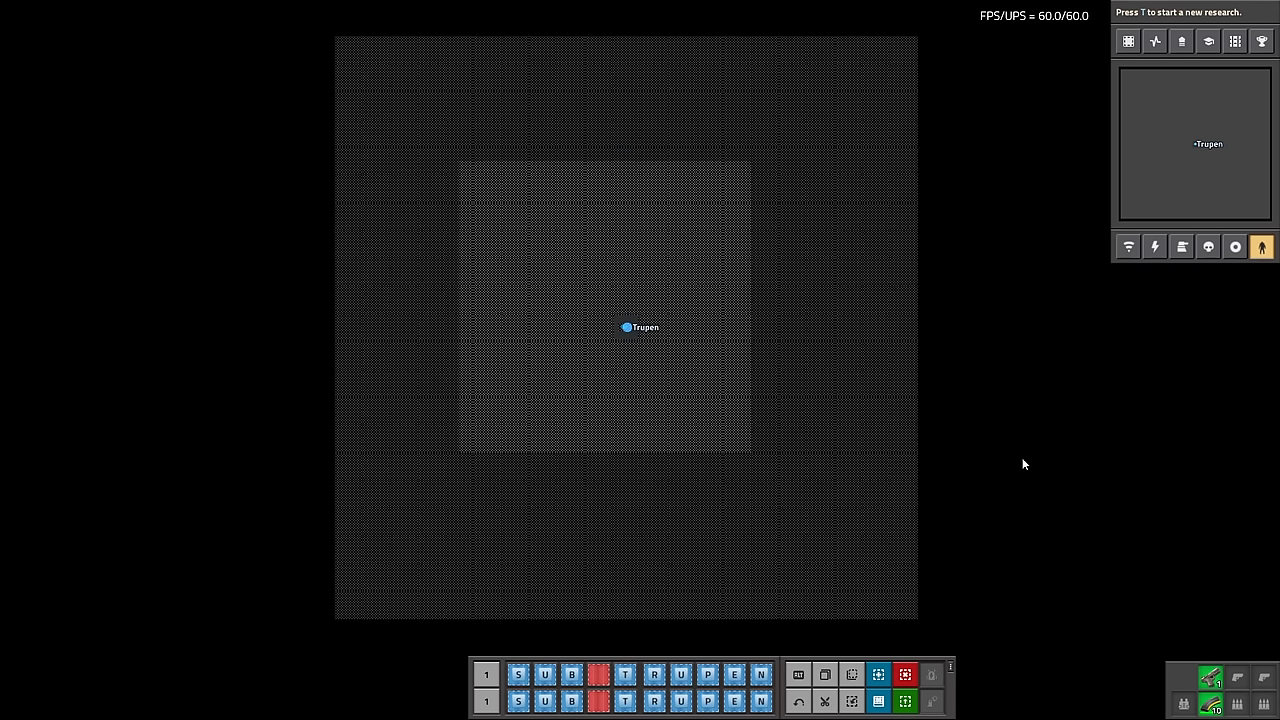
mouse_move(520, 96)
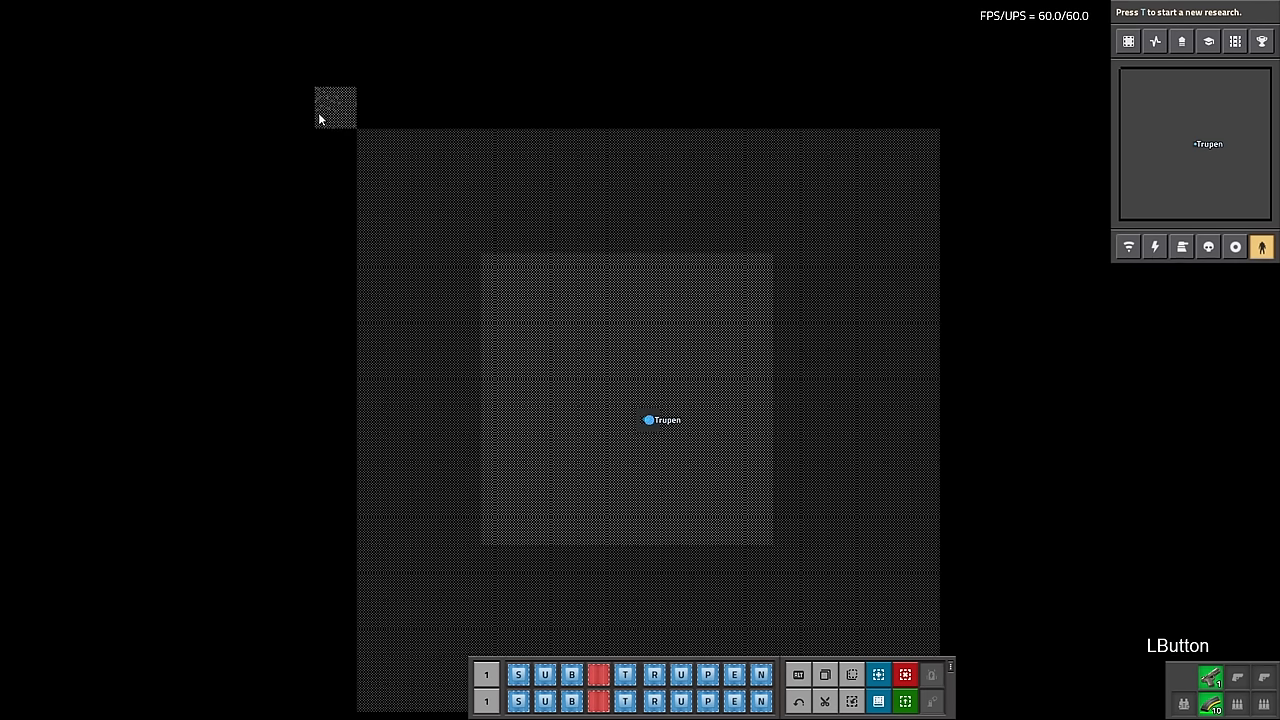
- Shift-click radar ghosts along the peninsula in map view until fog of war blocks more
click(540, 330)
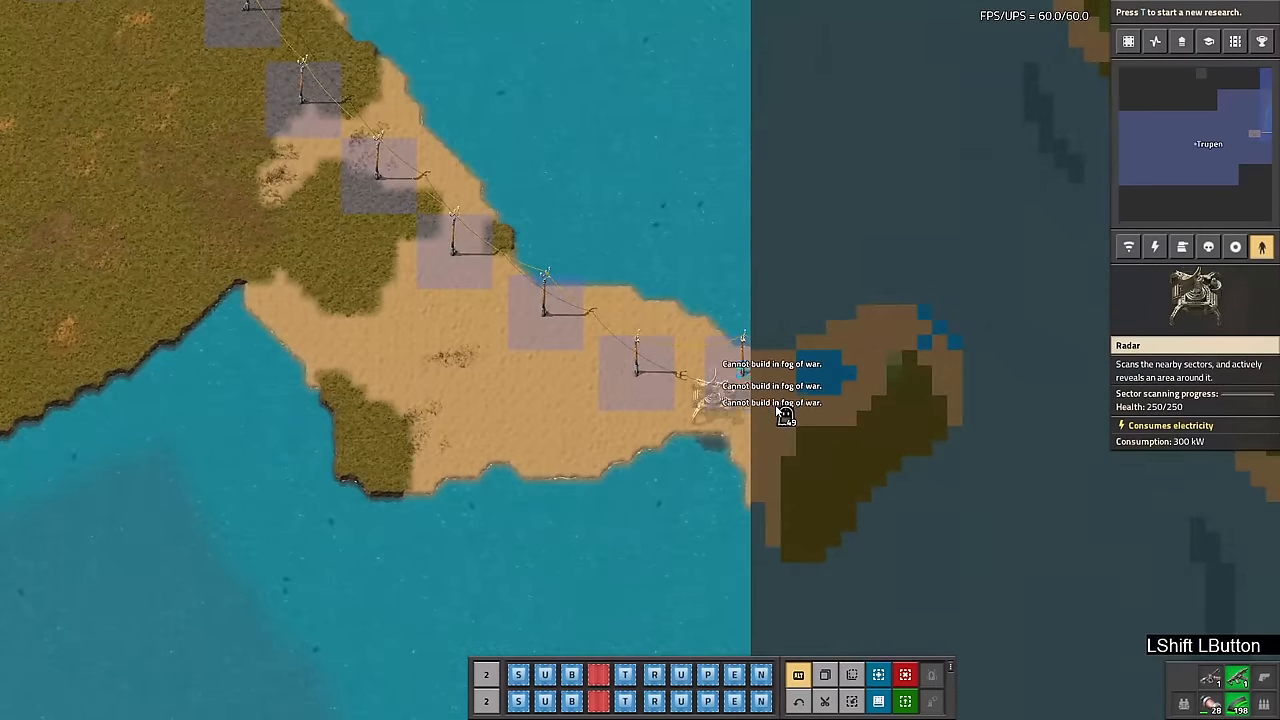
key(e)
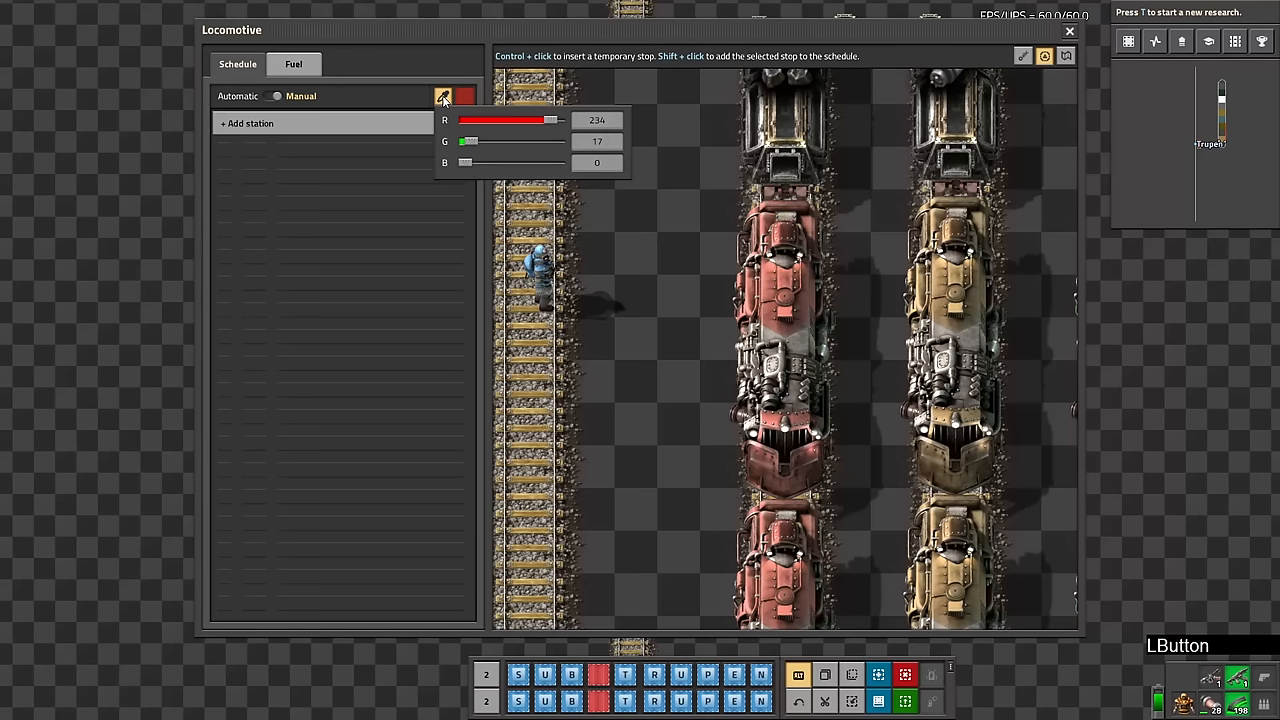
- Recolour the locomotive with the R, G and B sliders, raising blue to 133
drag(470, 140, 490, 140)
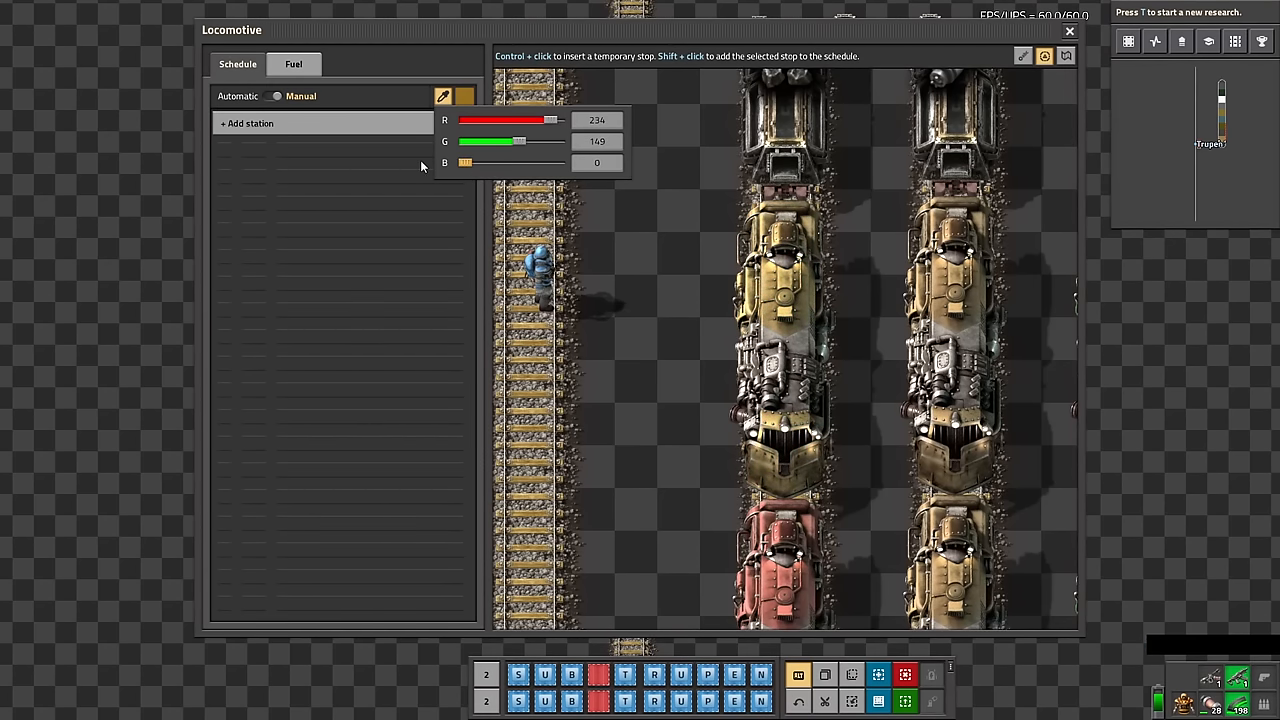
drag(464, 162, 512, 162)
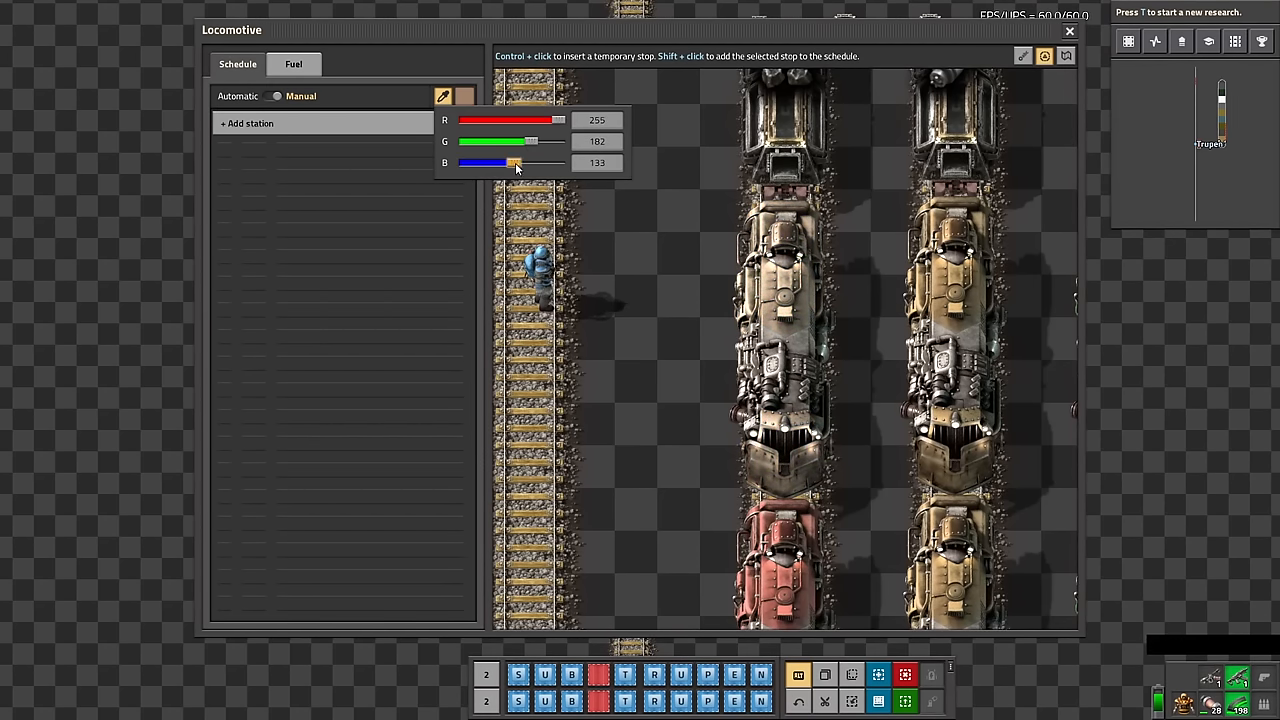
drag(512, 164, 468, 164)
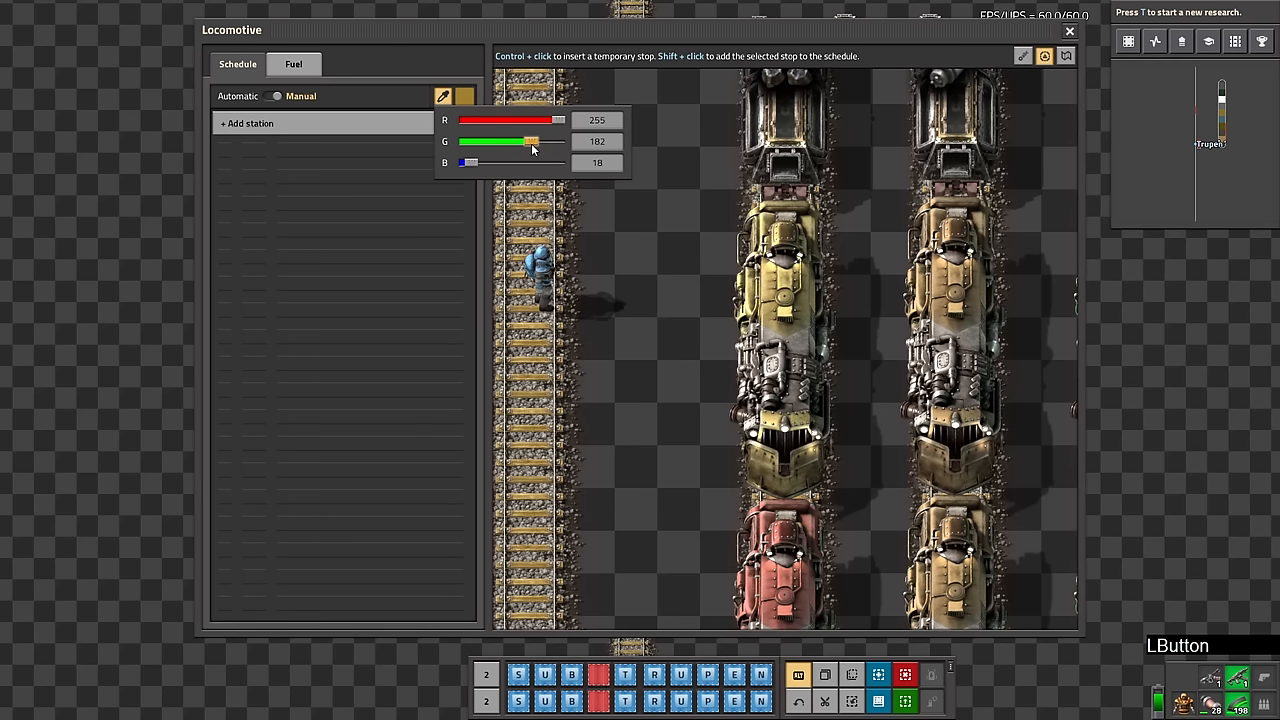
drag(560, 120, 524, 120)
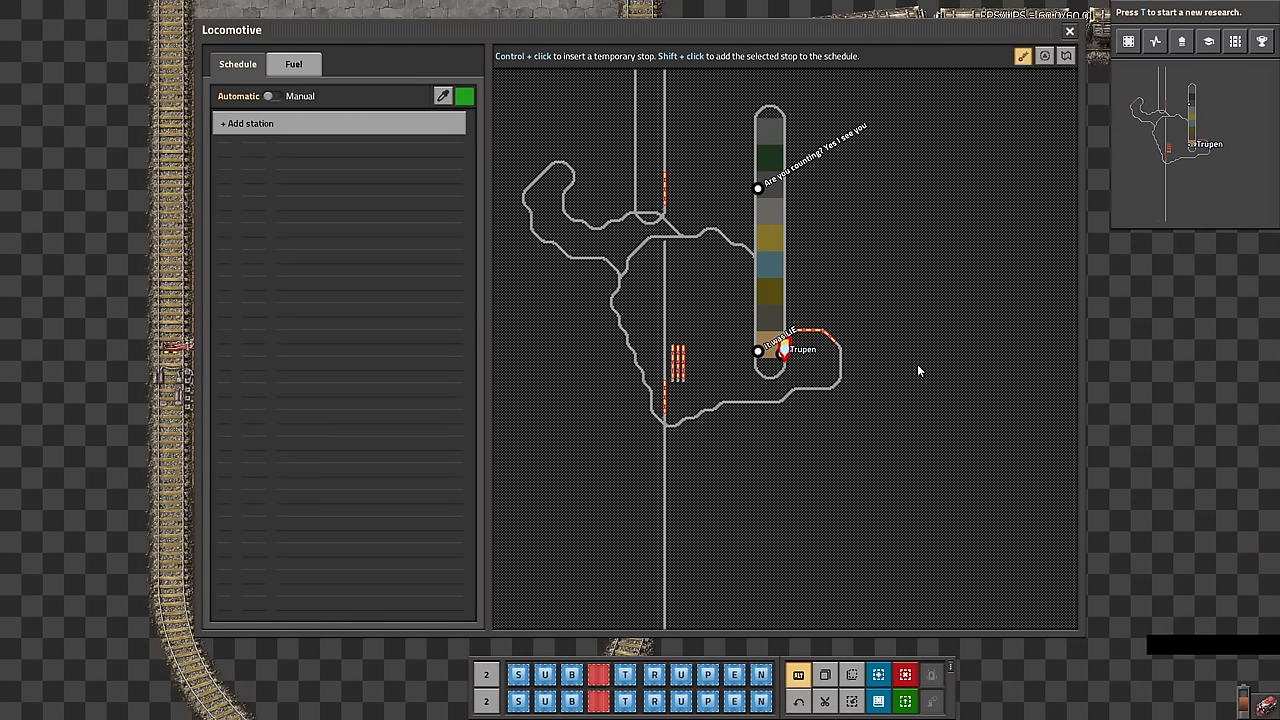
mouse_move(910, 376)
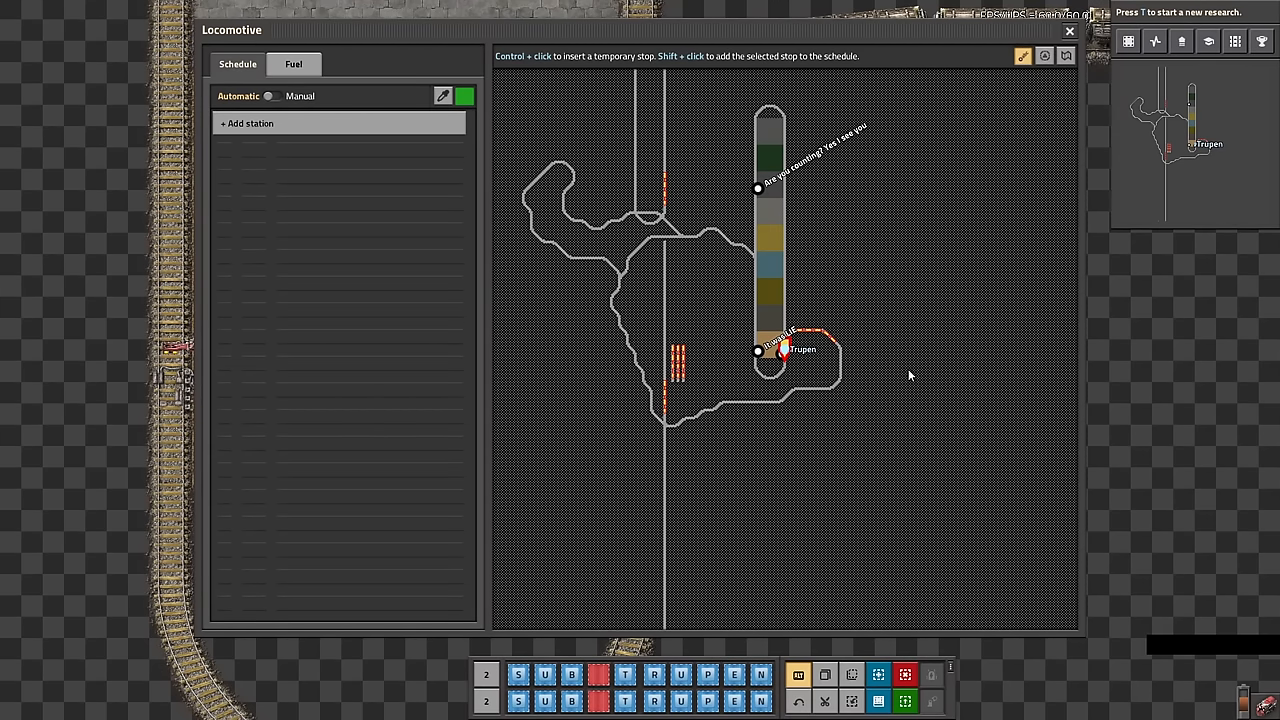
- Ctrl+click the rail loop on the schedule map to insert a temporary stop
key(ctrl)
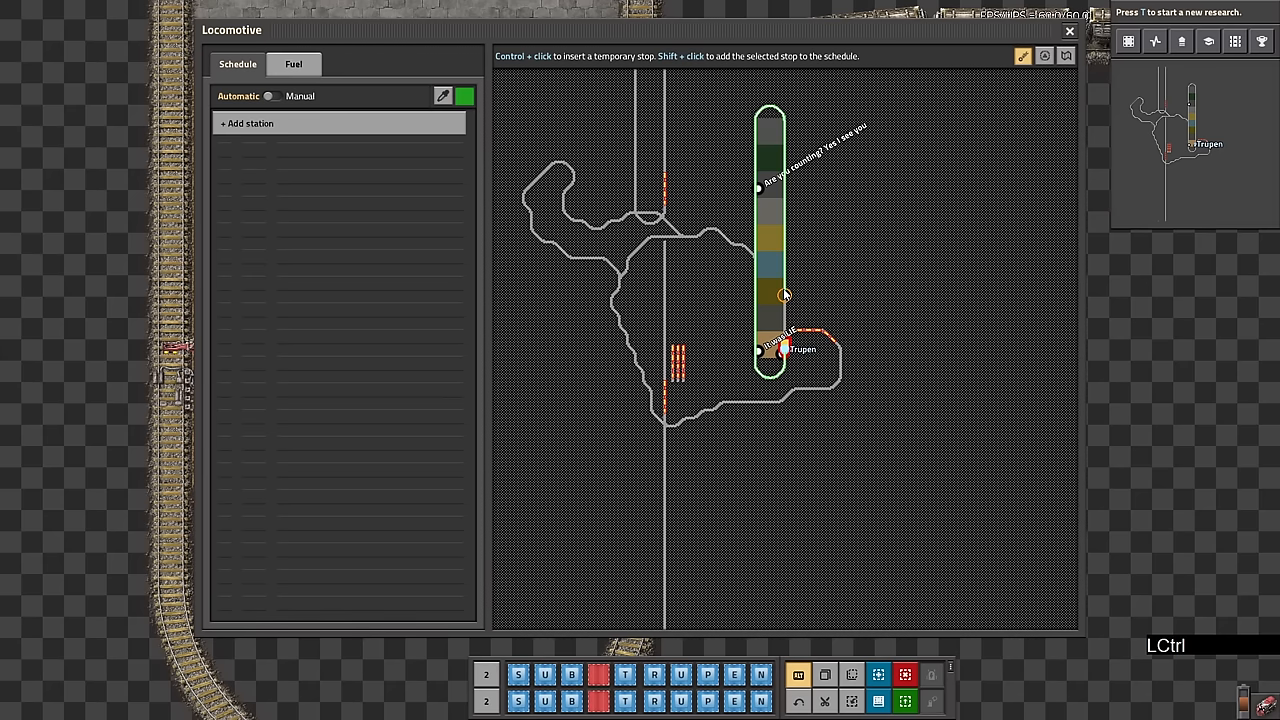
click(756, 290)
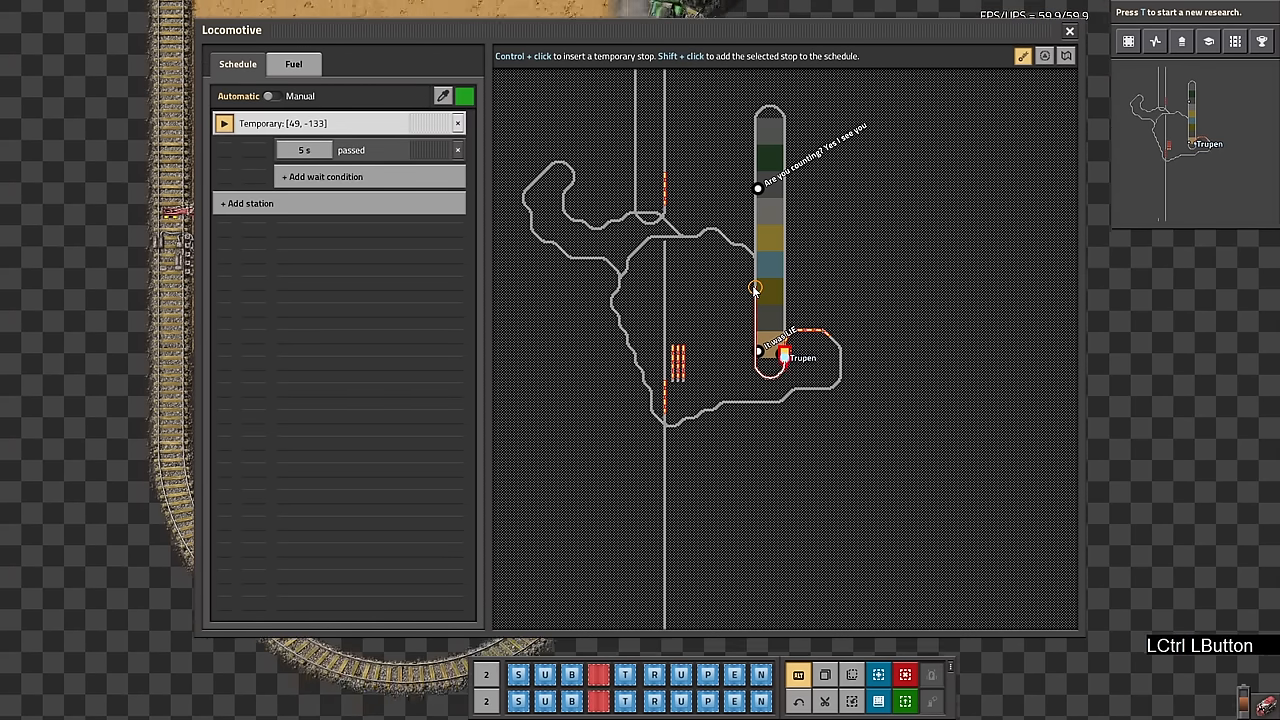
click(458, 124)
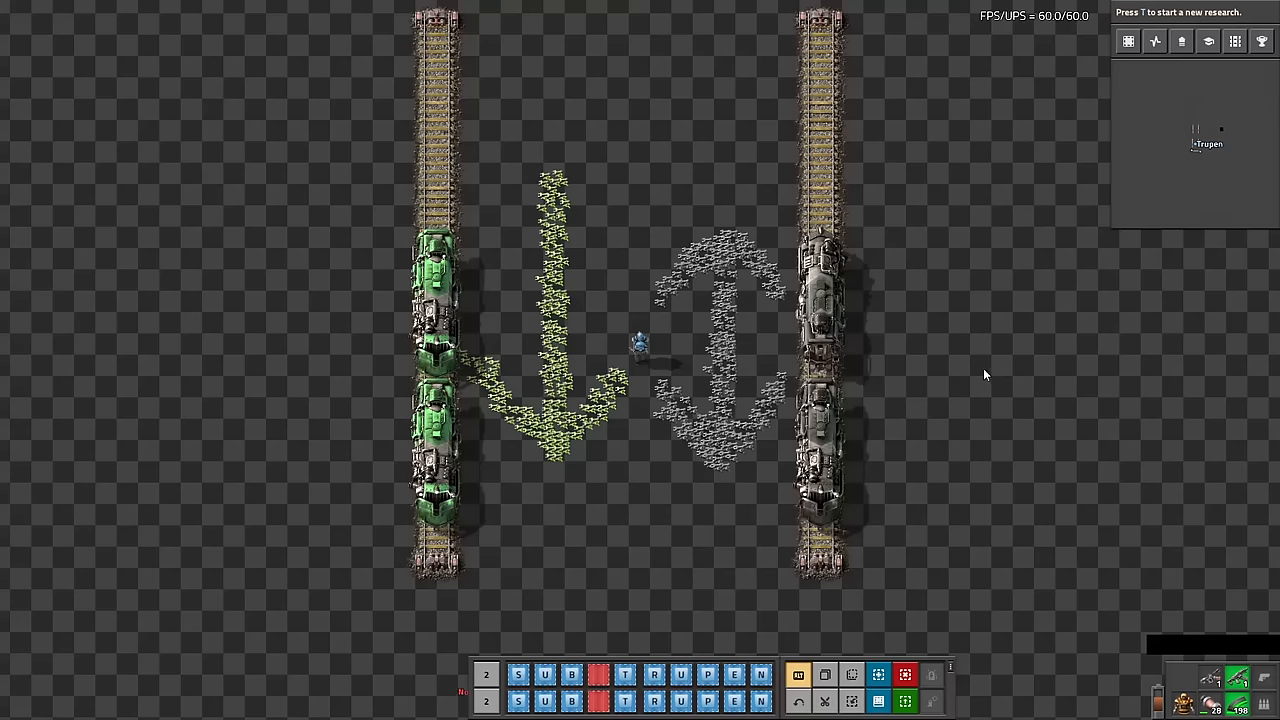
mouse_move(576, 596)
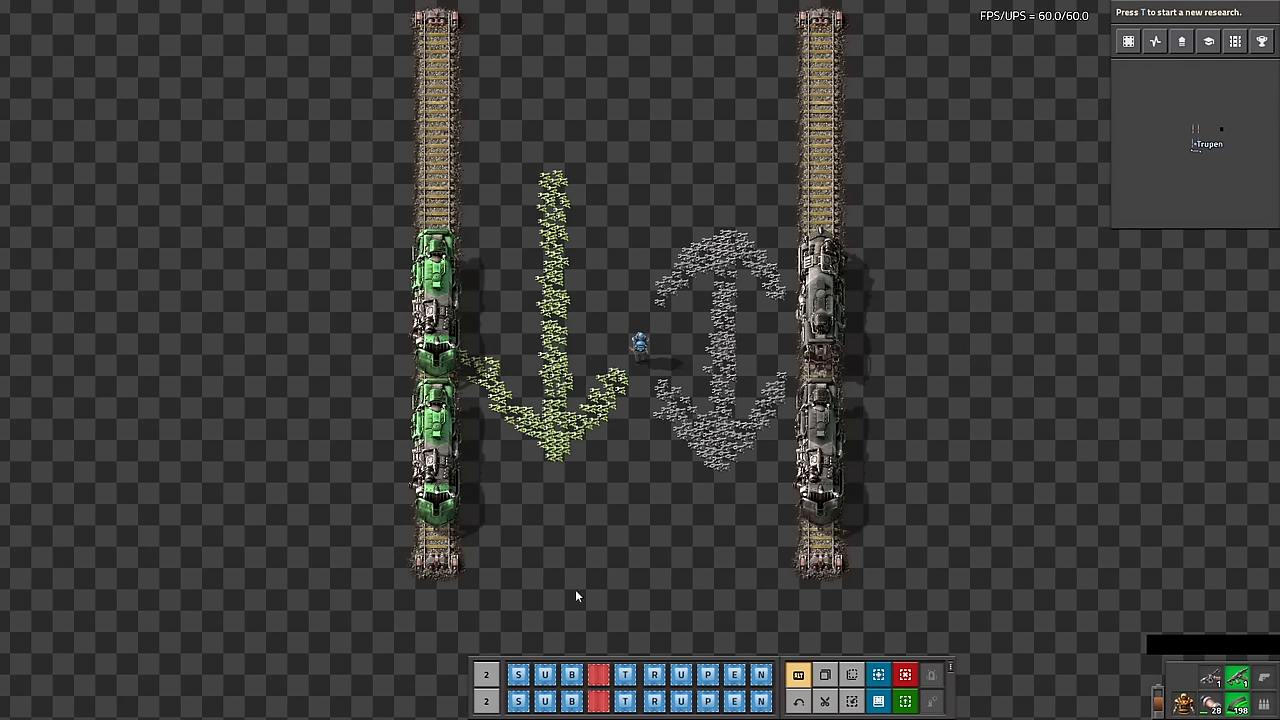
mouse_move(730, 384)
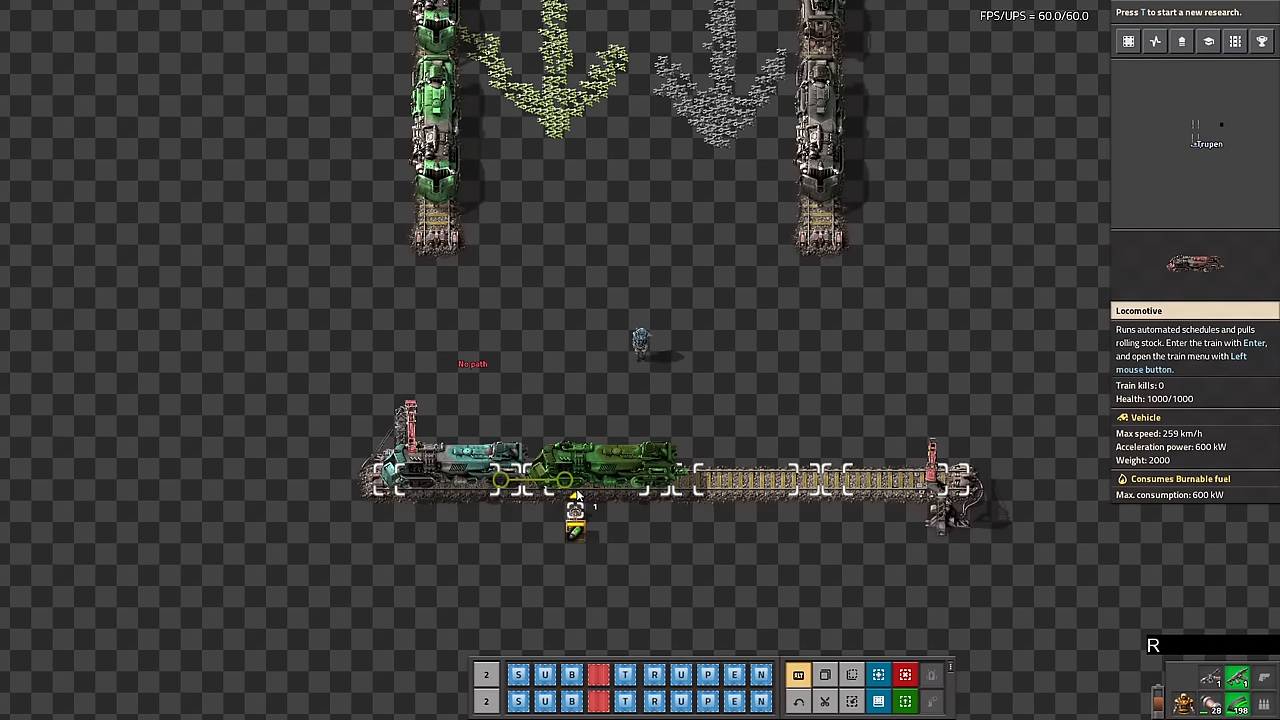
- Place the locomotive on the horizontal track, then drive the car off the grass into darkness
click(576, 478)
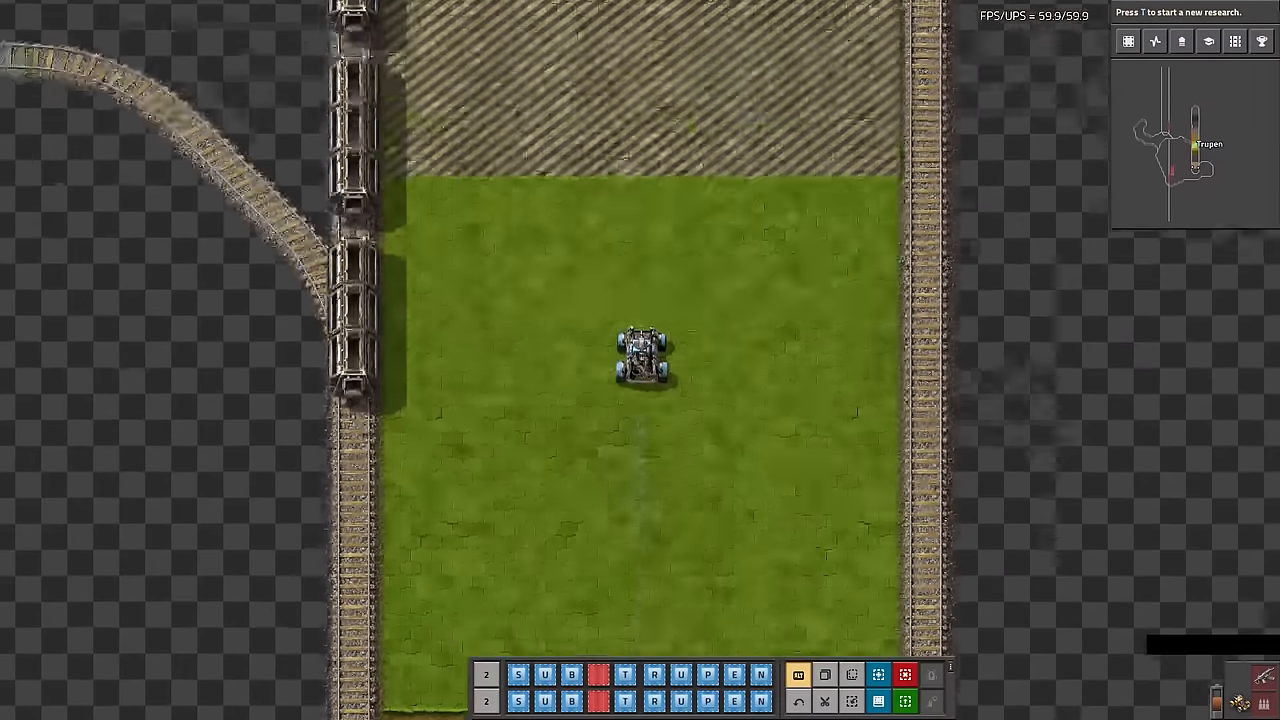
key(w)
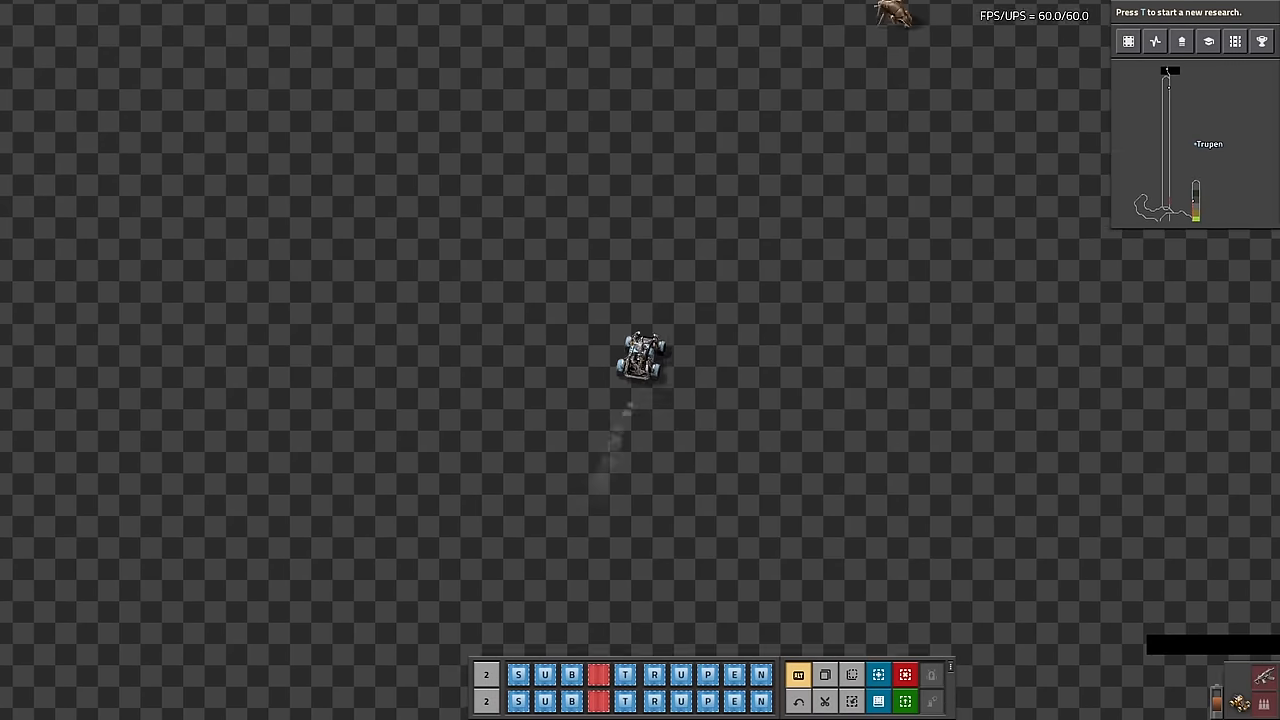
key(t)
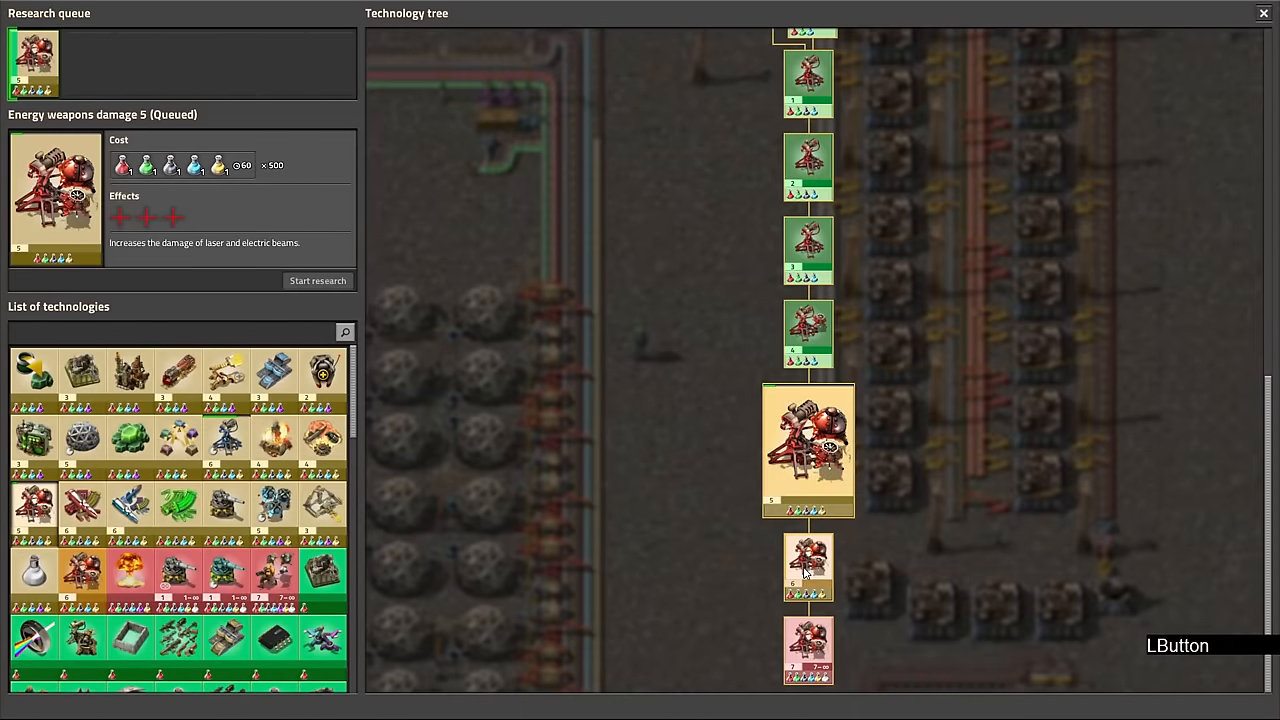
- Start research on Energy weapons damage 5 in the technology tree
click(808, 564)
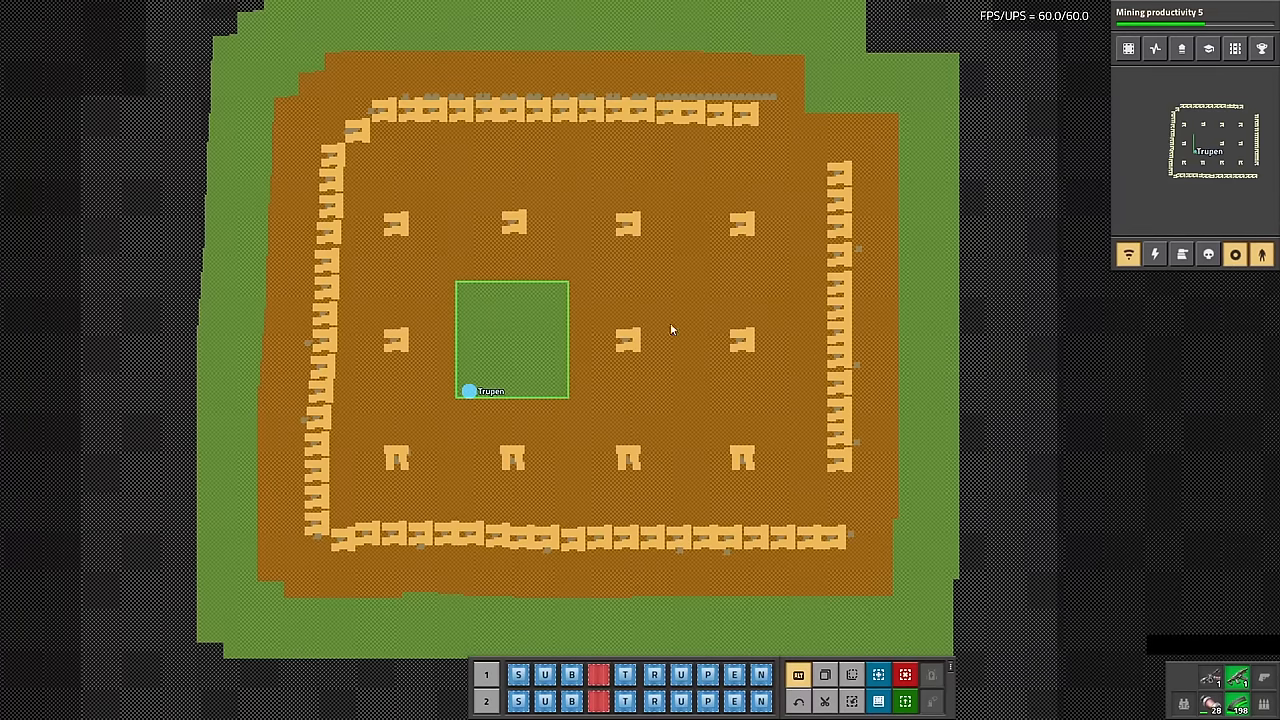
mouse_move(530, 348)
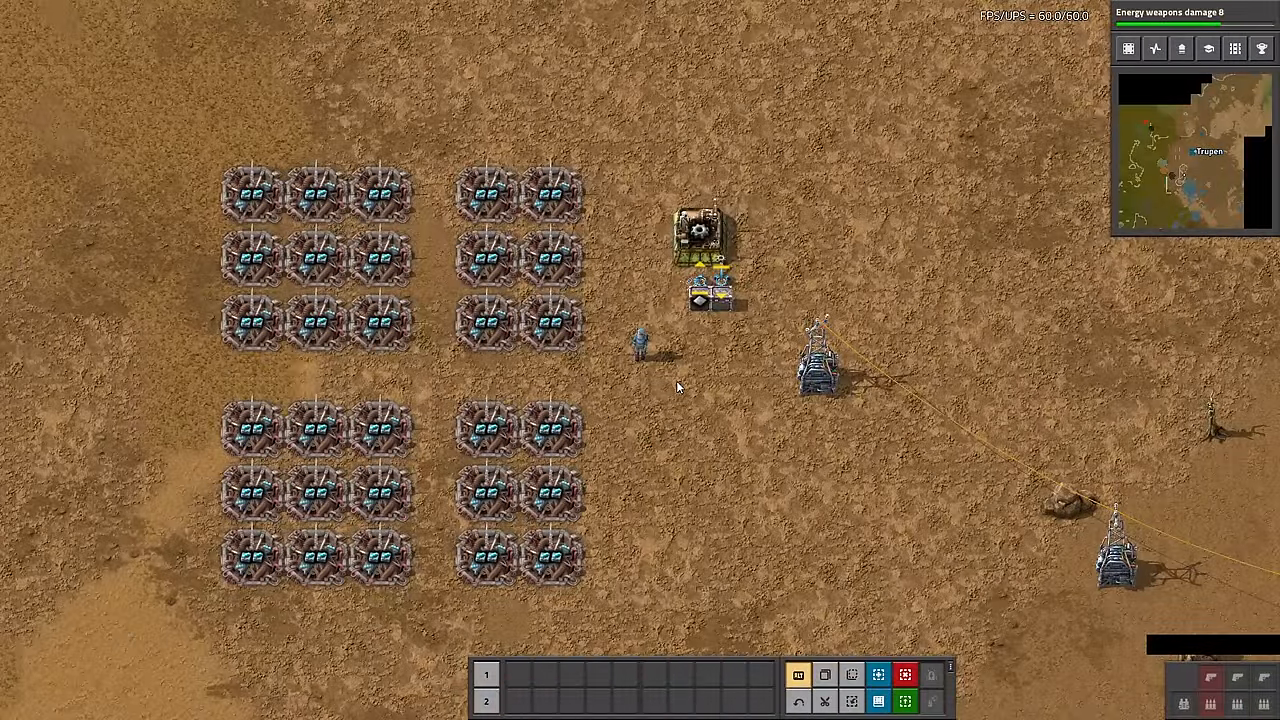
key(alt)
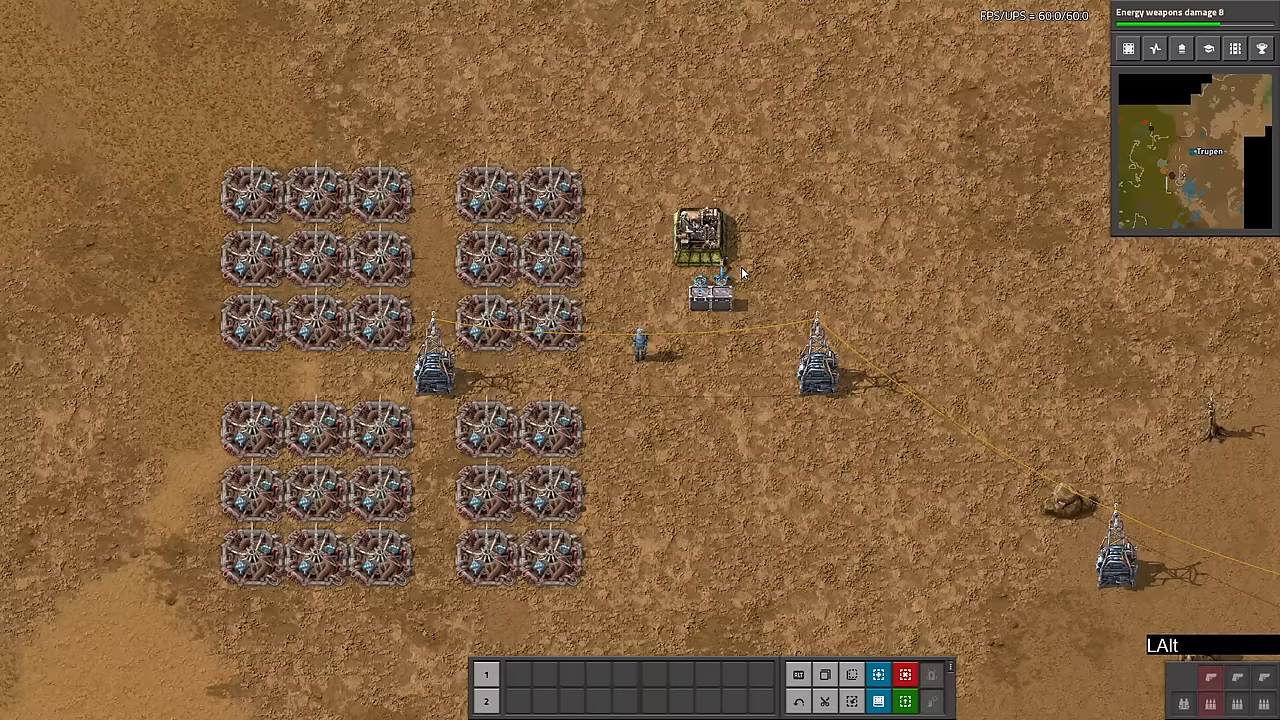
click(710, 284)
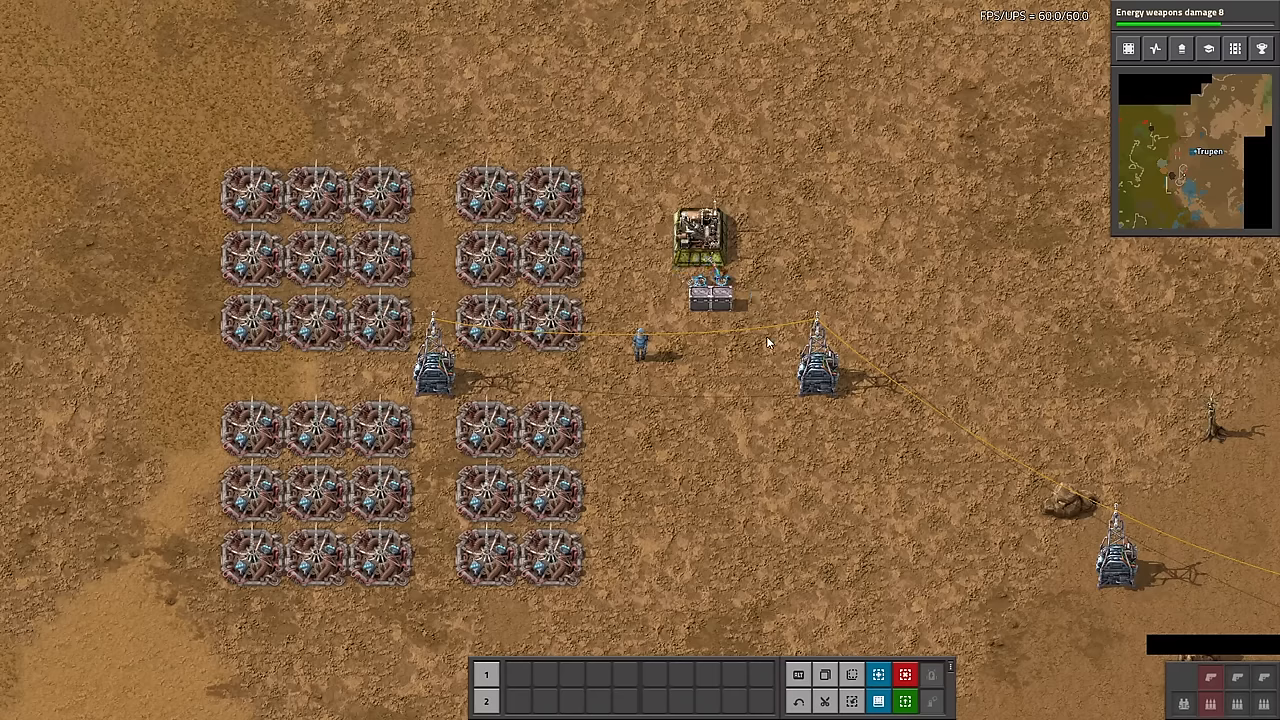
click(704, 230)
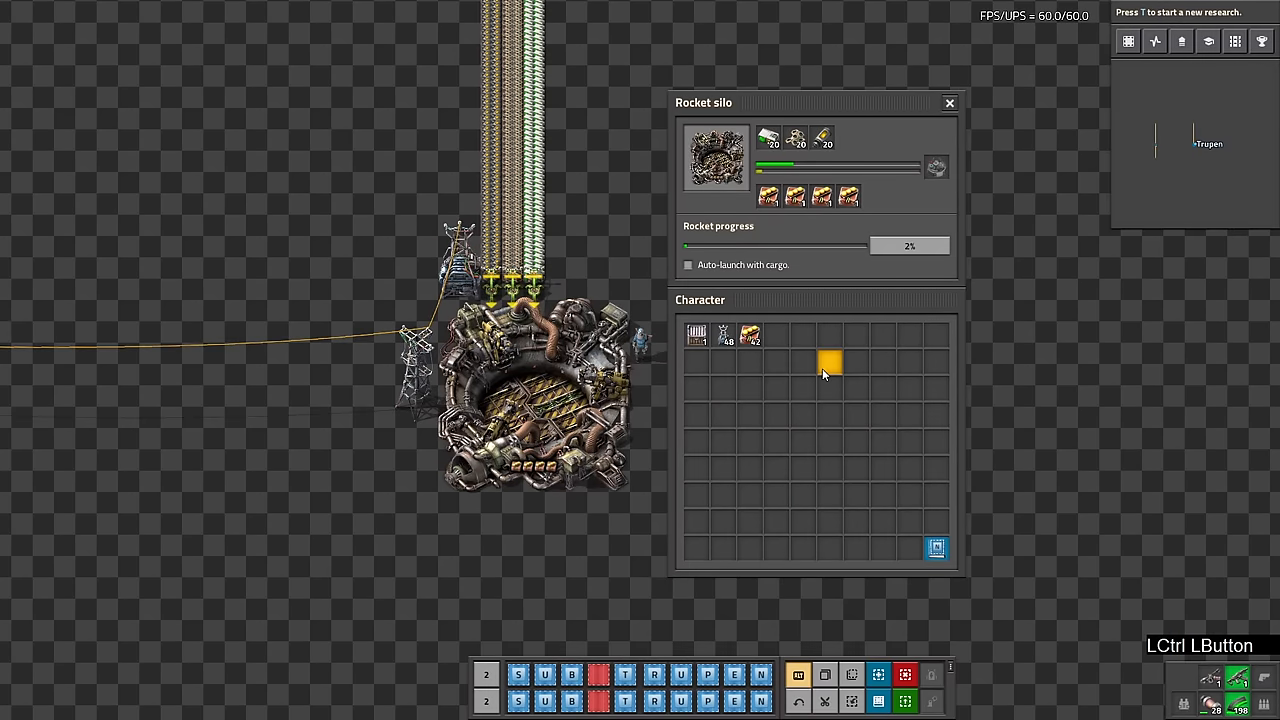
- Transfer the carried item from the character grid into the rocket silo's cargo
click(830, 362)
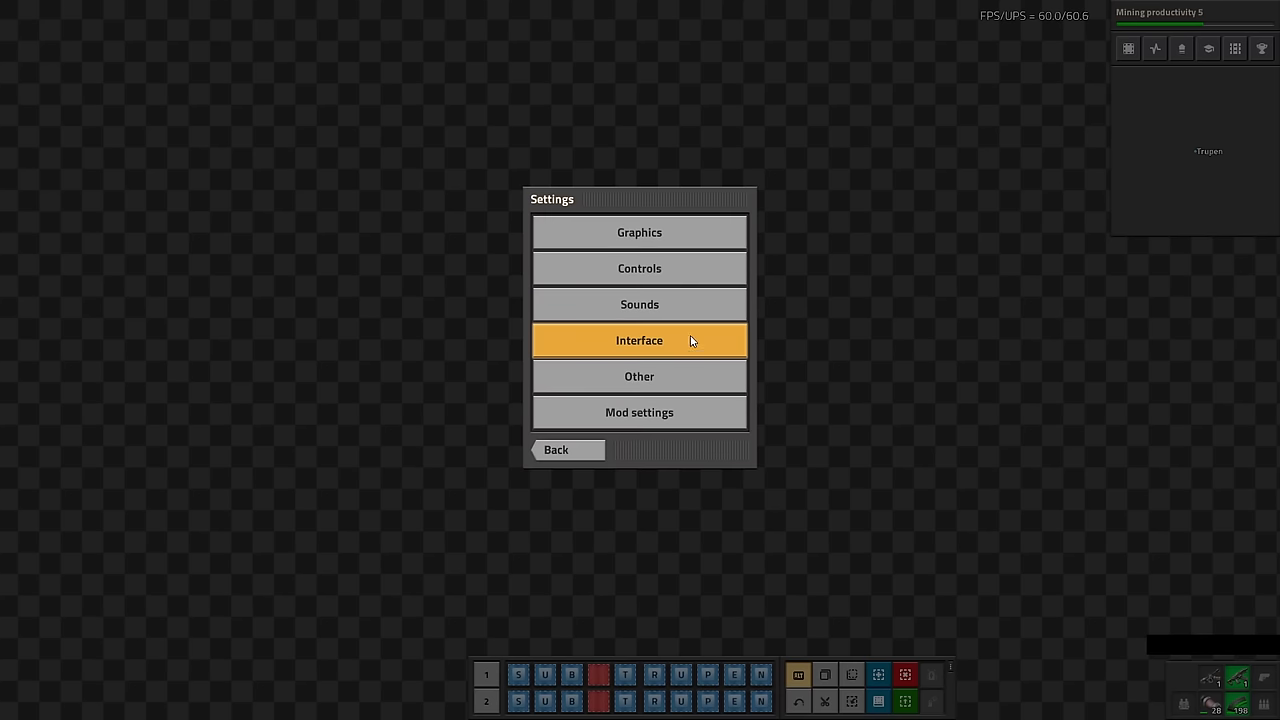
- Set Active quickbars to 4 in the Interface settings and confirm
click(640, 340)
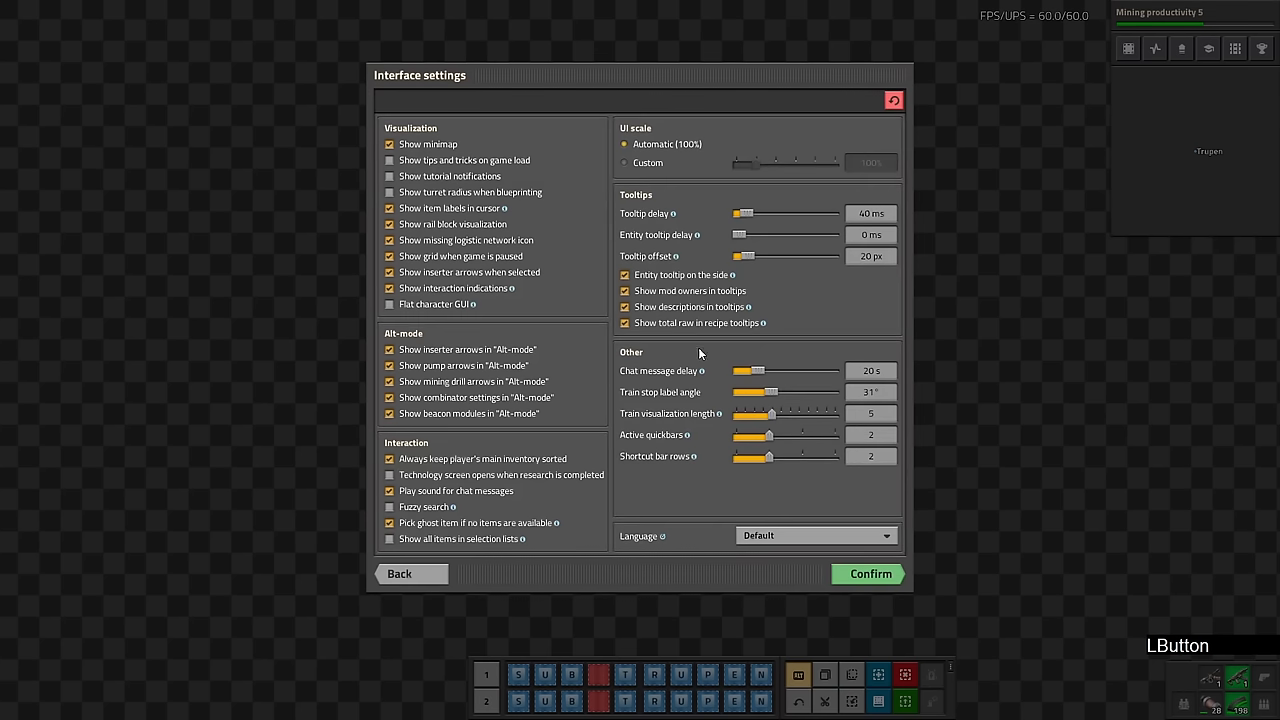
drag(768, 436, 830, 436)
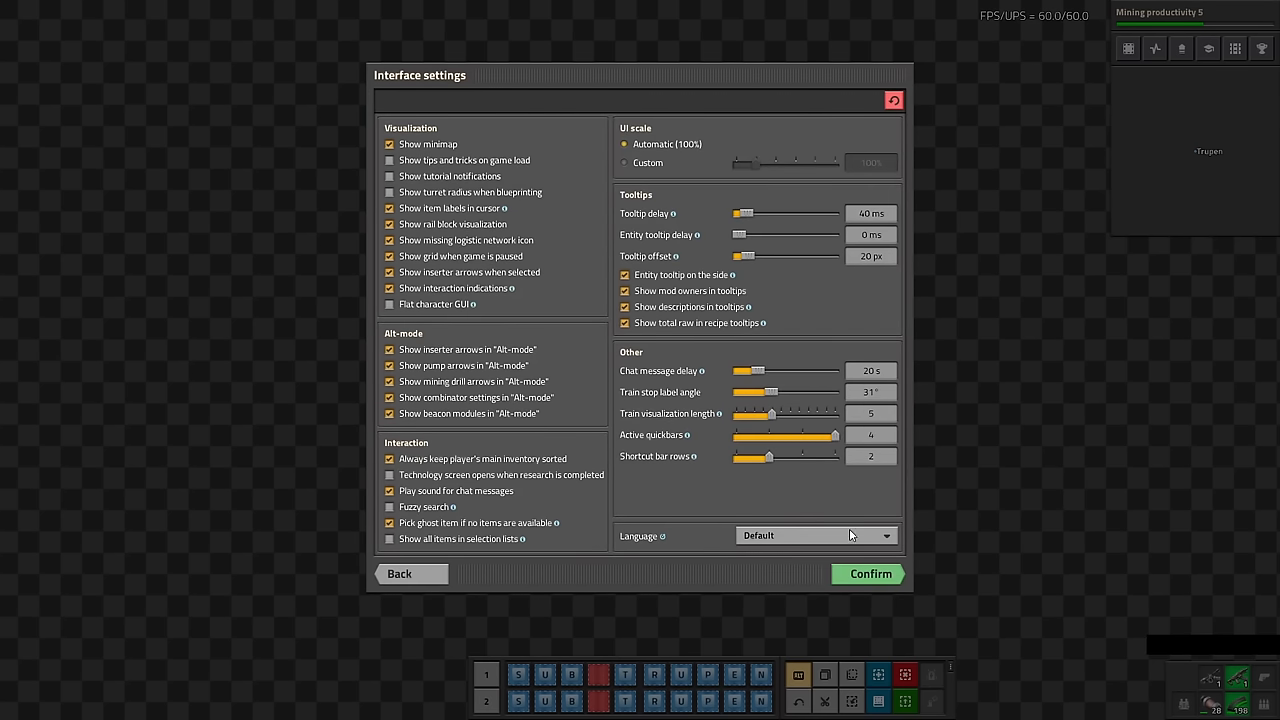
click(868, 572)
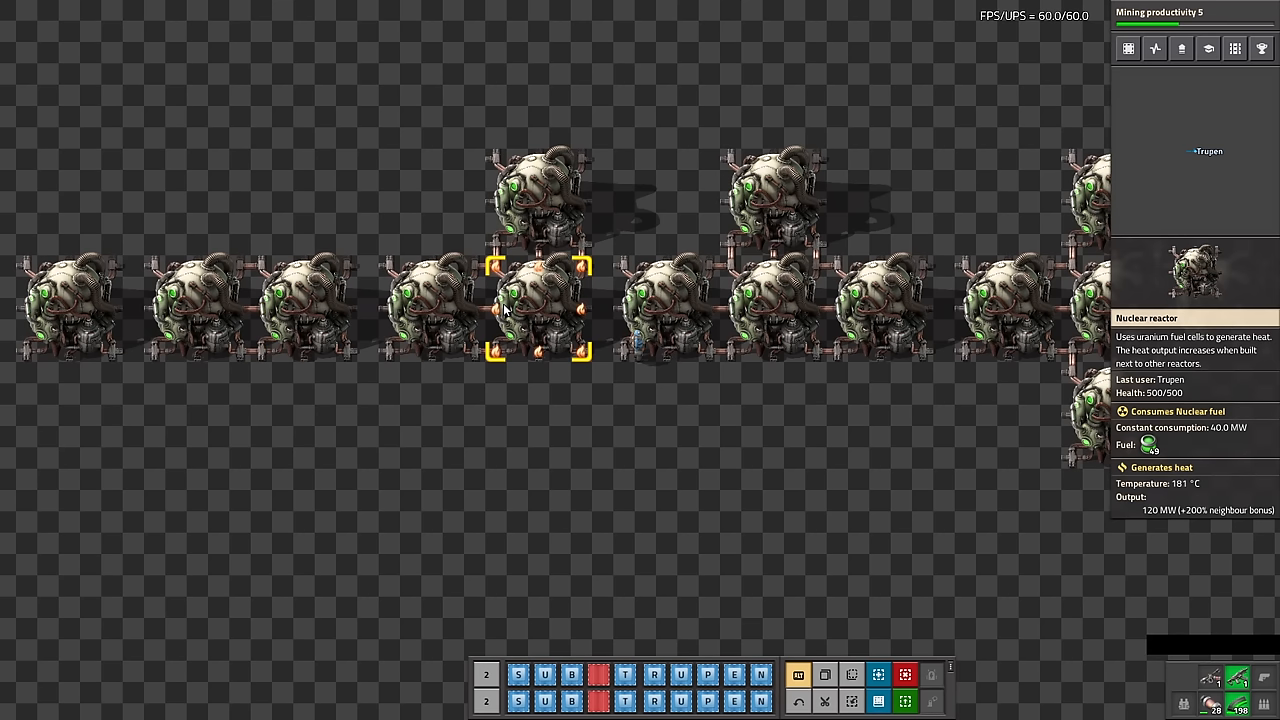
- Place another nuclear reactor beside the row to raise the neighbour bonus, then bring up the menu
click(776, 304)
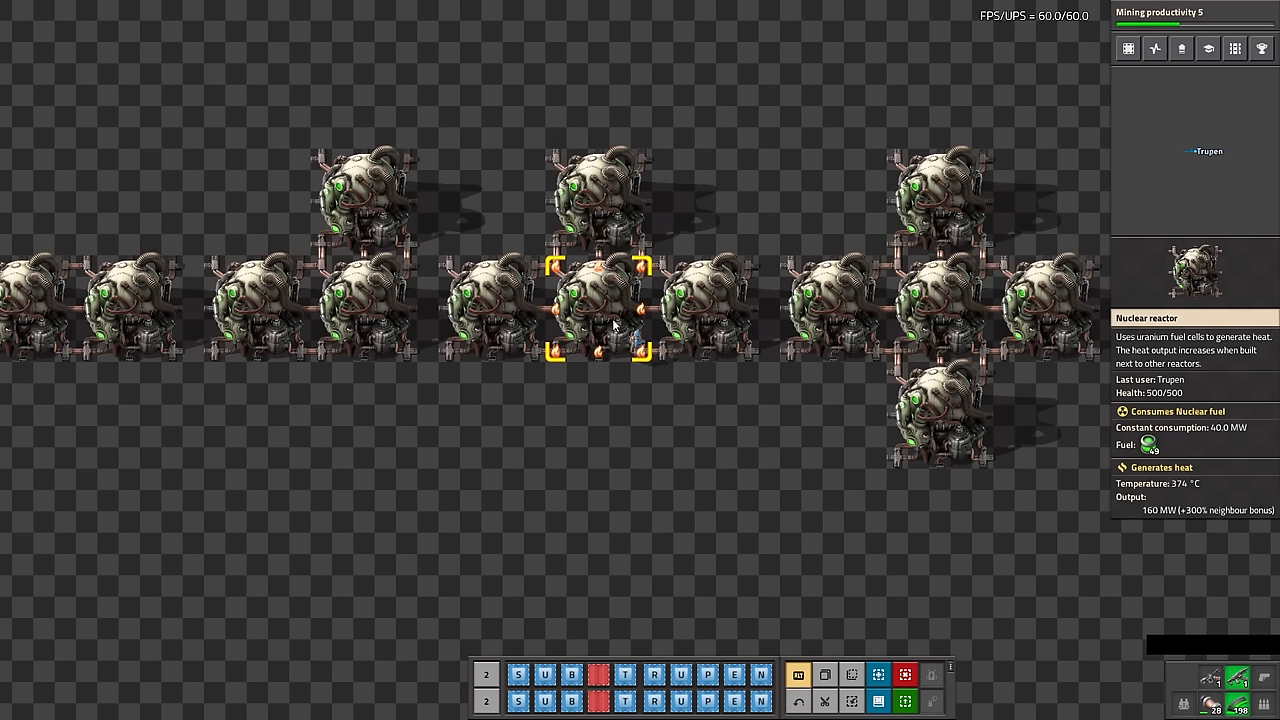
key(Escape)
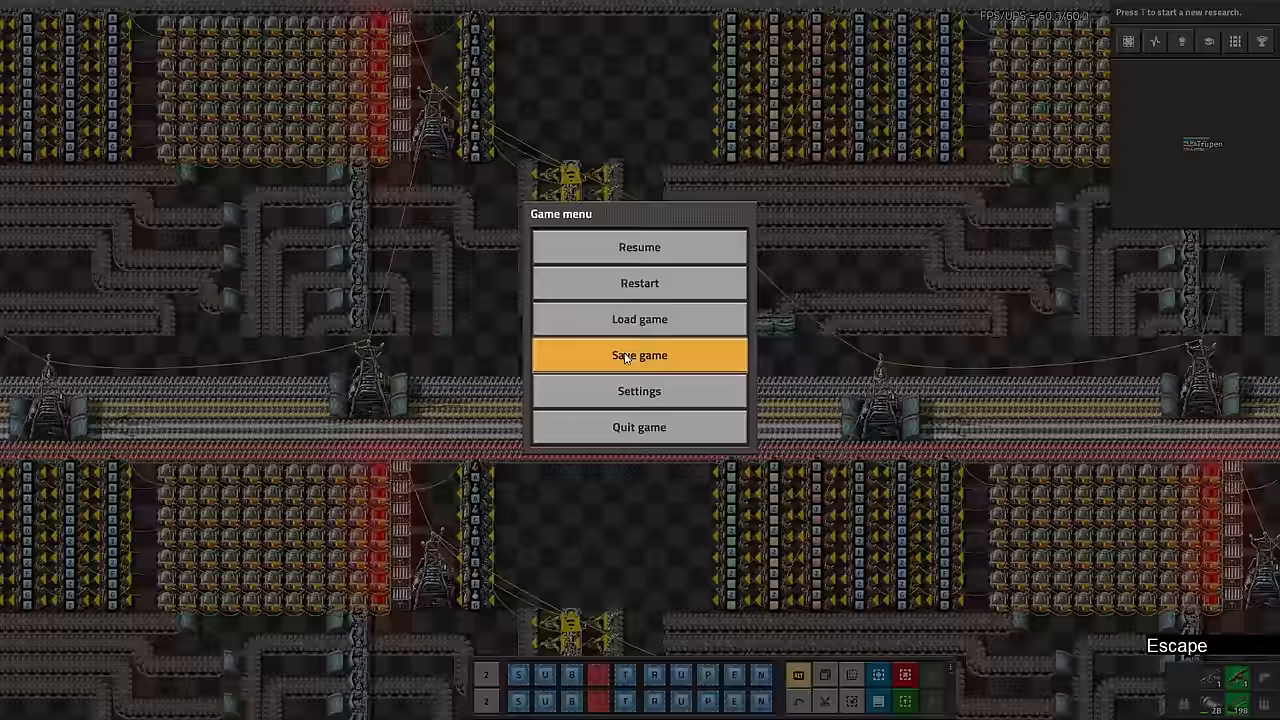
mouse_move(700, 356)
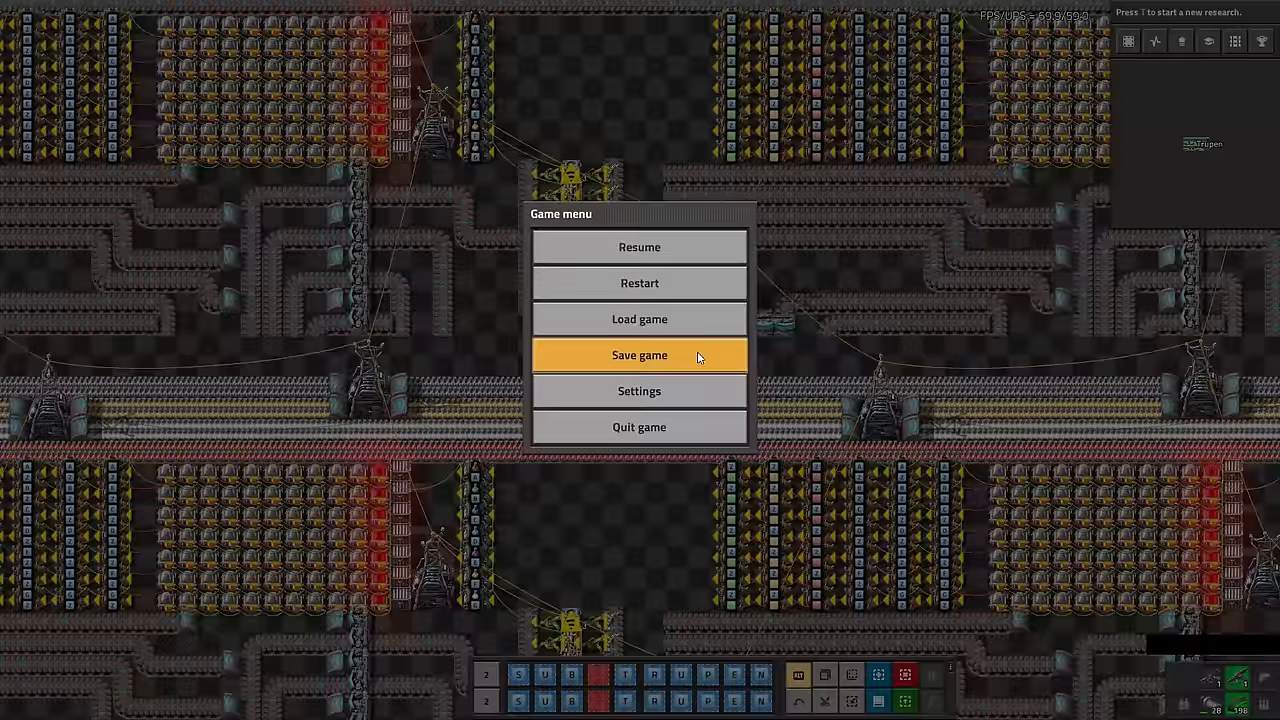
- View the Save game list and return to the game menu
click(640, 356)
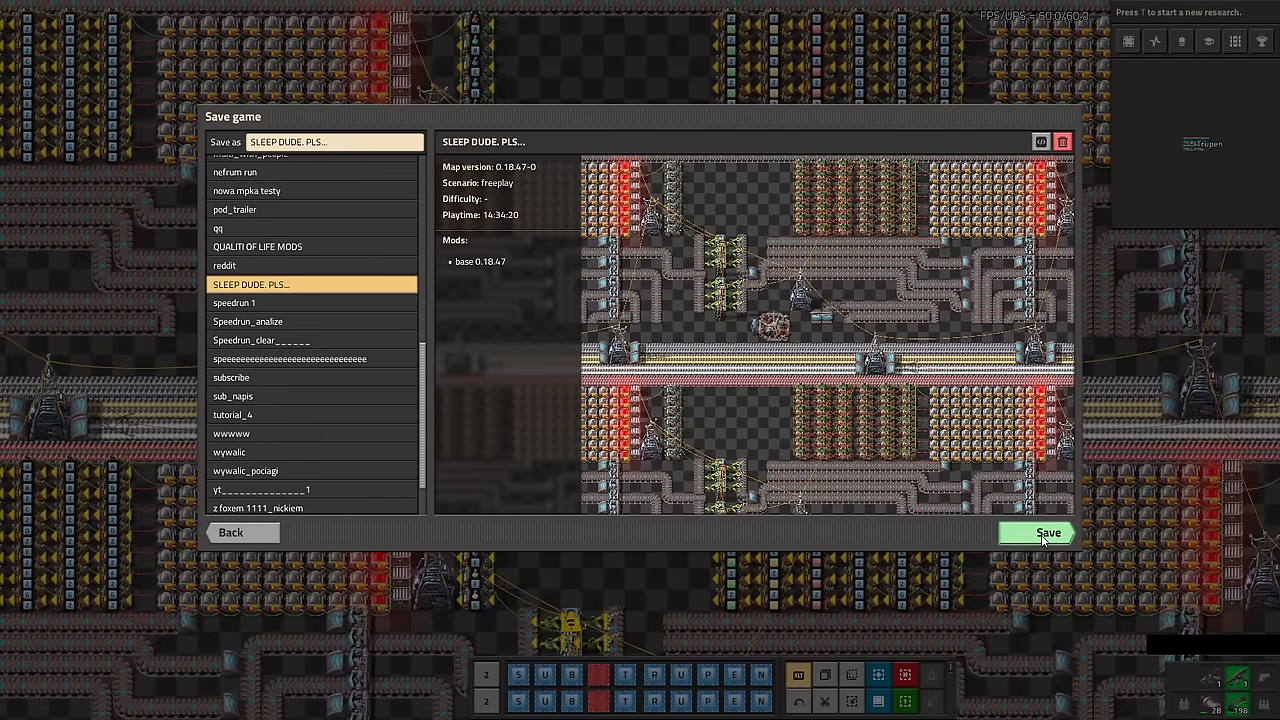
click(1048, 532)
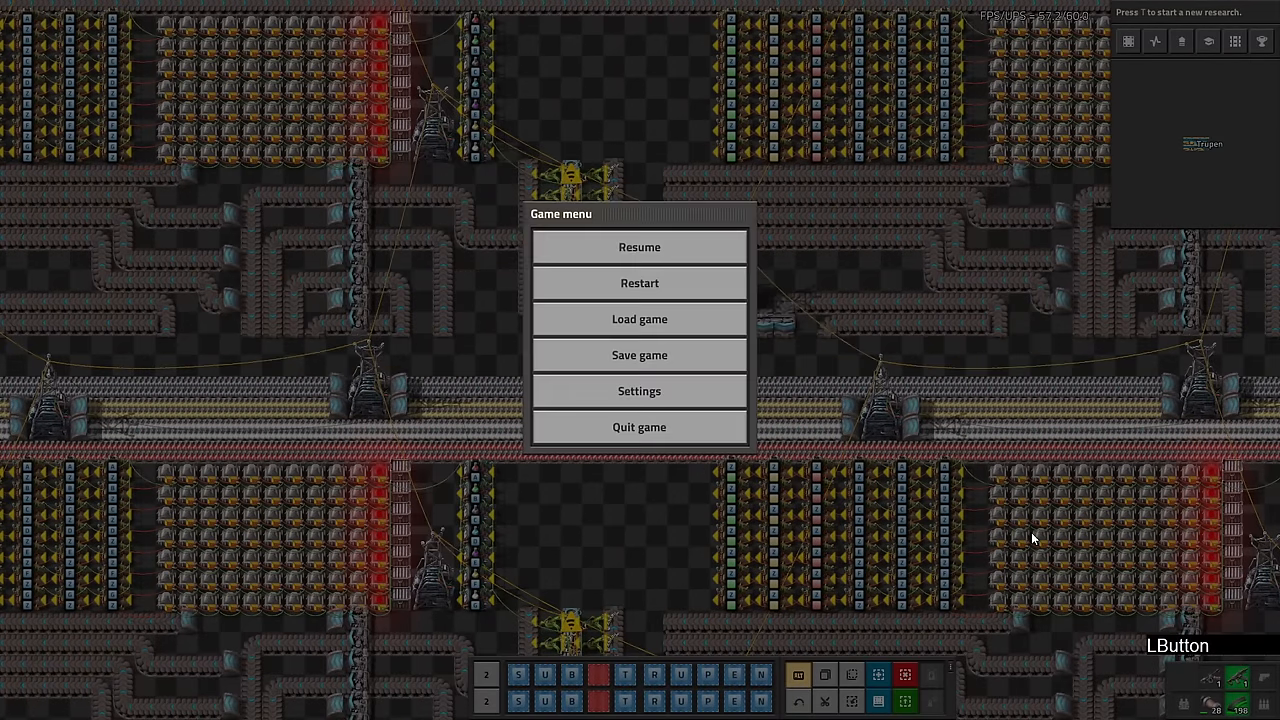